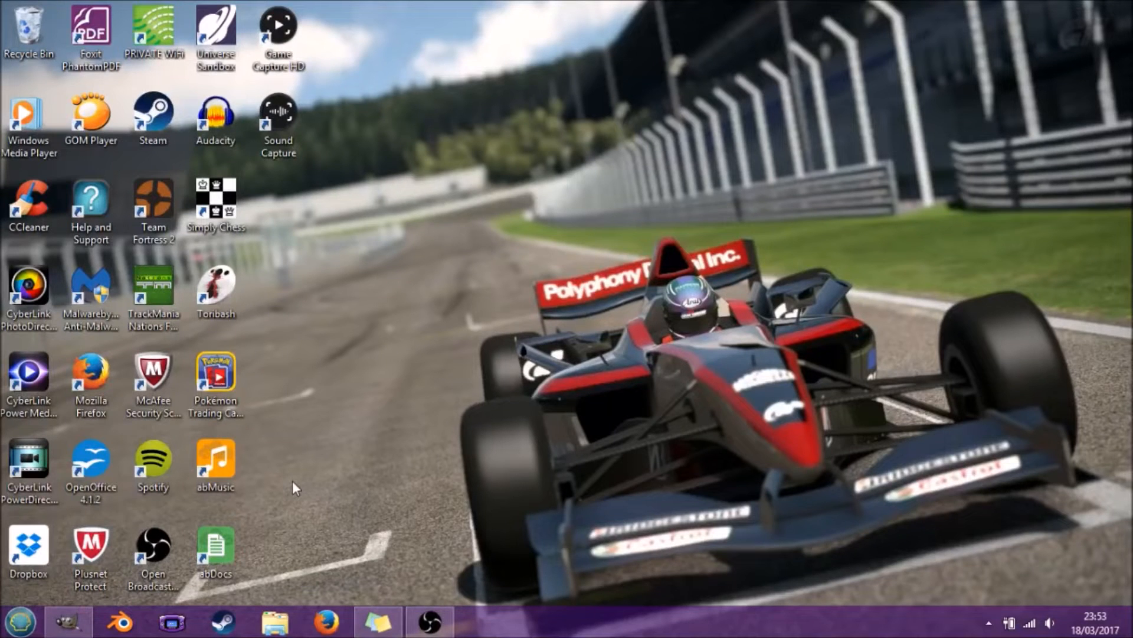
pyautogui.moveTo(213, 521)
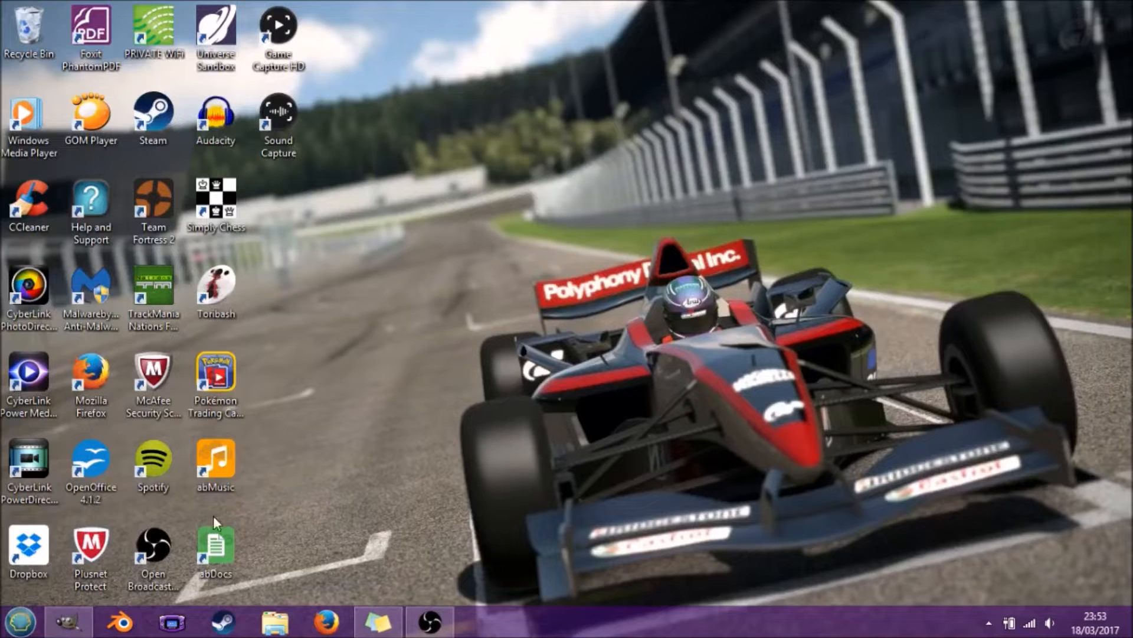
pyautogui.moveTo(329, 491)
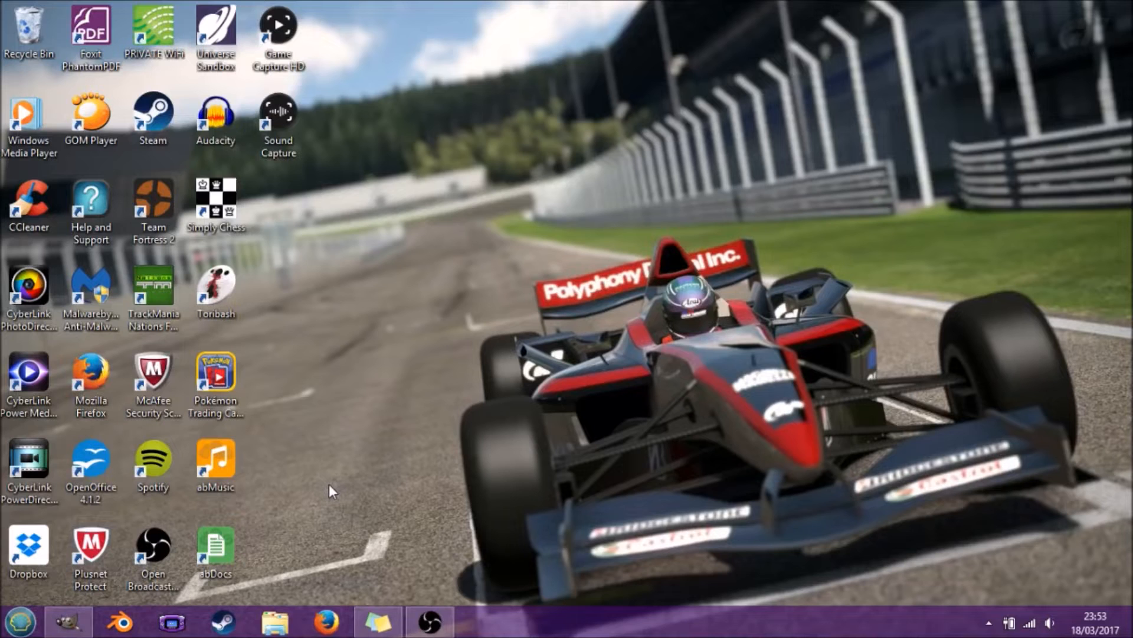
pyautogui.moveTo(354, 529)
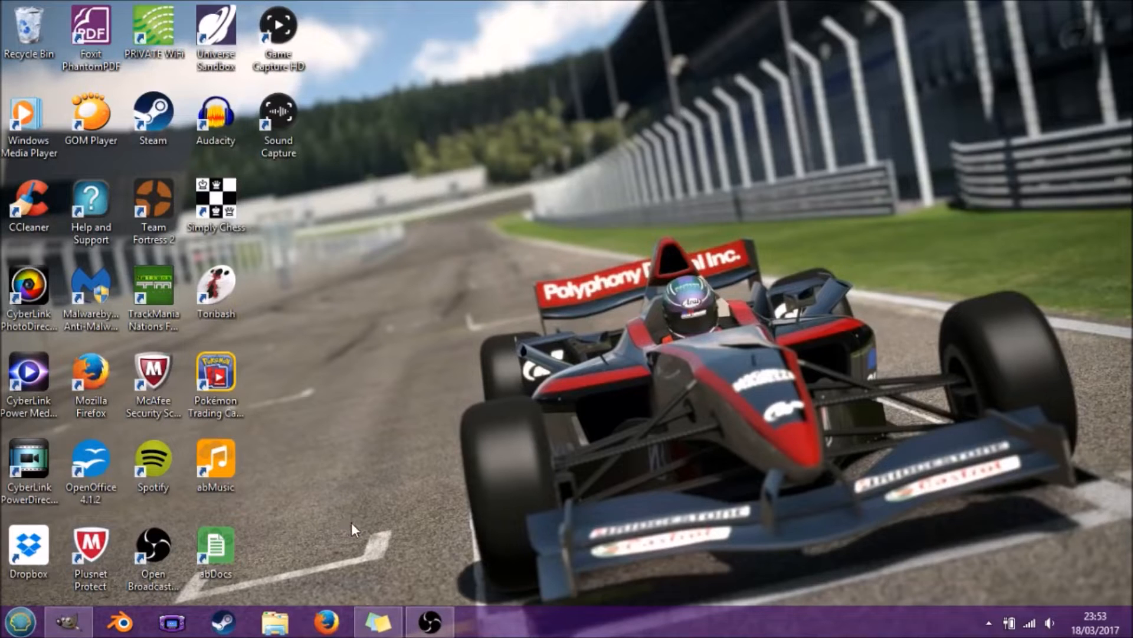
pyautogui.moveTo(354, 539)
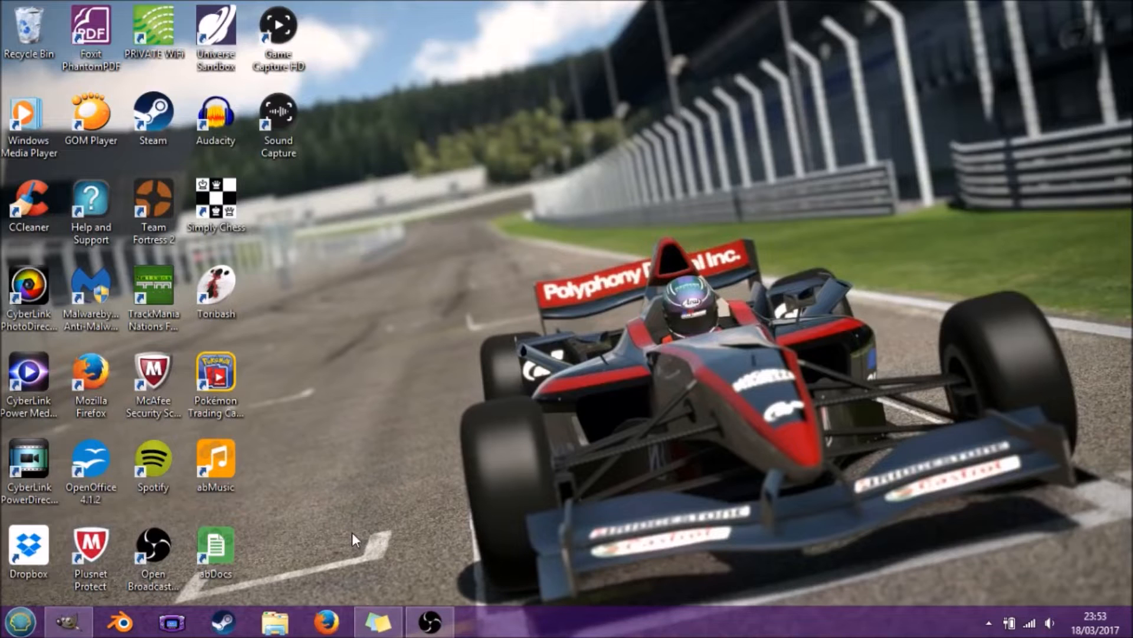
pyautogui.moveTo(355, 533)
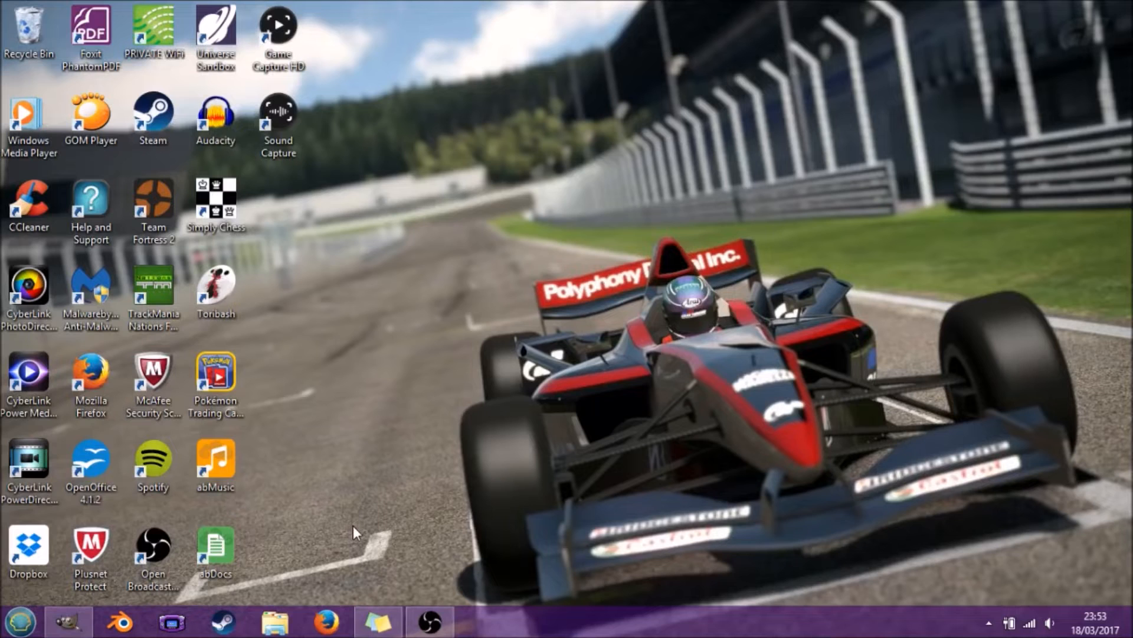
pyautogui.moveTo(356, 528)
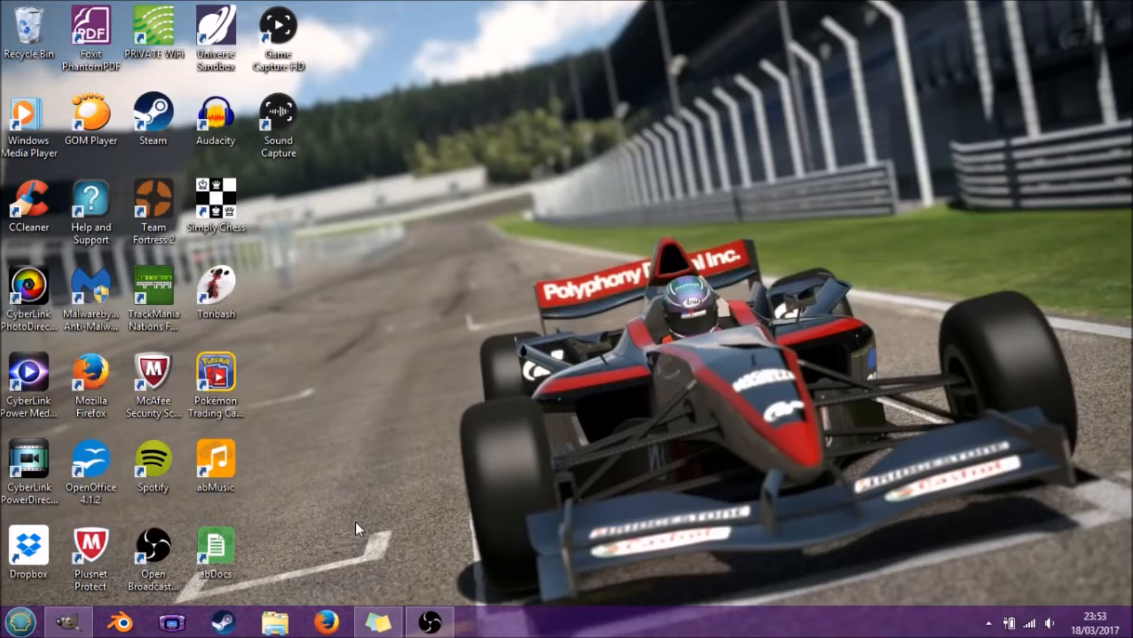
pyautogui.moveTo(363, 528)
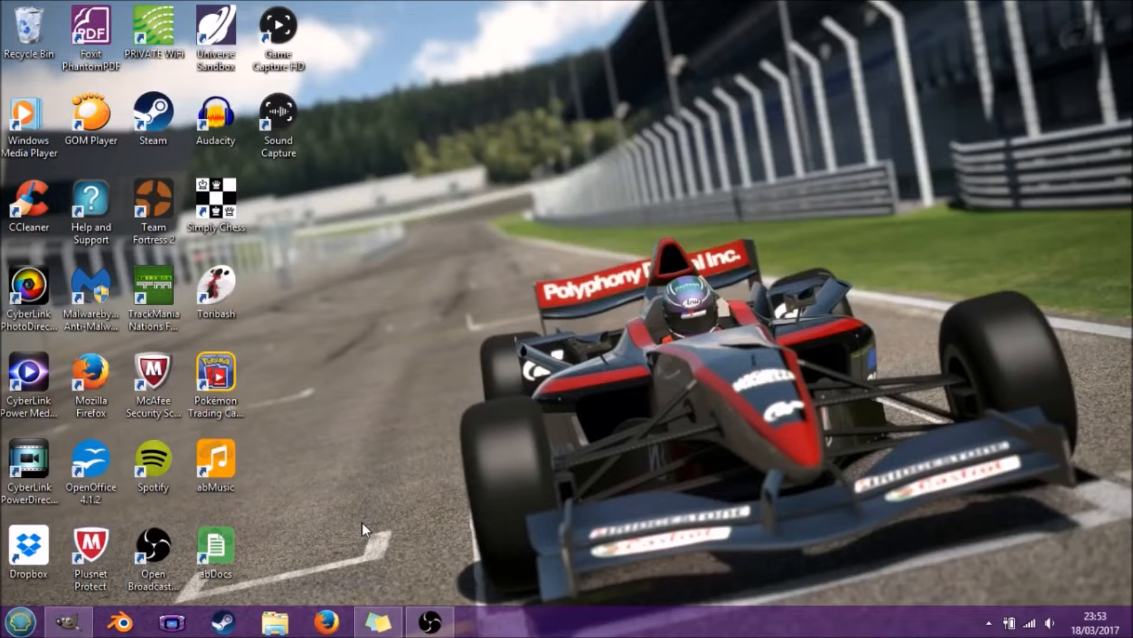
pyautogui.moveTo(354, 541)
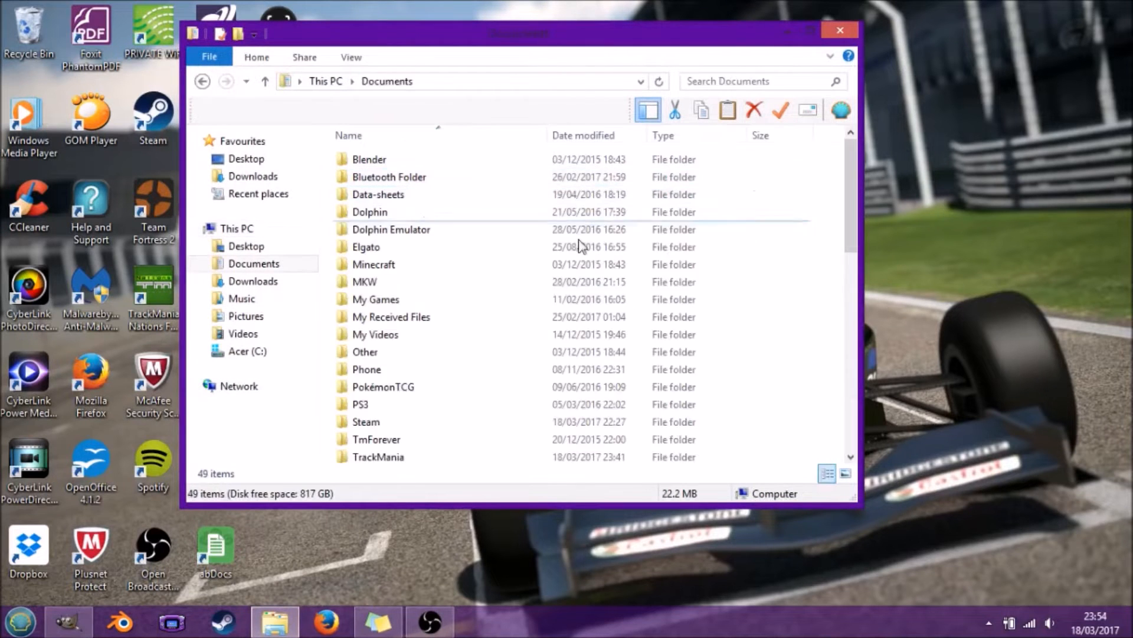
pyautogui.doubleClick(365, 421)
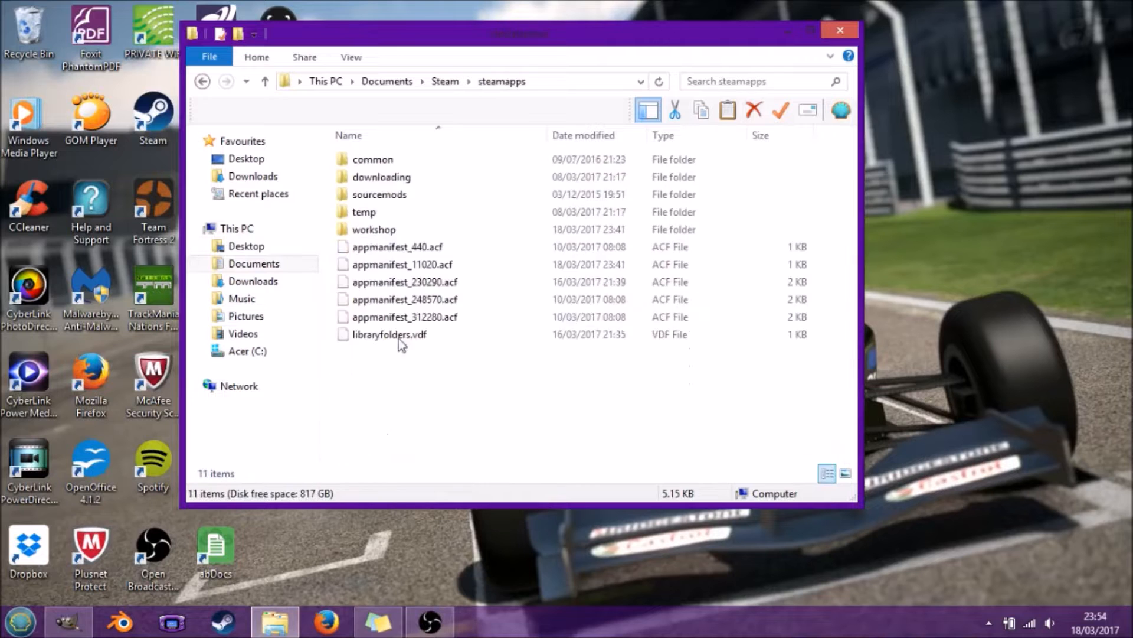
pyautogui.doubleClick(374, 158)
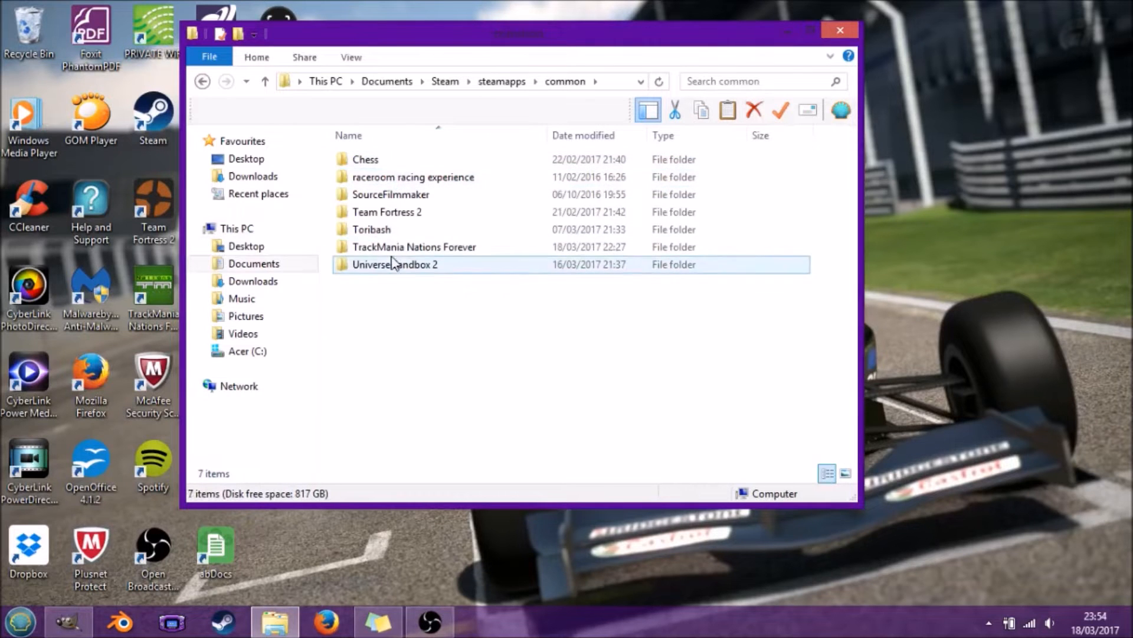
pyautogui.doubleClick(415, 246)
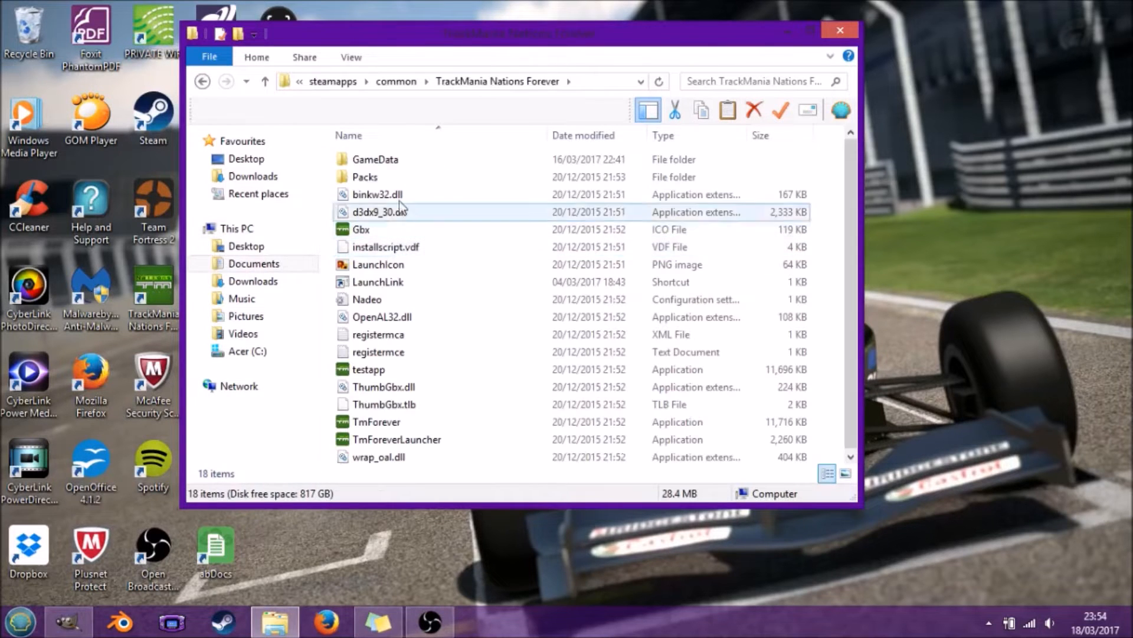
pyautogui.doubleClick(374, 159)
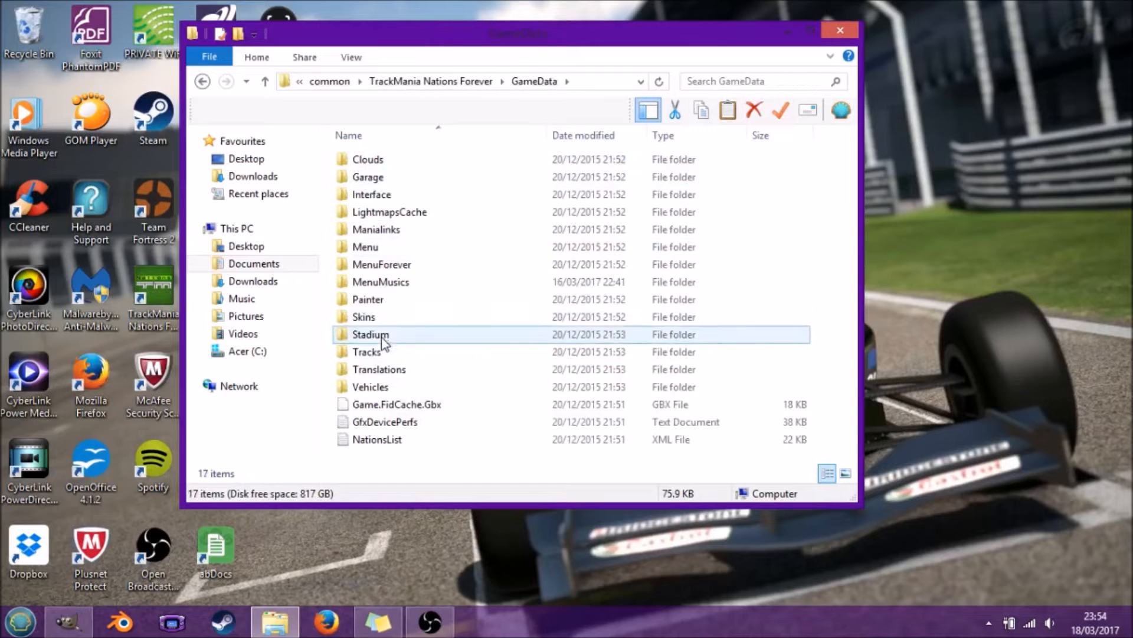
pyautogui.doubleClick(364, 316)
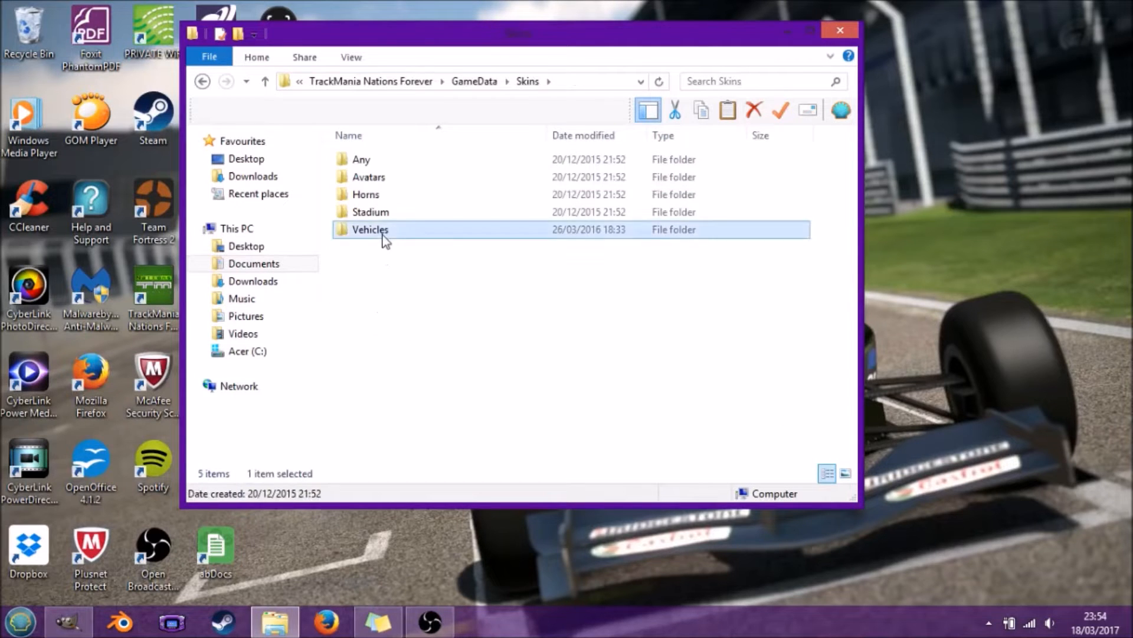
pyautogui.doubleClick(370, 229)
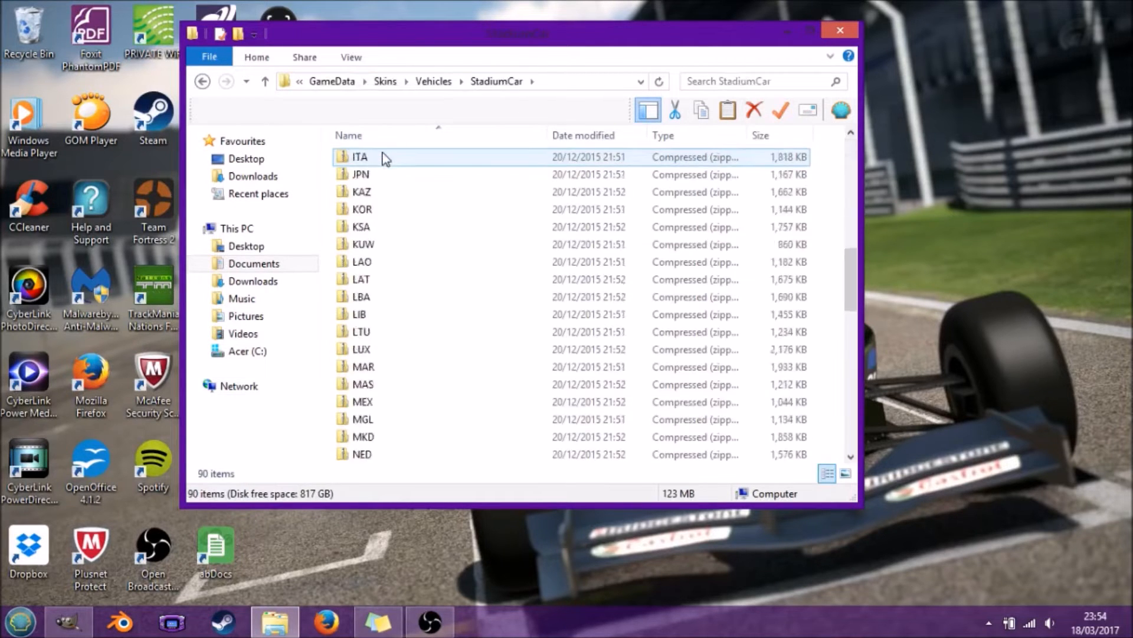
pyautogui.scroll(3)
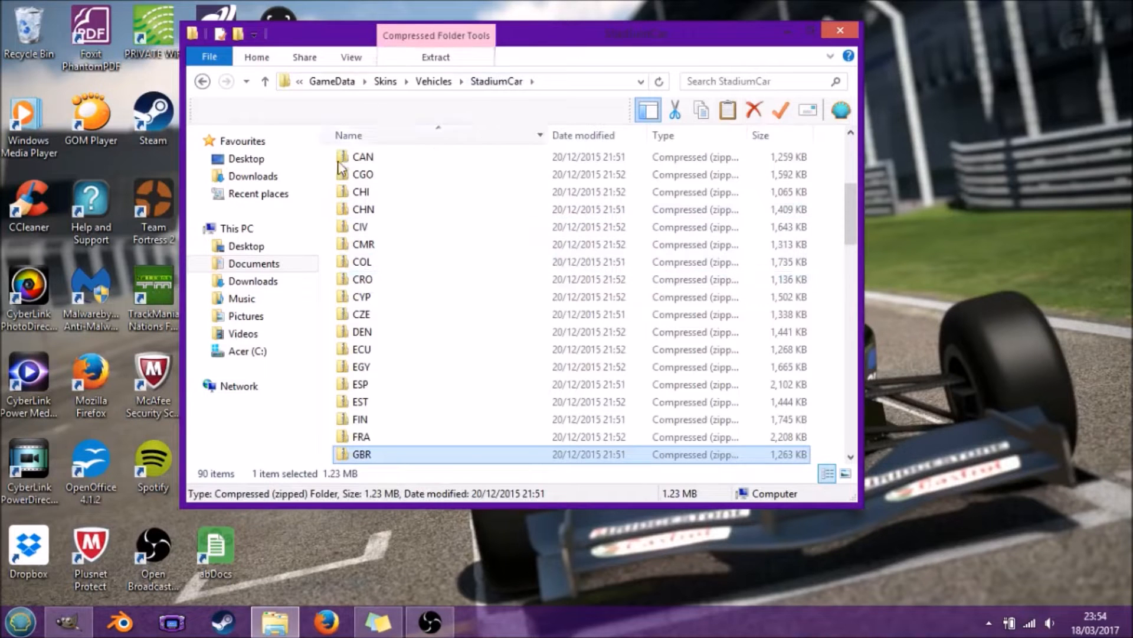
pyautogui.click(254, 263)
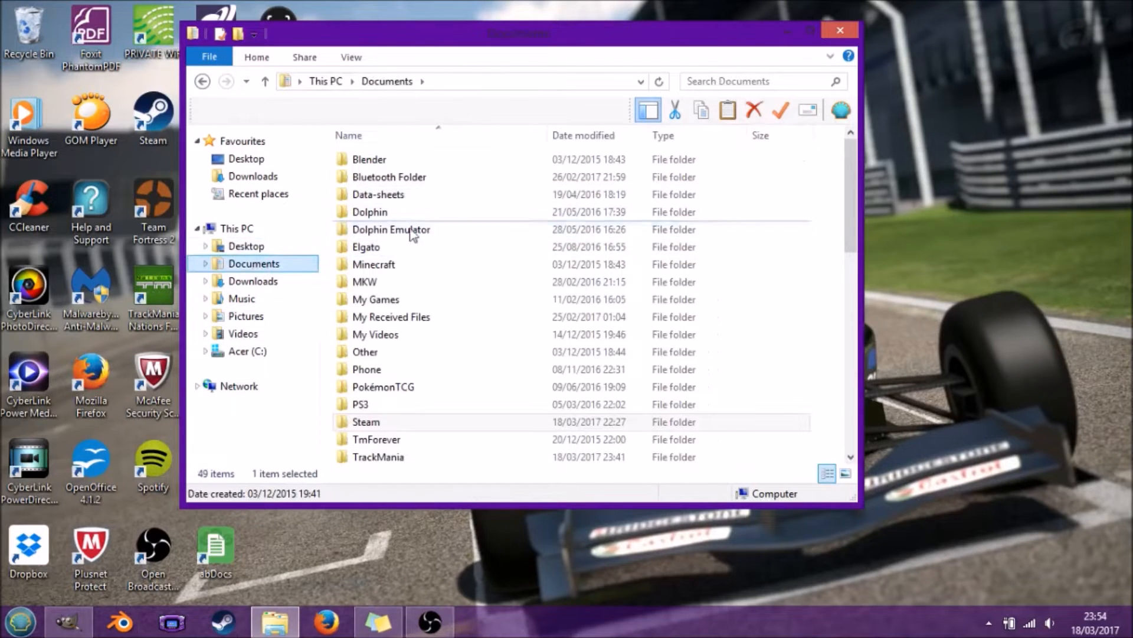
# Step: Browse Documents through TrackMania, Skins and Vehicles/StadiumCar into the Editing Folder
pyautogui.doubleClick(377, 456)
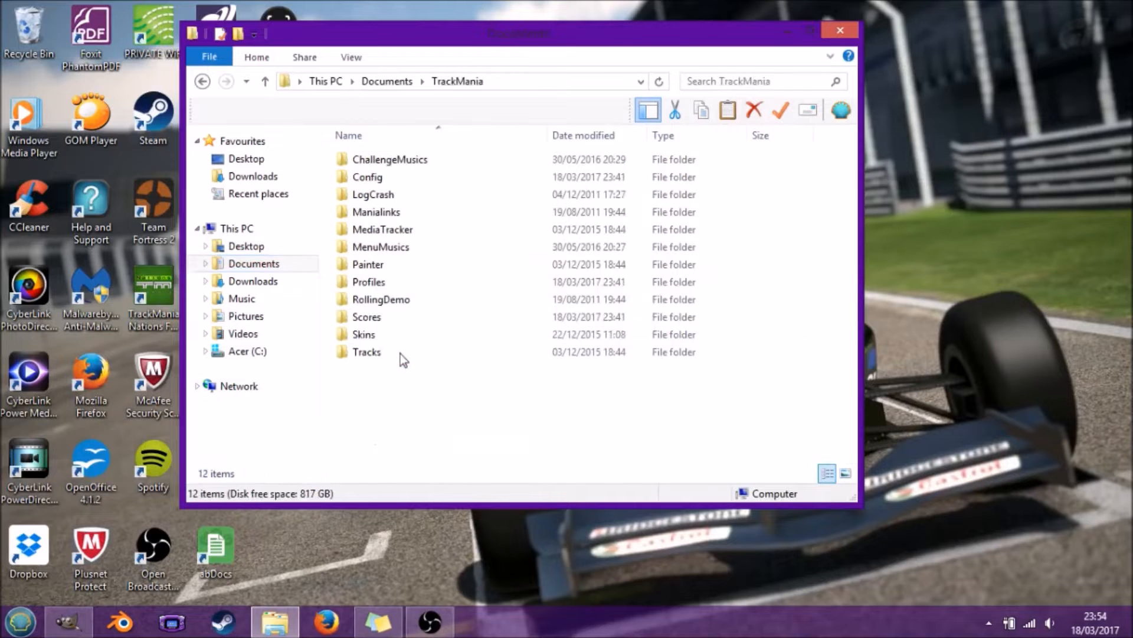
pyautogui.doubleClick(364, 334)
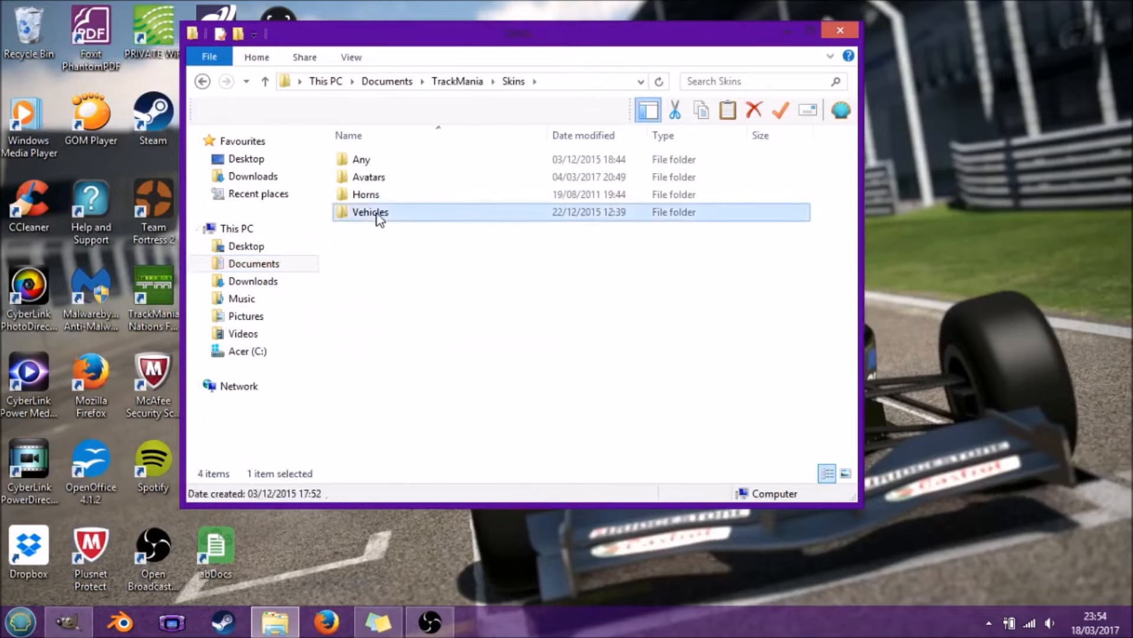
pyautogui.doubleClick(370, 212)
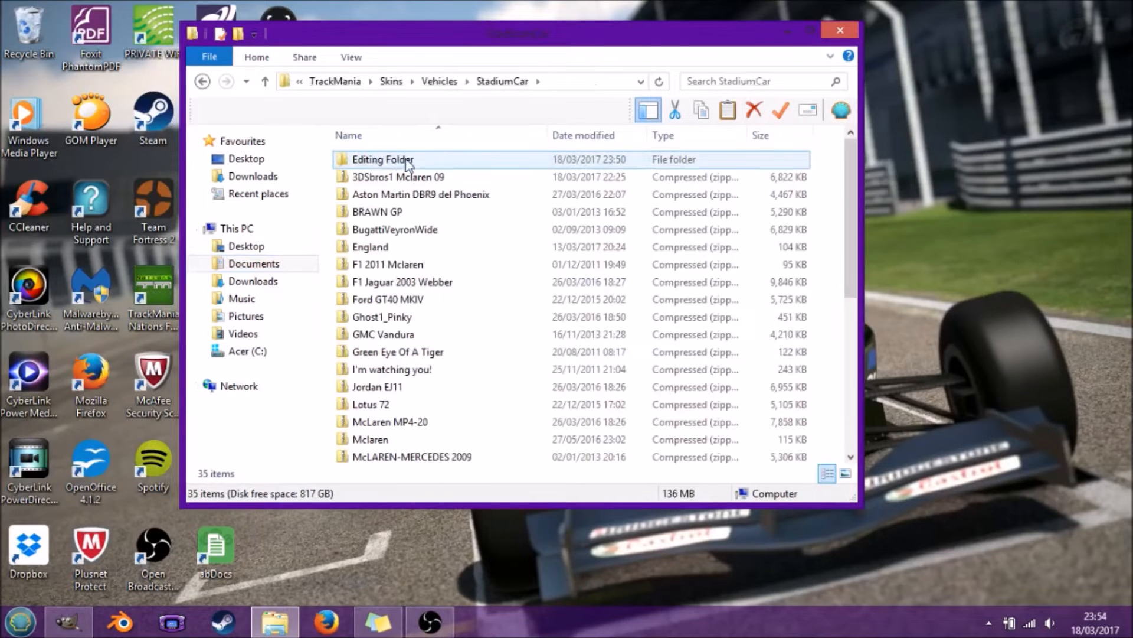
pyautogui.doubleClick(384, 158)
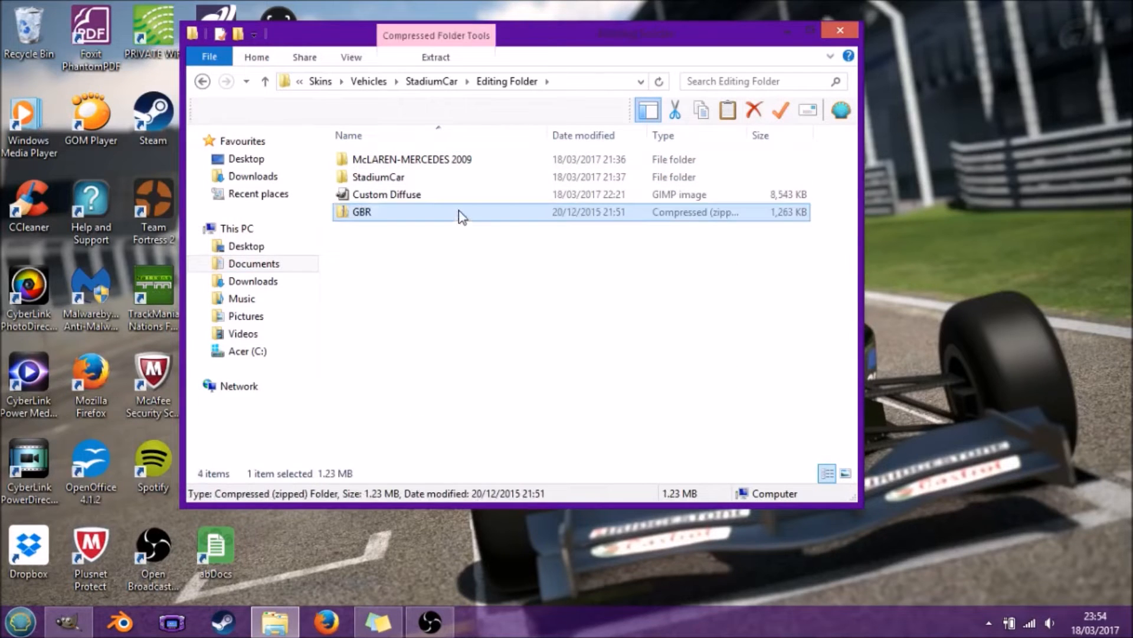
# Step: Extract the GBR zip into a GBR folder and open its Diffuse and Icon images
pyautogui.rightClick(360, 212)
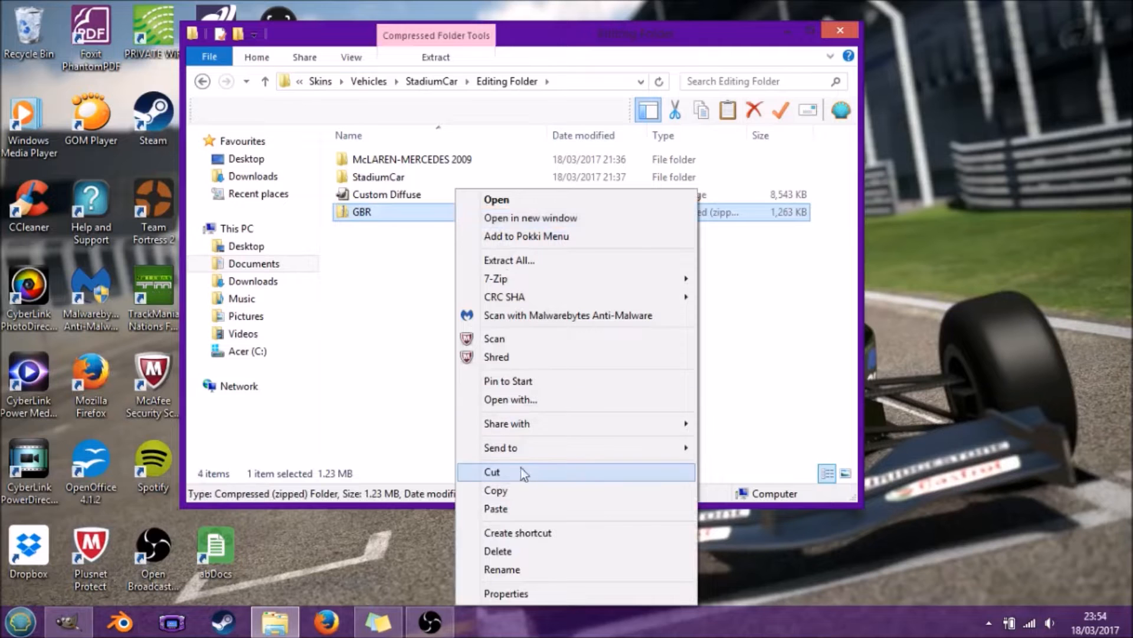
pyautogui.click(509, 260)
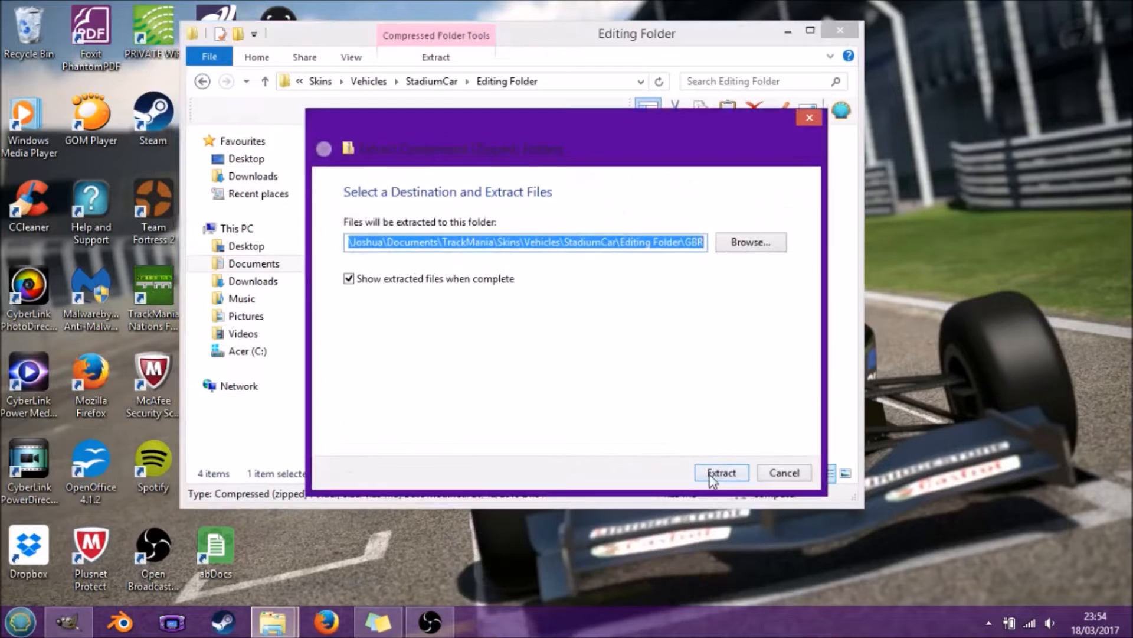
pyautogui.click(721, 472)
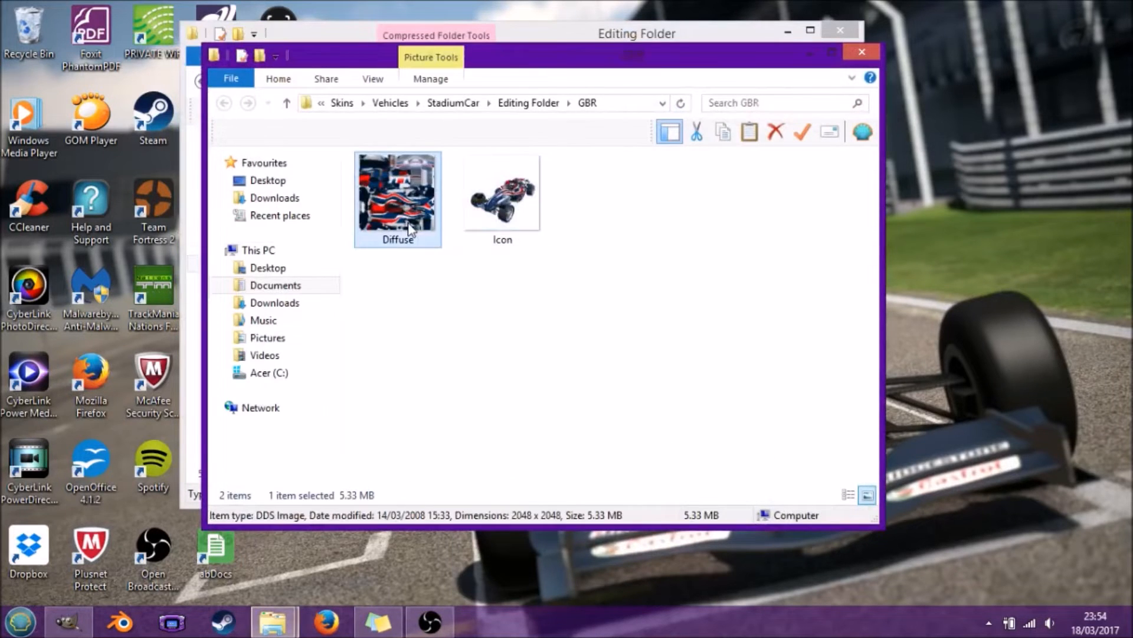
pyautogui.doubleClick(397, 191)
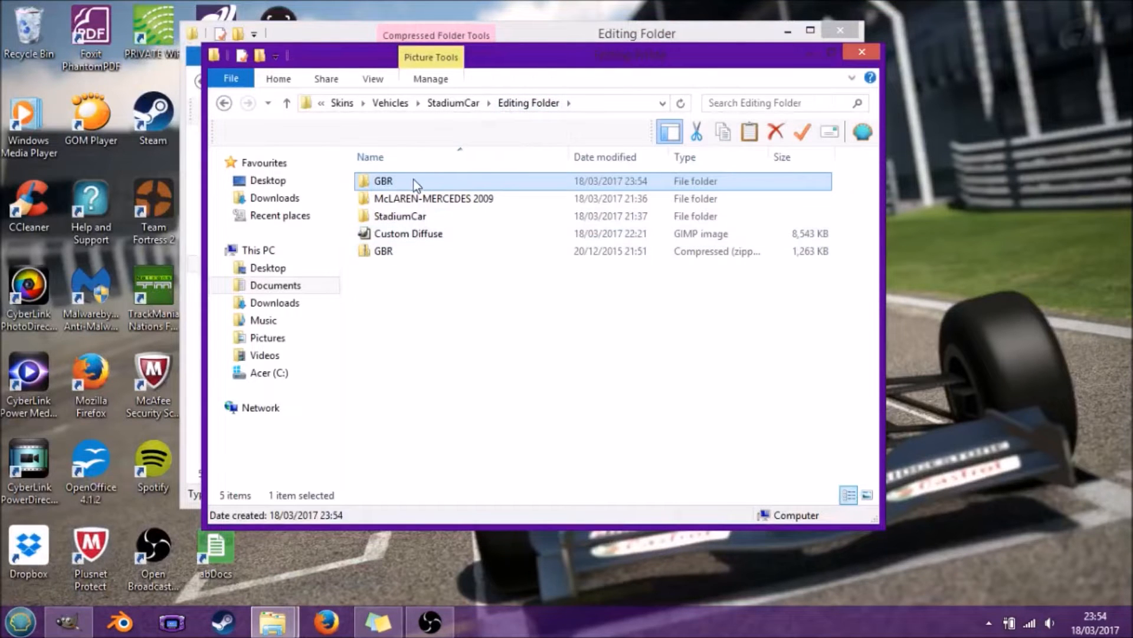
pyautogui.doubleClick(383, 180)
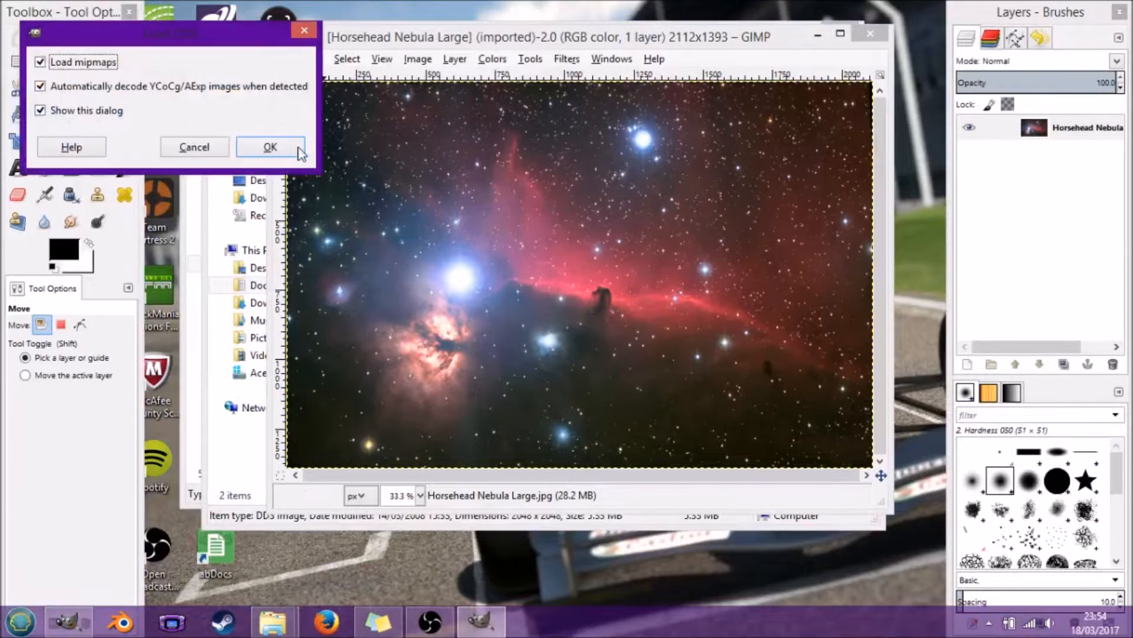
# Step: Dismiss the DDS and new-image dialogs, leaving GIMP on the Horsehead Nebula image
pyautogui.click(270, 147)
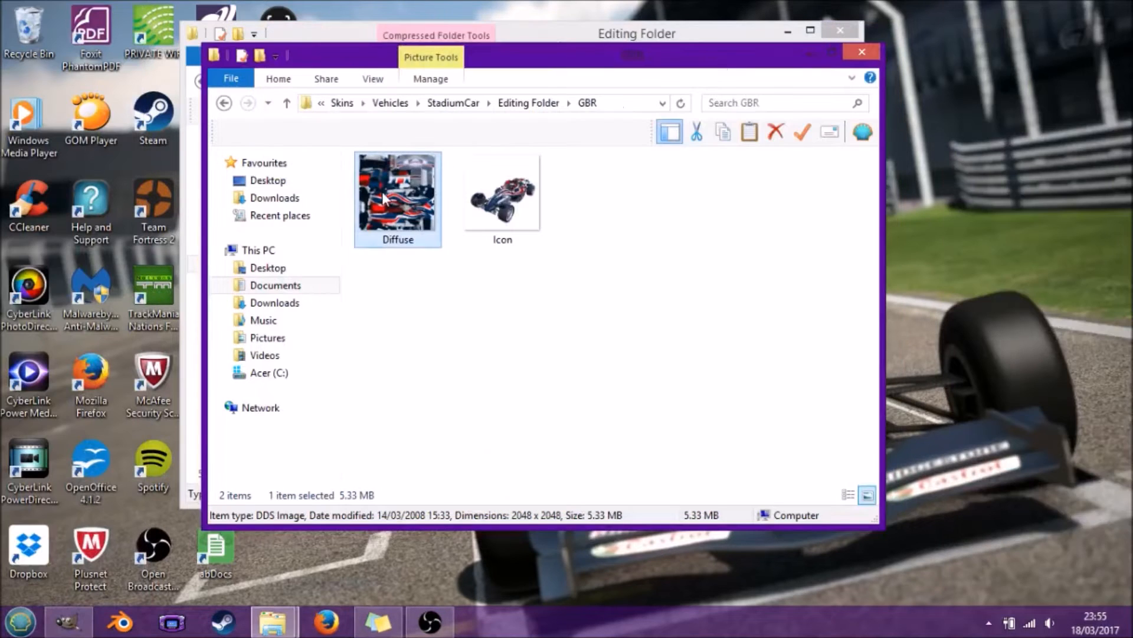
pyautogui.rightClick(397, 191)
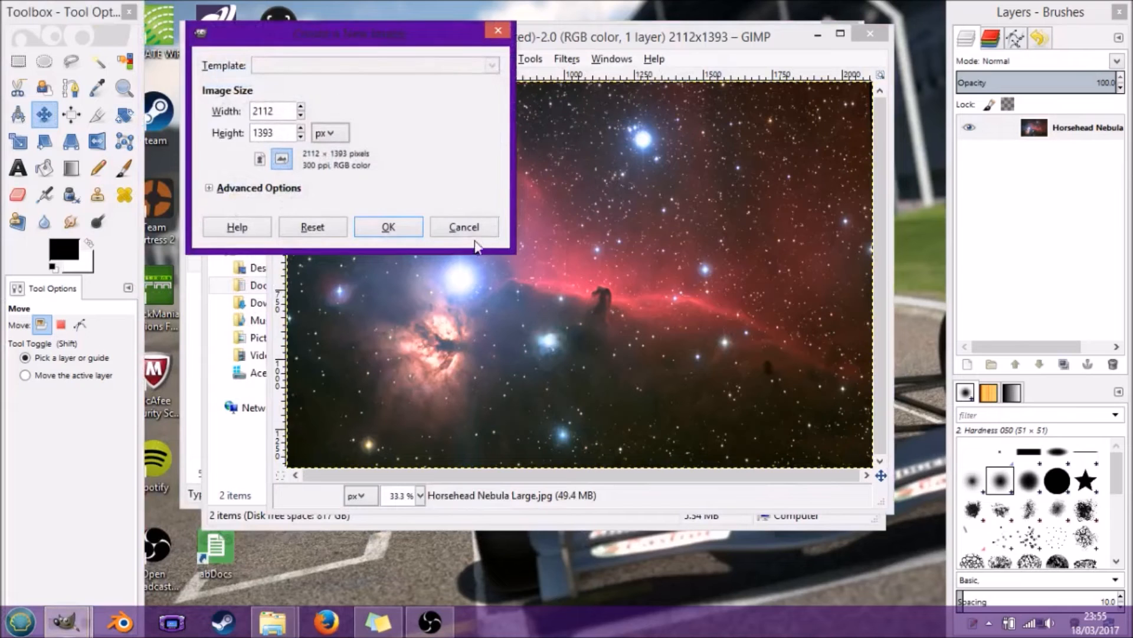
pyautogui.click(286, 58)
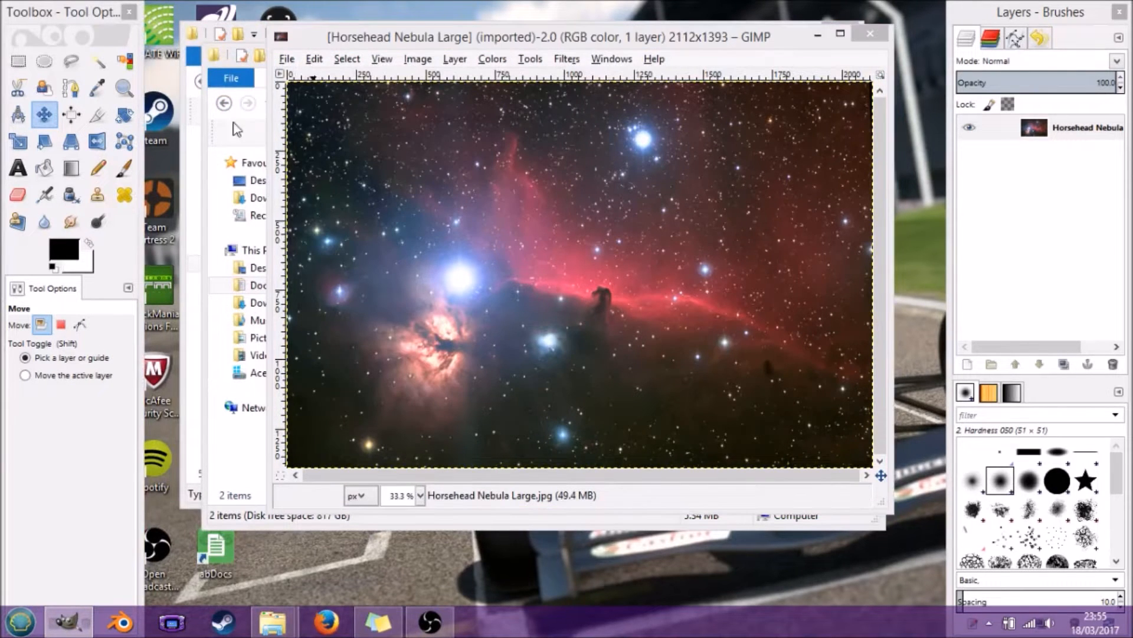
# Step: Browse the Open Image dialog to Documents/TrackMania/Skins/StadiumCar/Editing Folder/GBR
pyautogui.click(287, 59)
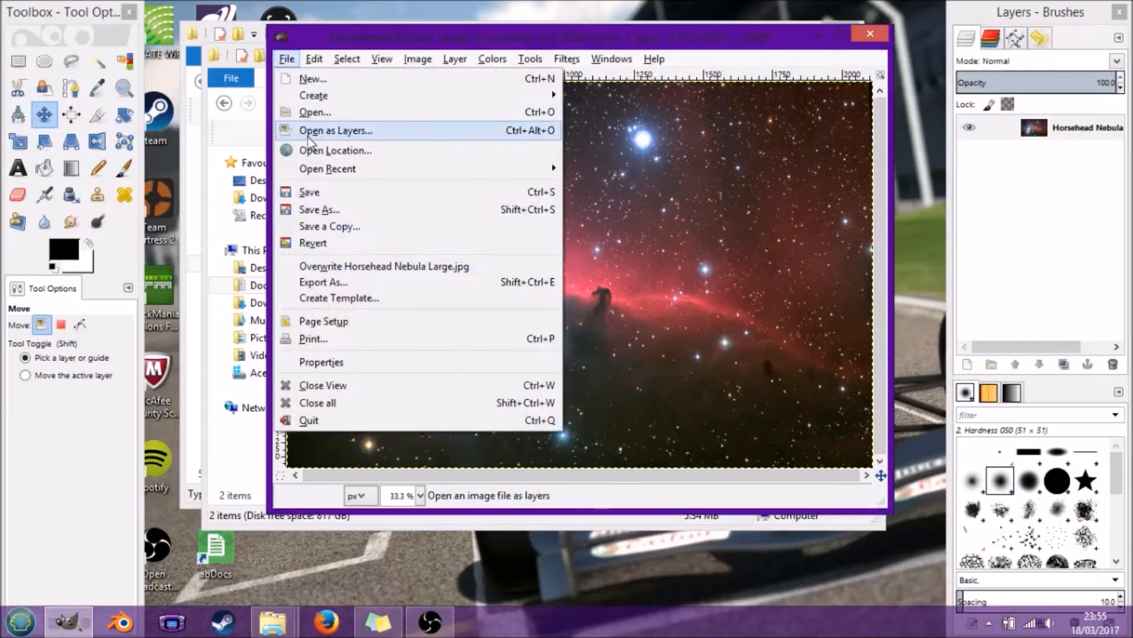
pyautogui.click(335, 130)
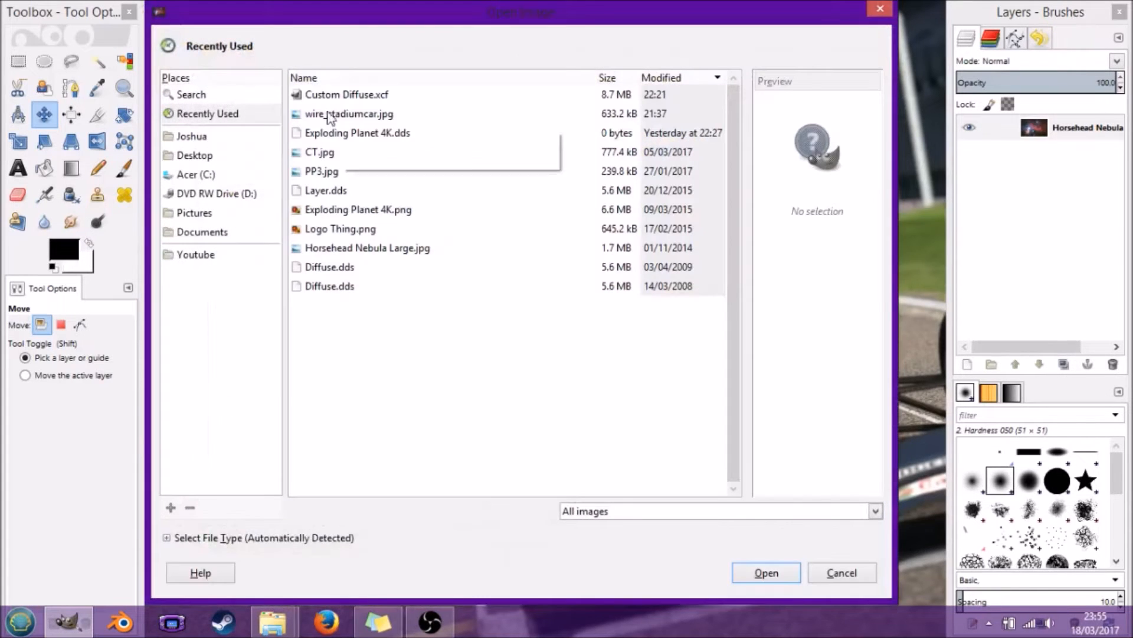
pyautogui.moveTo(219, 154)
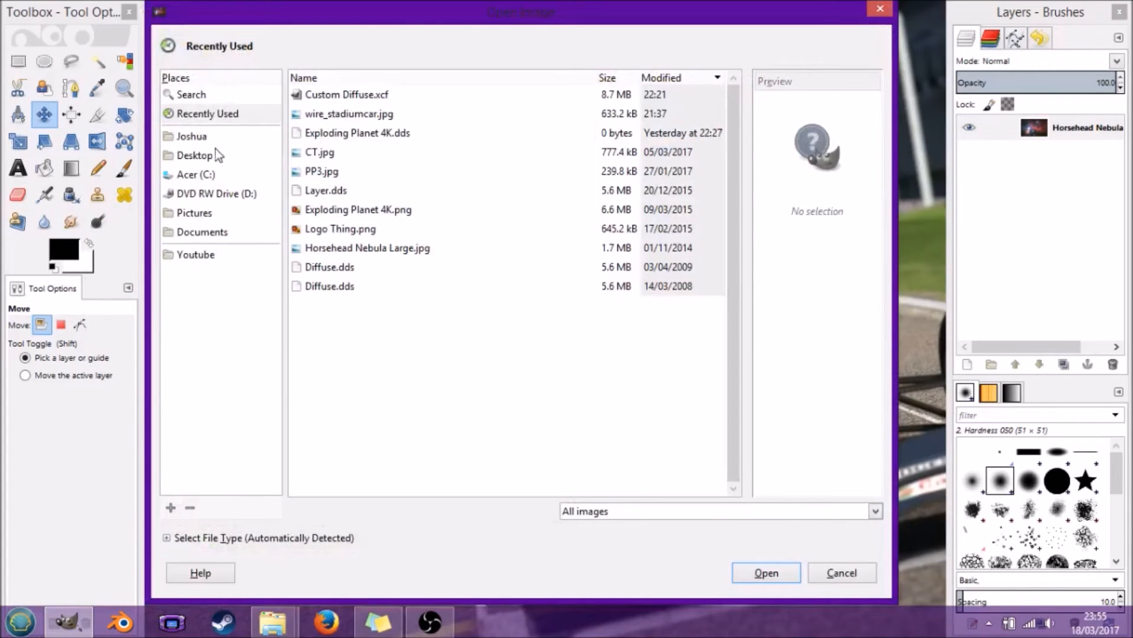
pyautogui.click(202, 232)
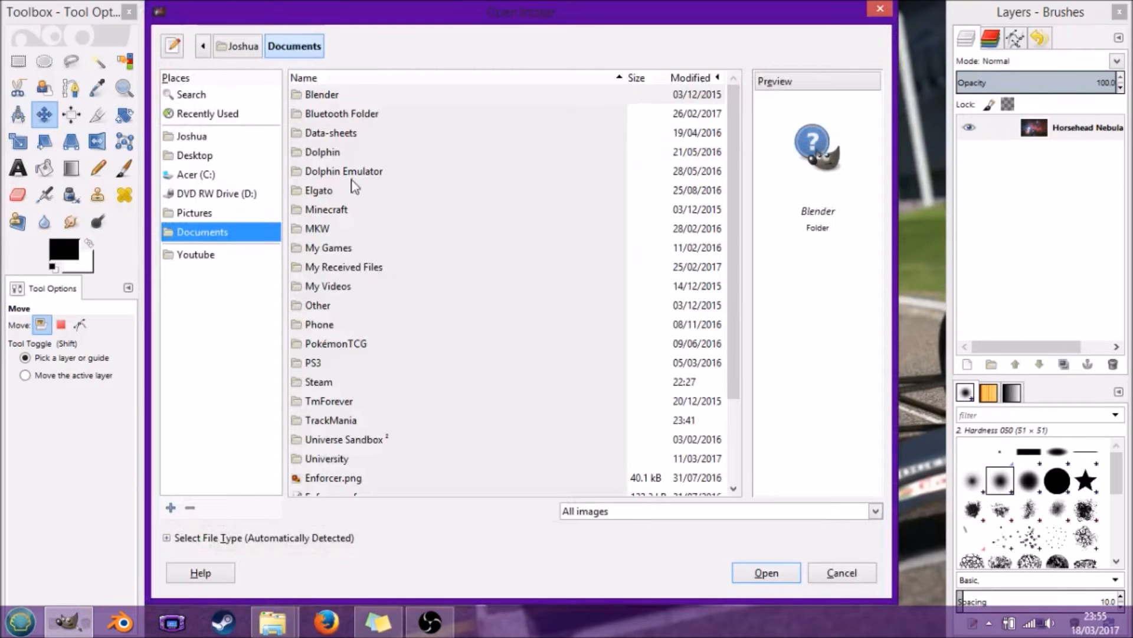
pyautogui.click(331, 420)
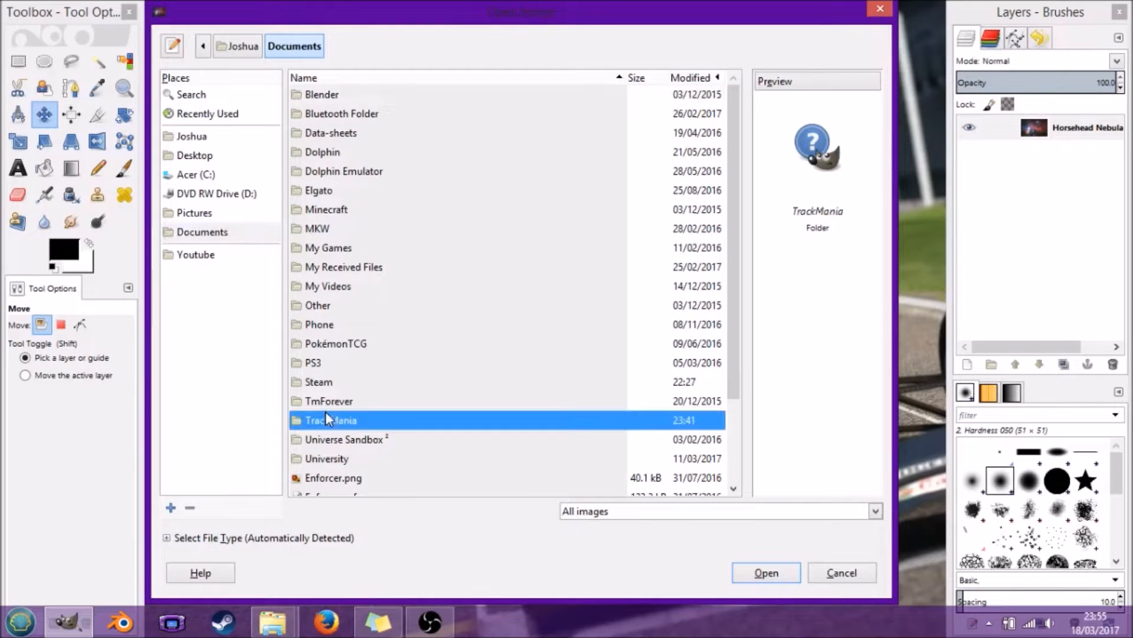
pyautogui.doubleClick(332, 419)
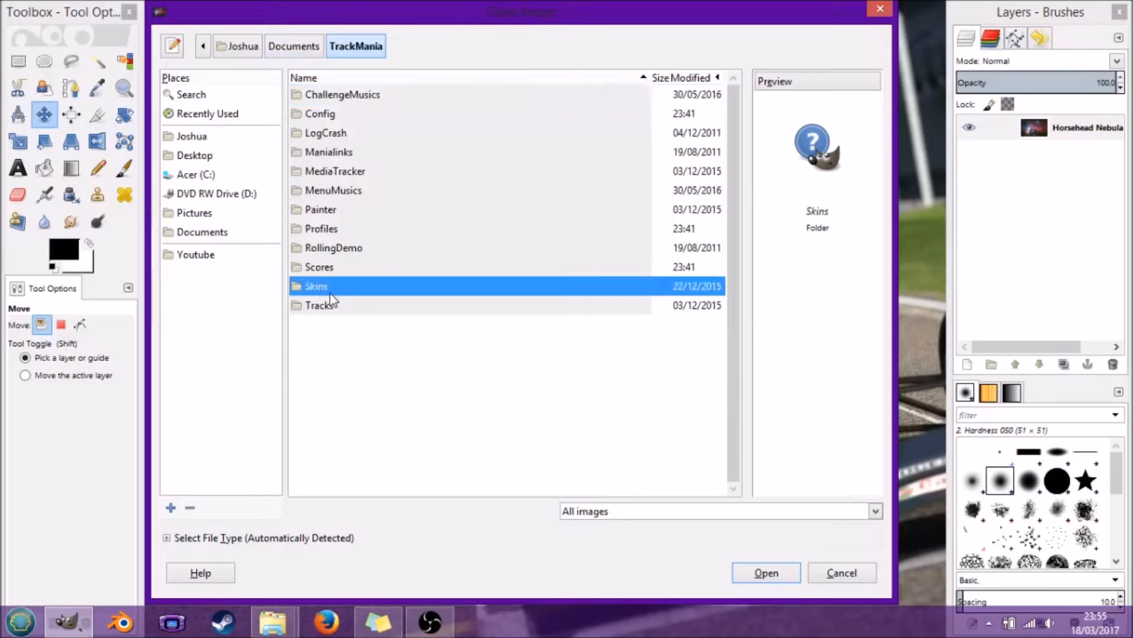
pyautogui.doubleClick(316, 286)
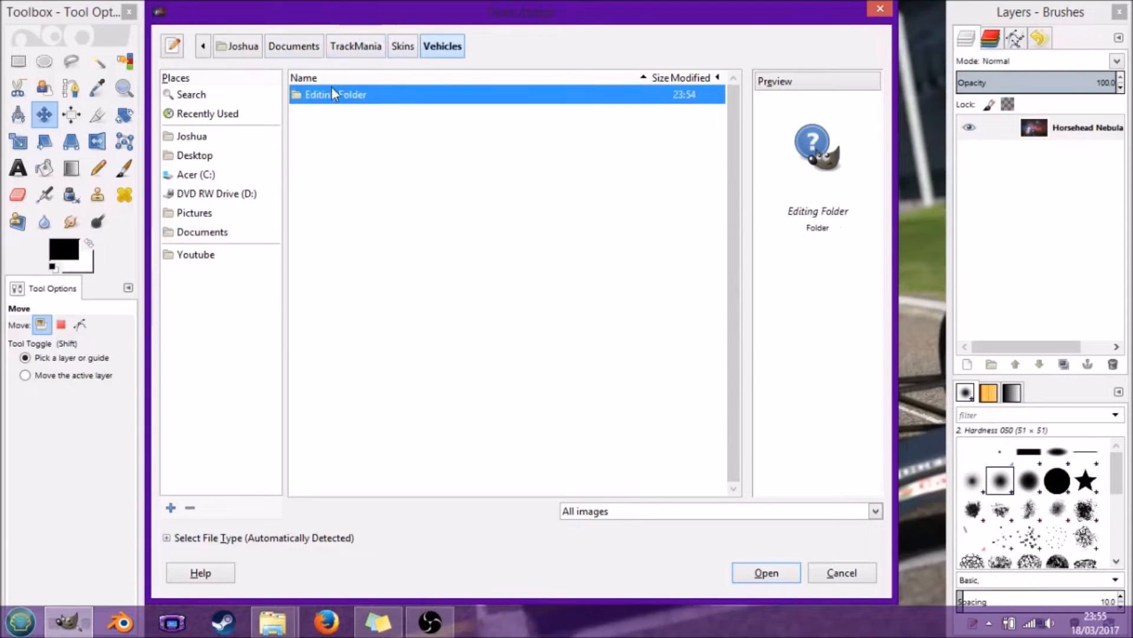
pyautogui.doubleClick(335, 94)
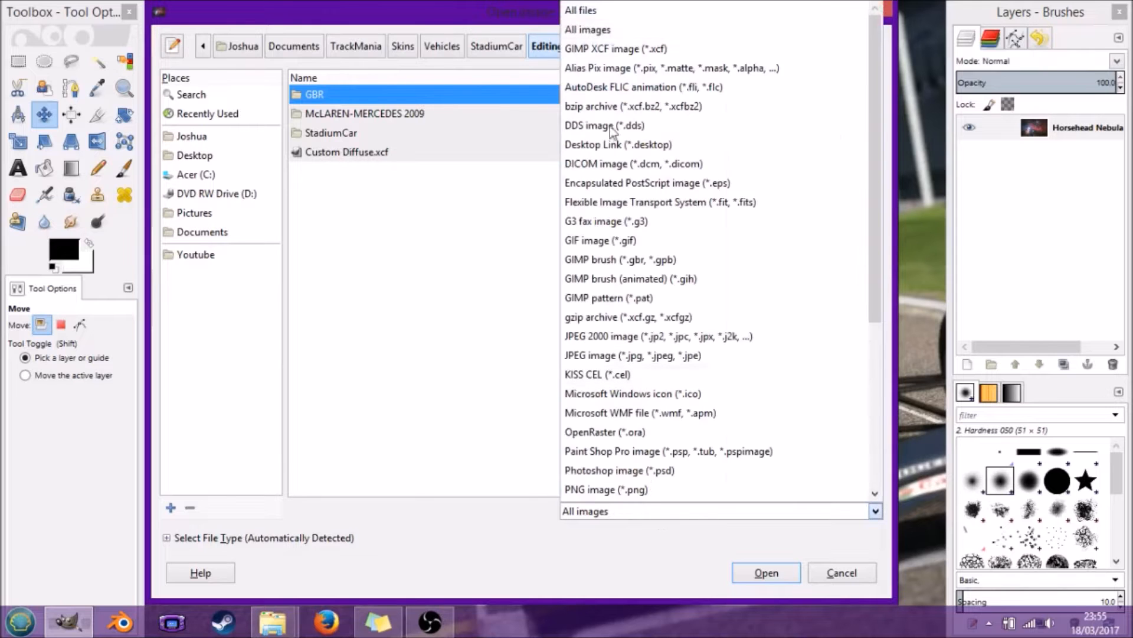
# Step: Show all file types and open Diffuse.dds with its mipmap layers
pyautogui.click(579, 9)
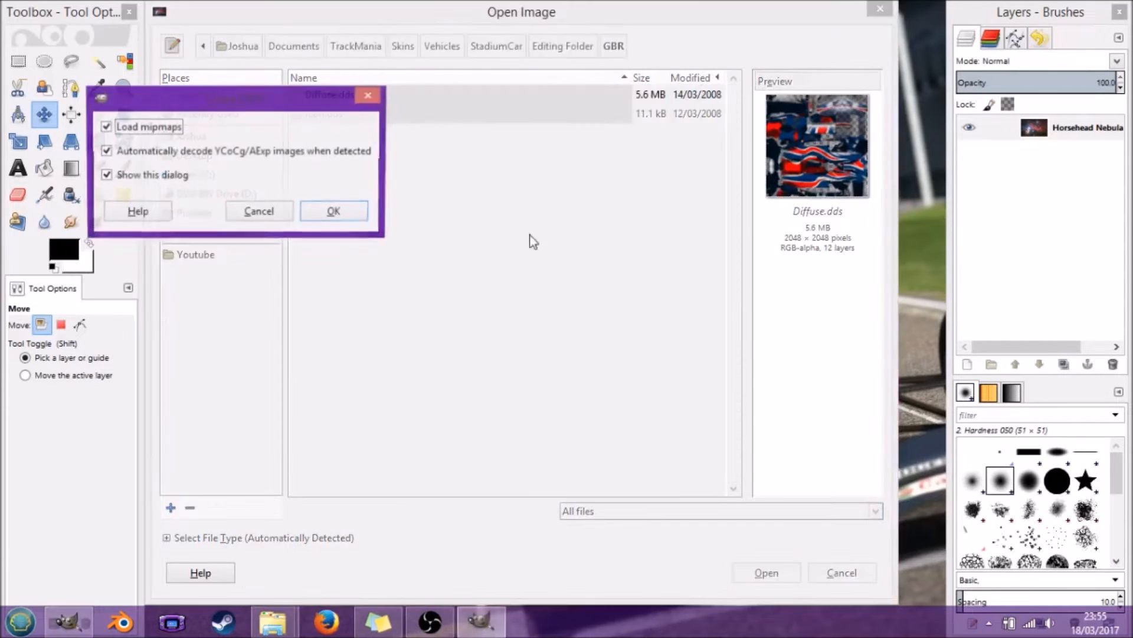
pyautogui.click(333, 210)
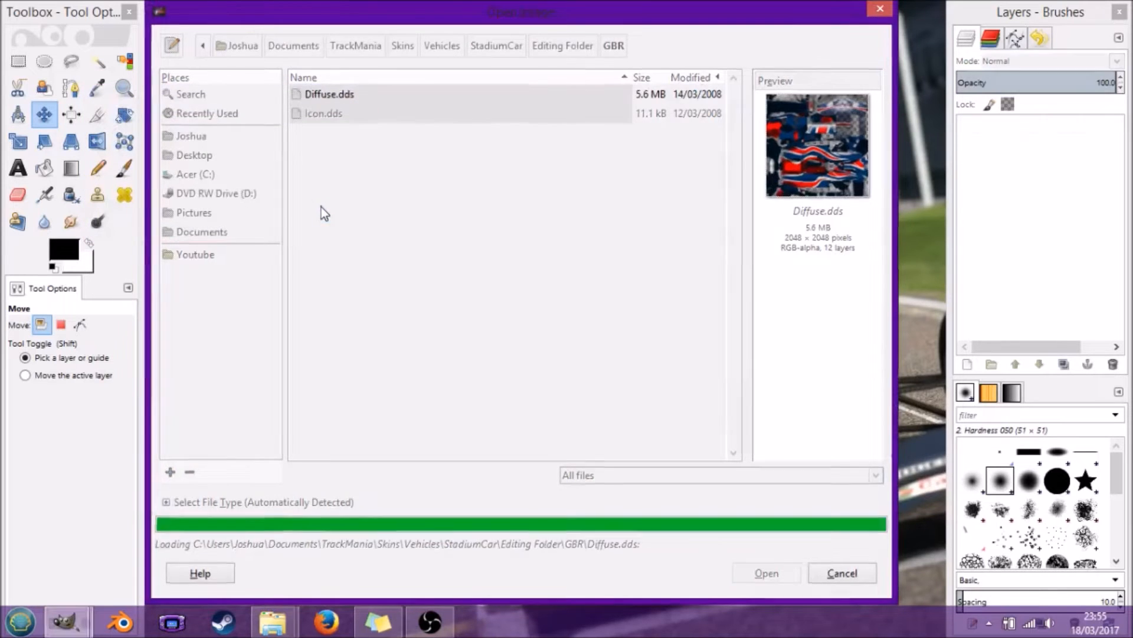
pyautogui.click(766, 573)
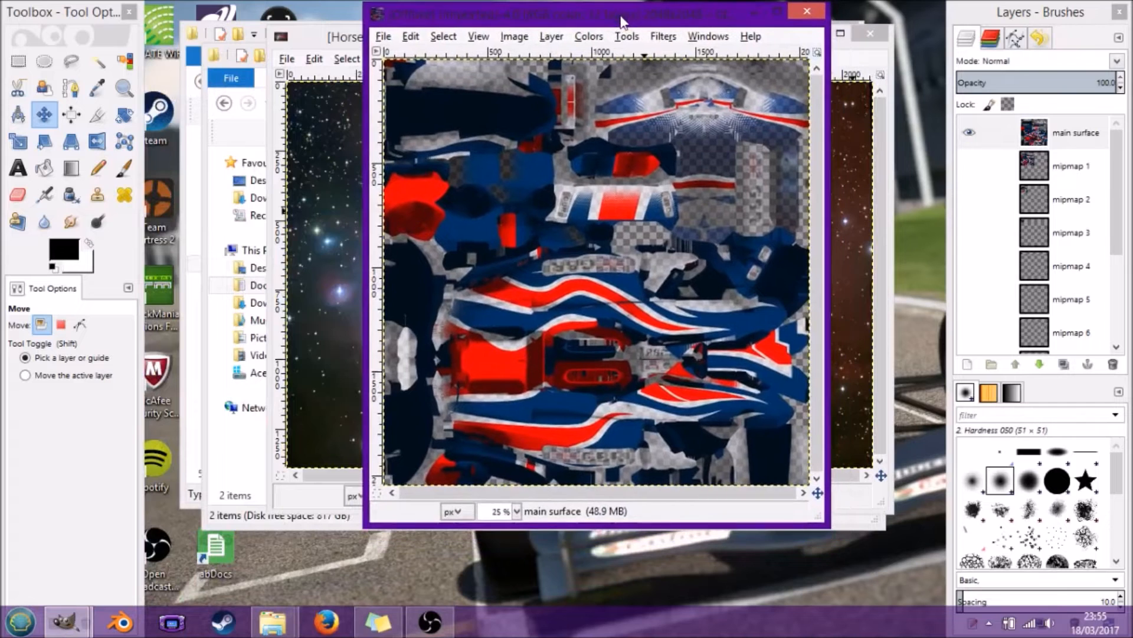
pyautogui.moveTo(1030, 242)
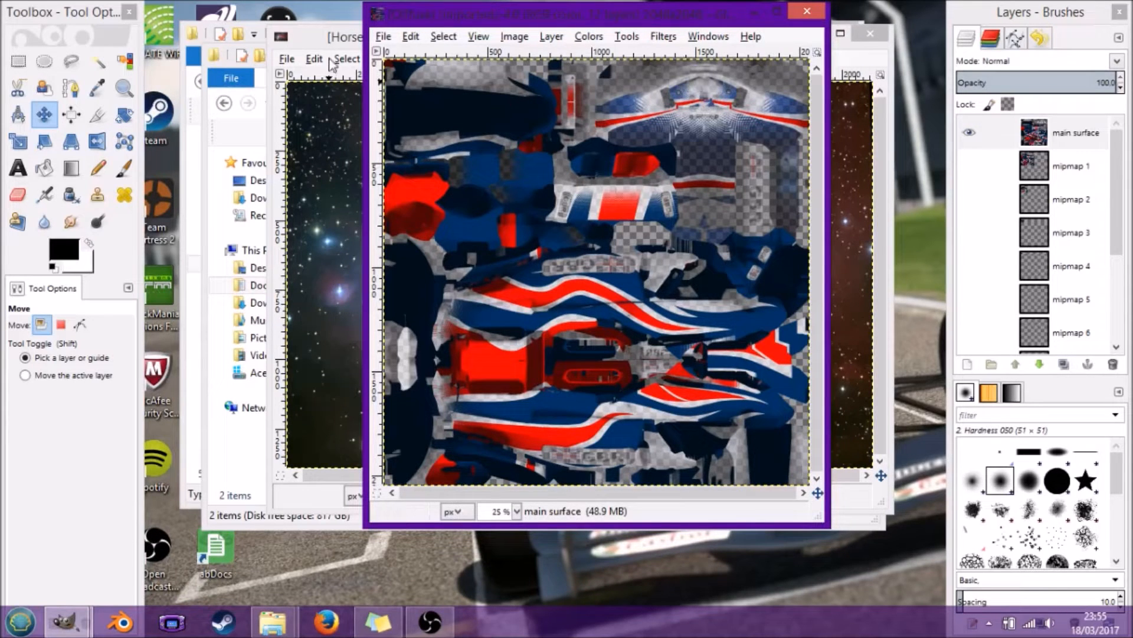
pyautogui.moveTo(625, 24)
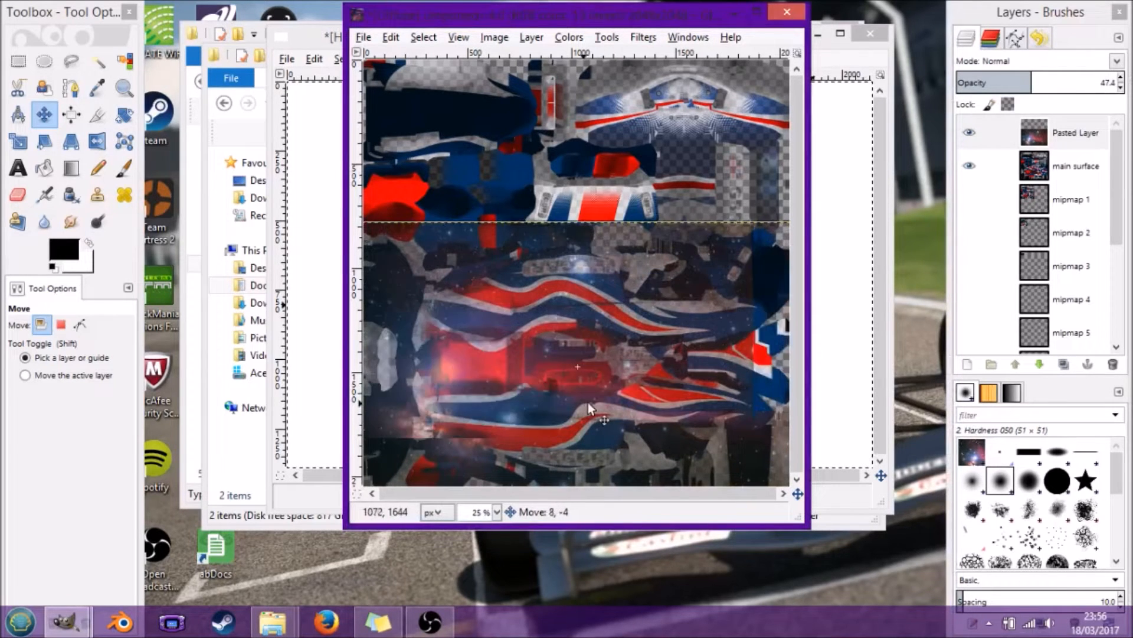
# Step: Enlarge the pasted nebula layer with the Scale tool so it covers the canvas
pyautogui.click(19, 141)
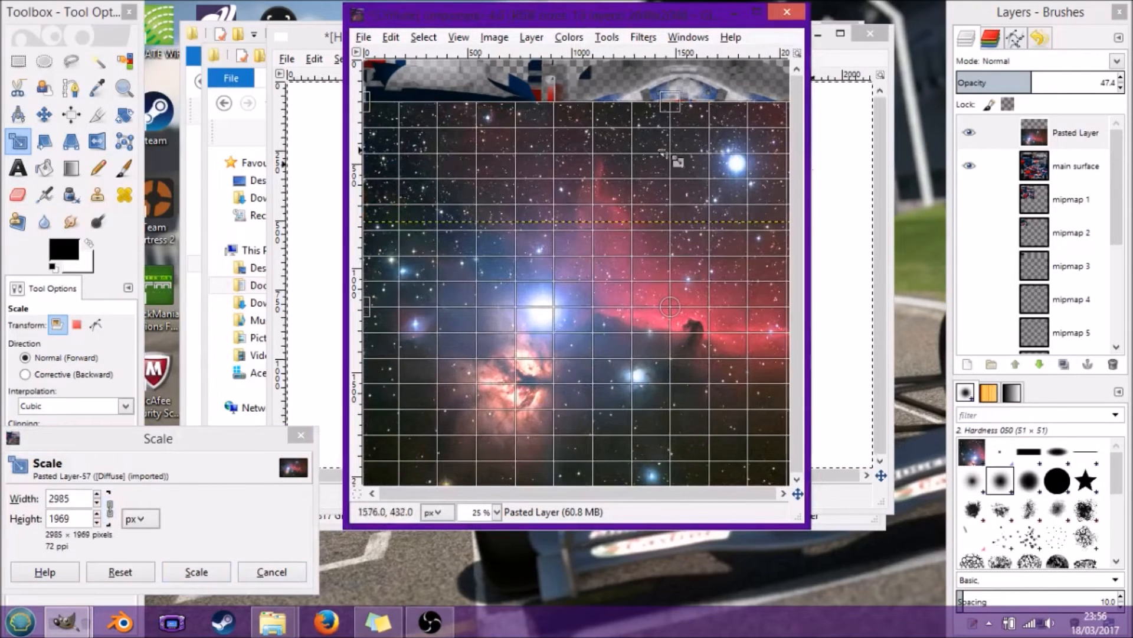
pyautogui.click(196, 572)
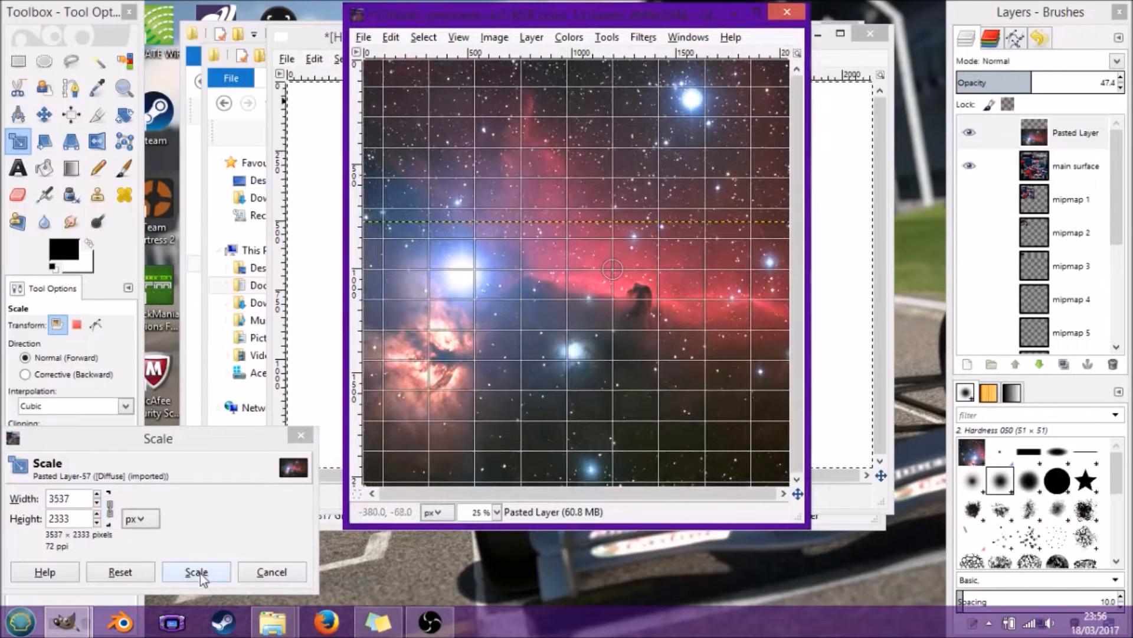
pyautogui.click(195, 572)
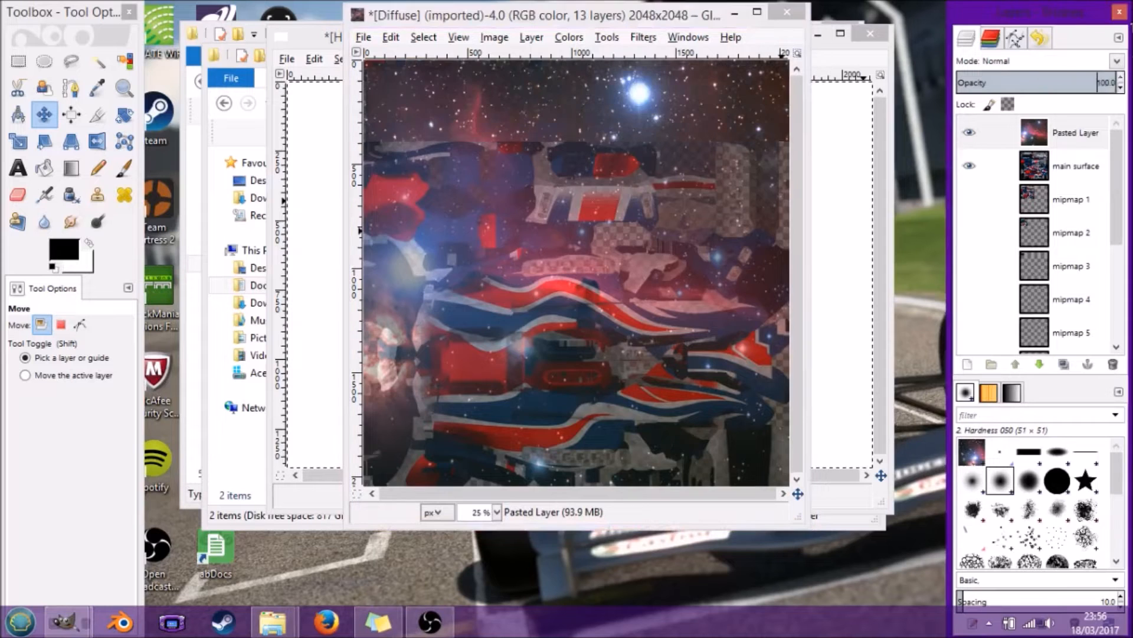
# Step: Flatten the Diffuse image into one layer from the Pasted Layer's context menu
pyautogui.click(969, 132)
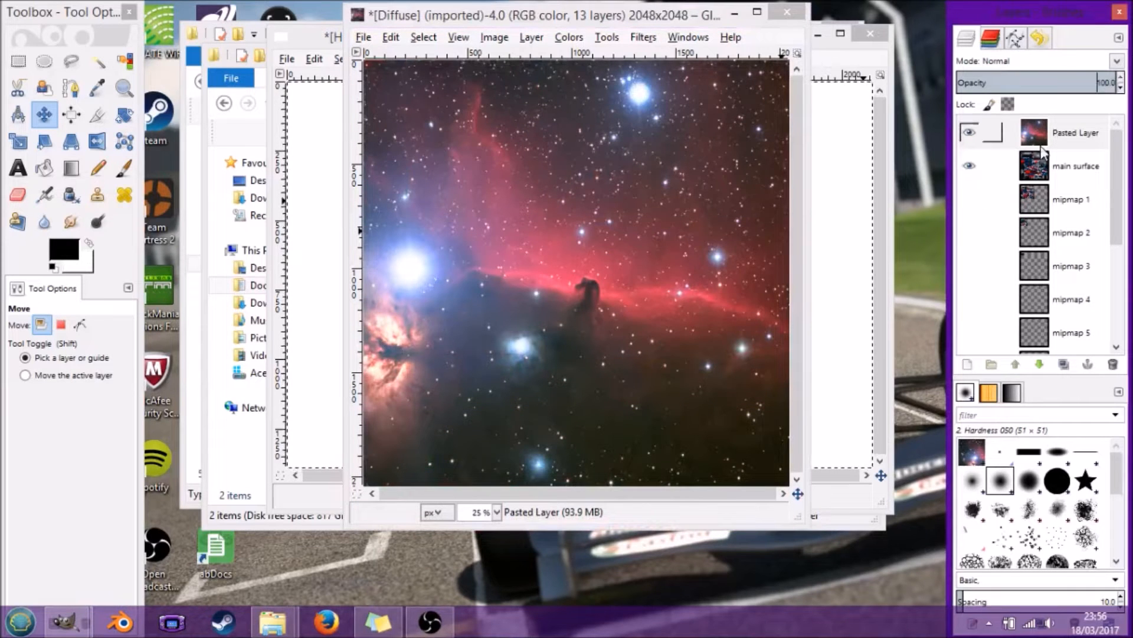
pyautogui.rightClick(1075, 133)
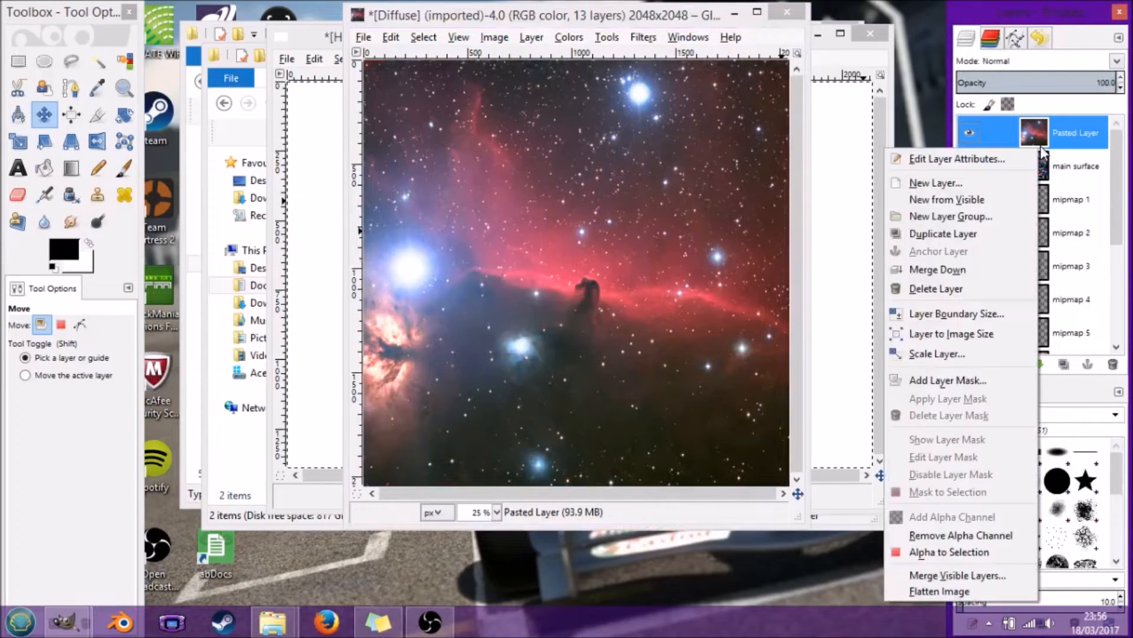
pyautogui.moveTo(940, 591)
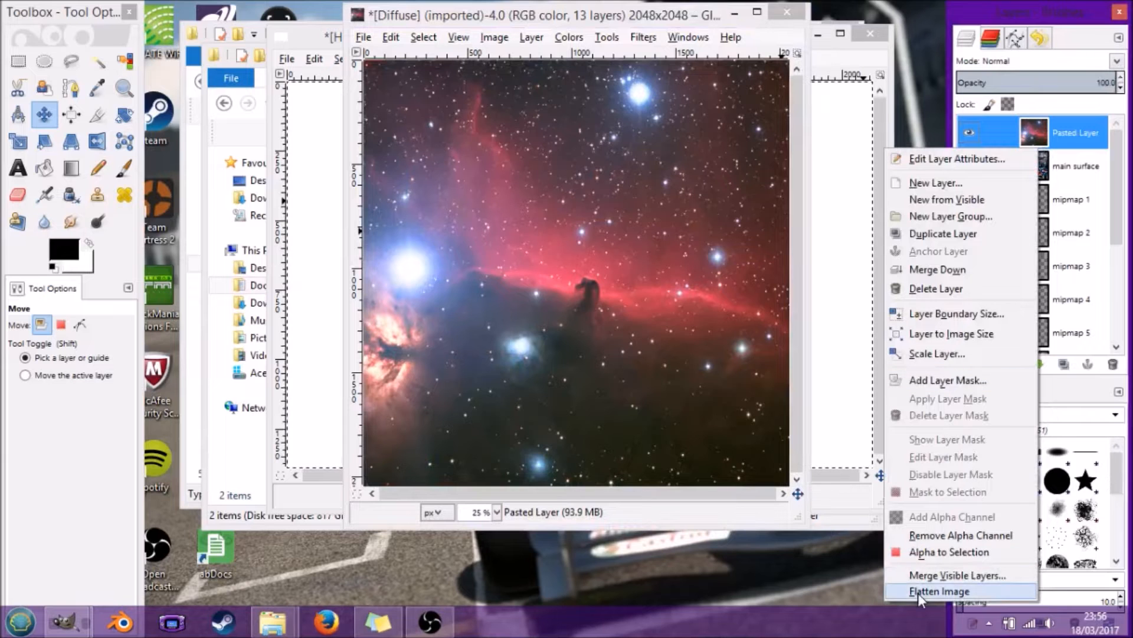
pyautogui.click(938, 591)
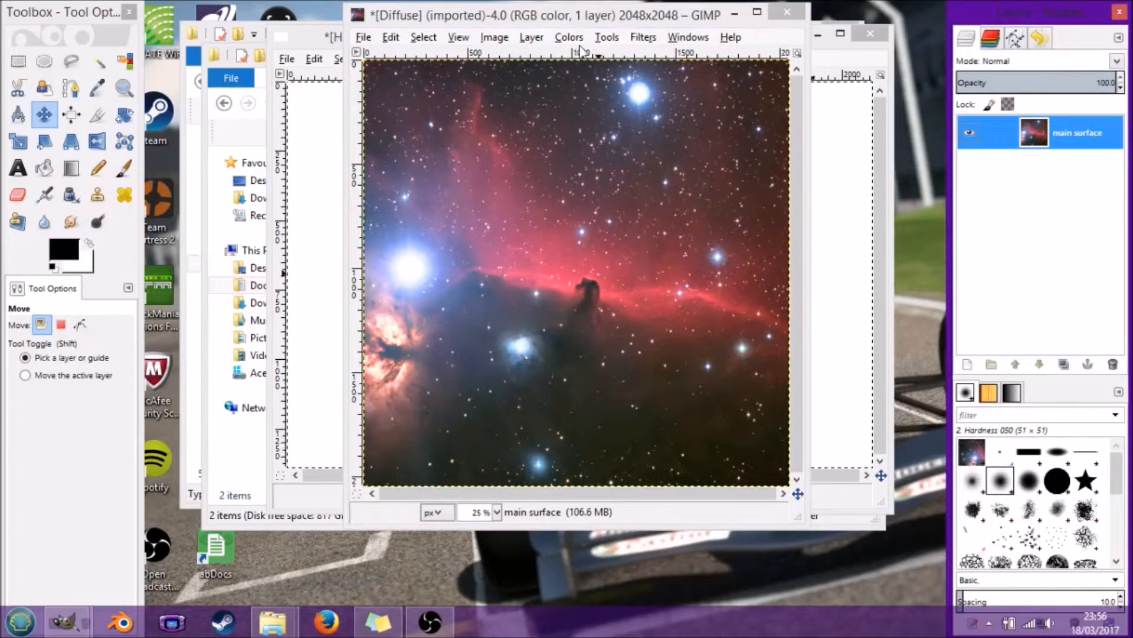
pyautogui.click(568, 36)
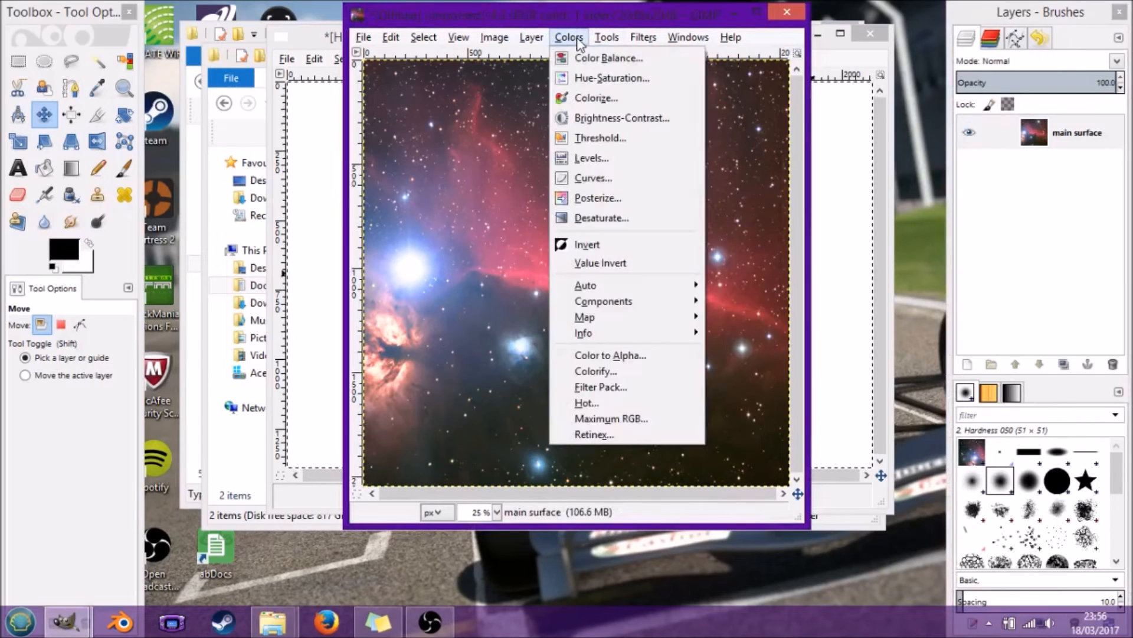
# Step: Colorize the flattened nebula with white to make it greyscale
pyautogui.click(596, 371)
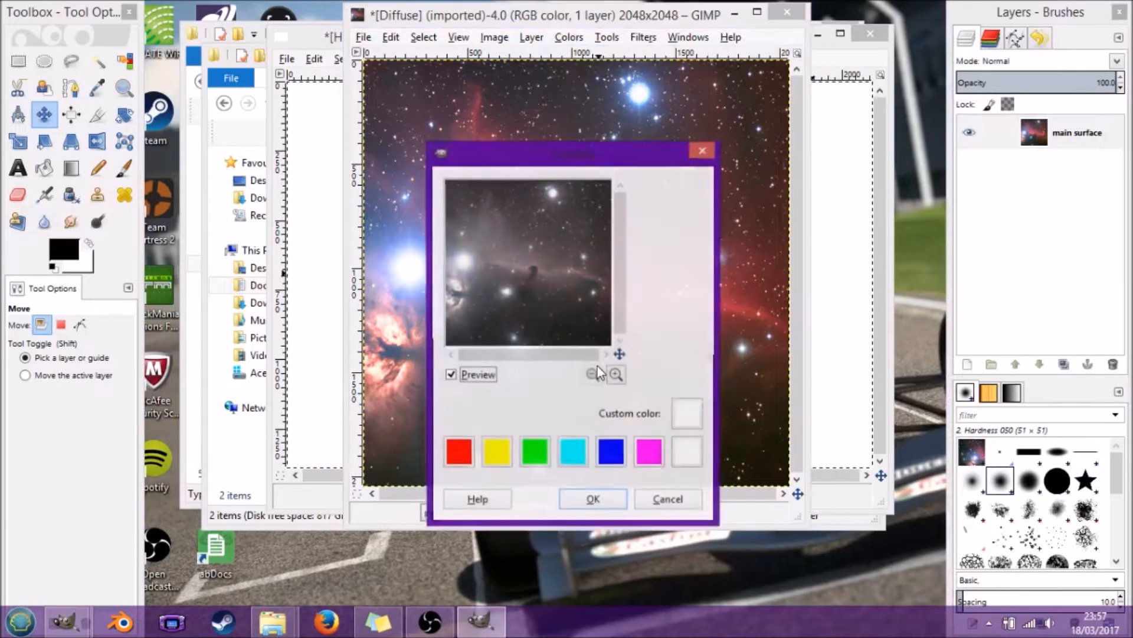
pyautogui.click(592, 498)
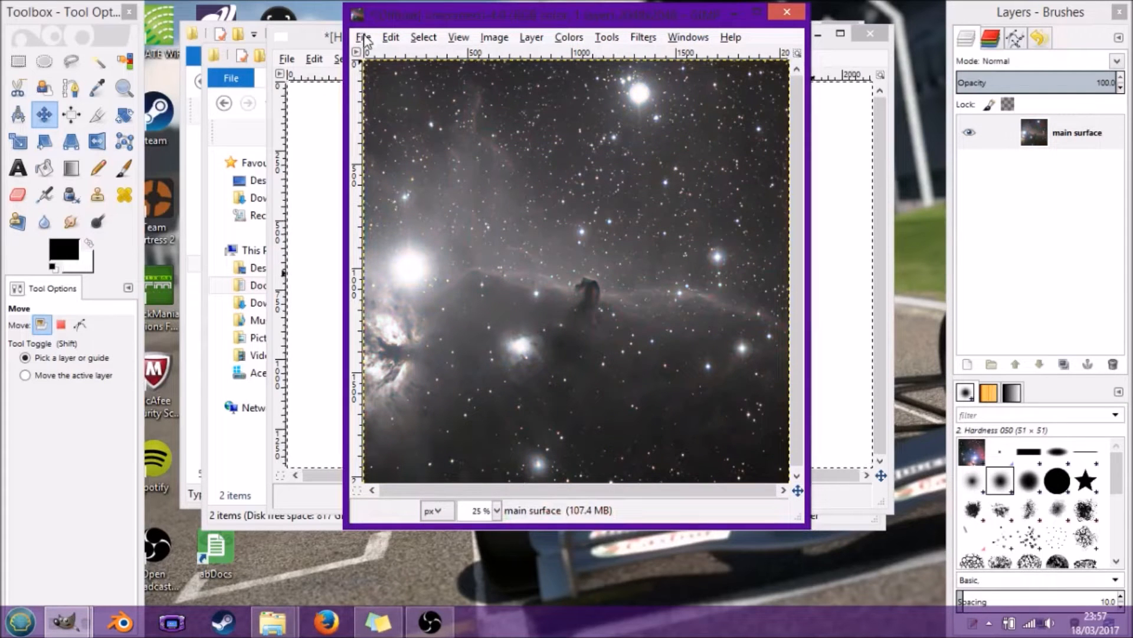
pyautogui.click(363, 37)
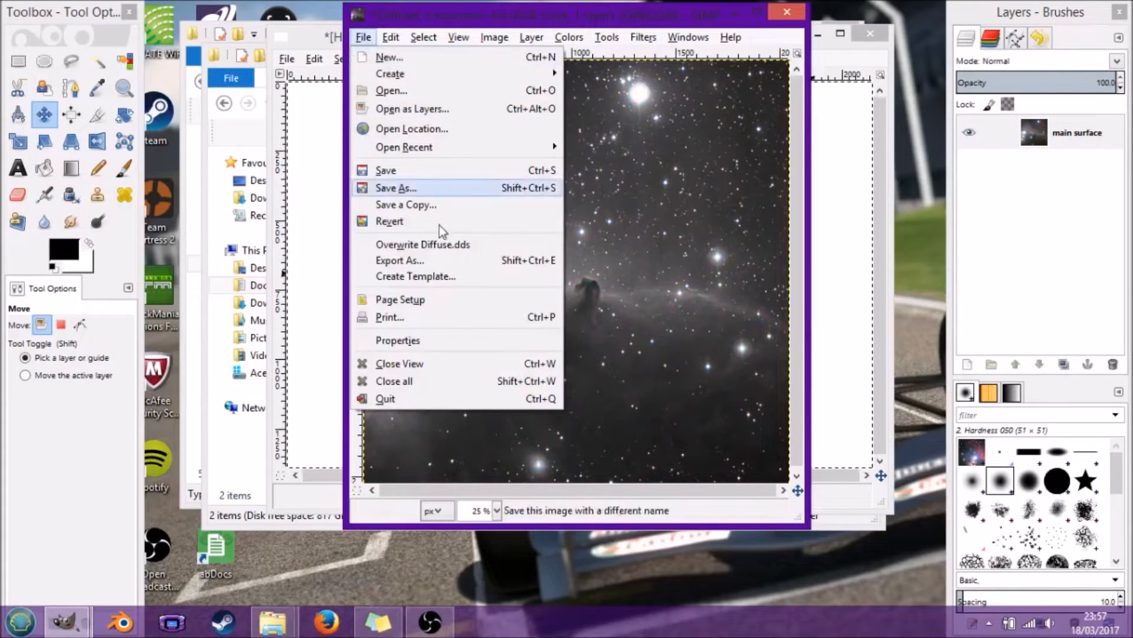
# Step: Export the greyscale nebula as Alpha.bmp into the GBR folder, confirming BMP options
pyautogui.click(399, 259)
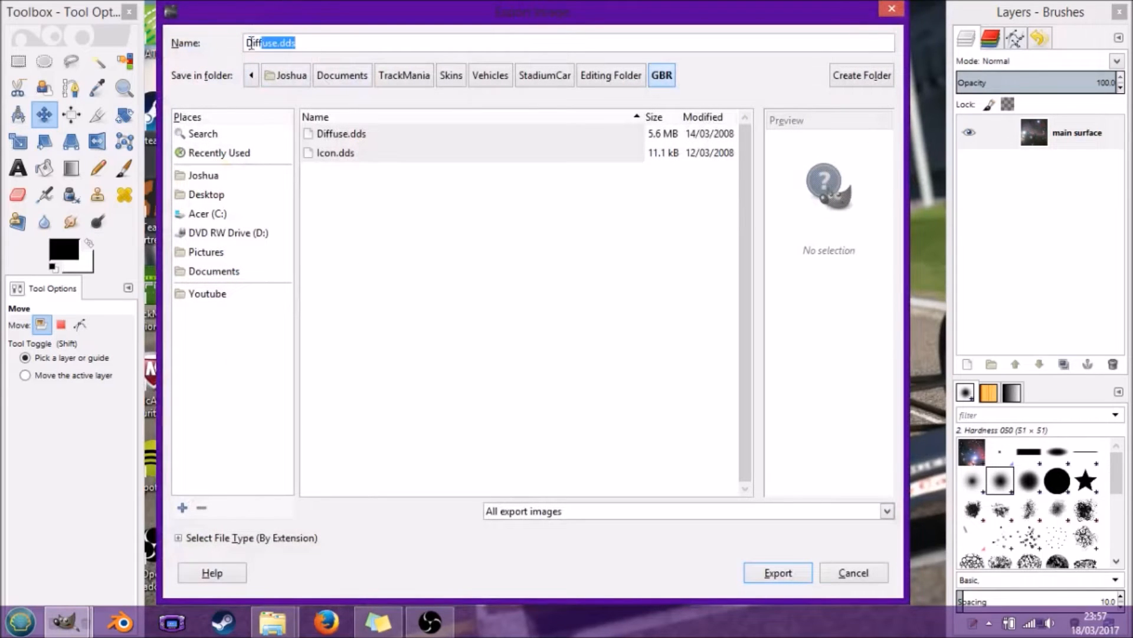
pyautogui.write('Alph')
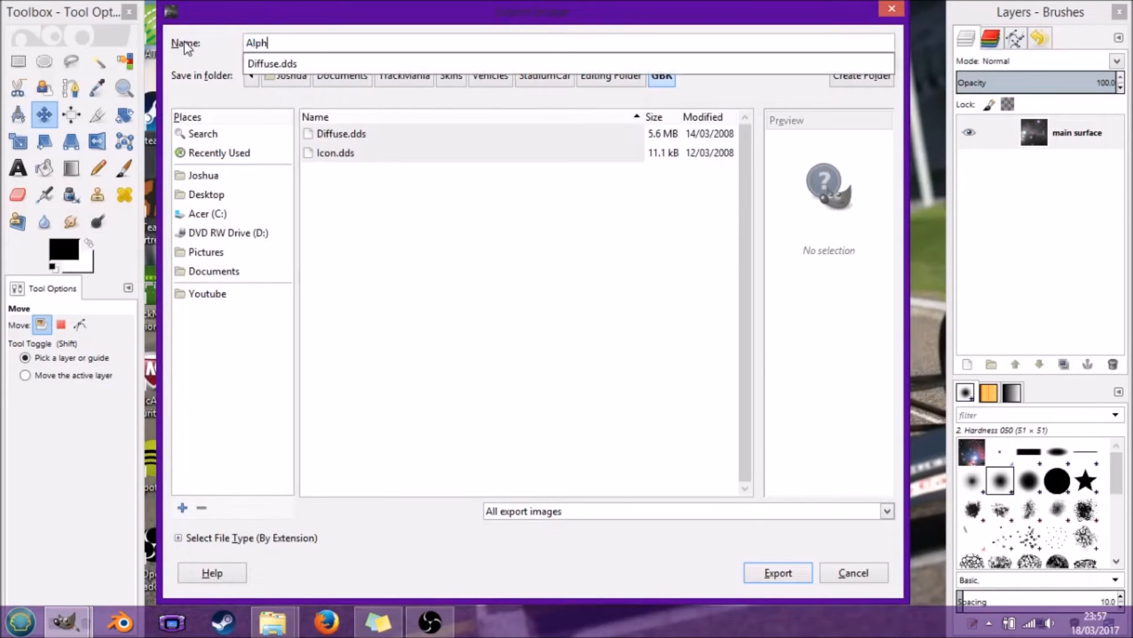
pyautogui.write('a.bmp')
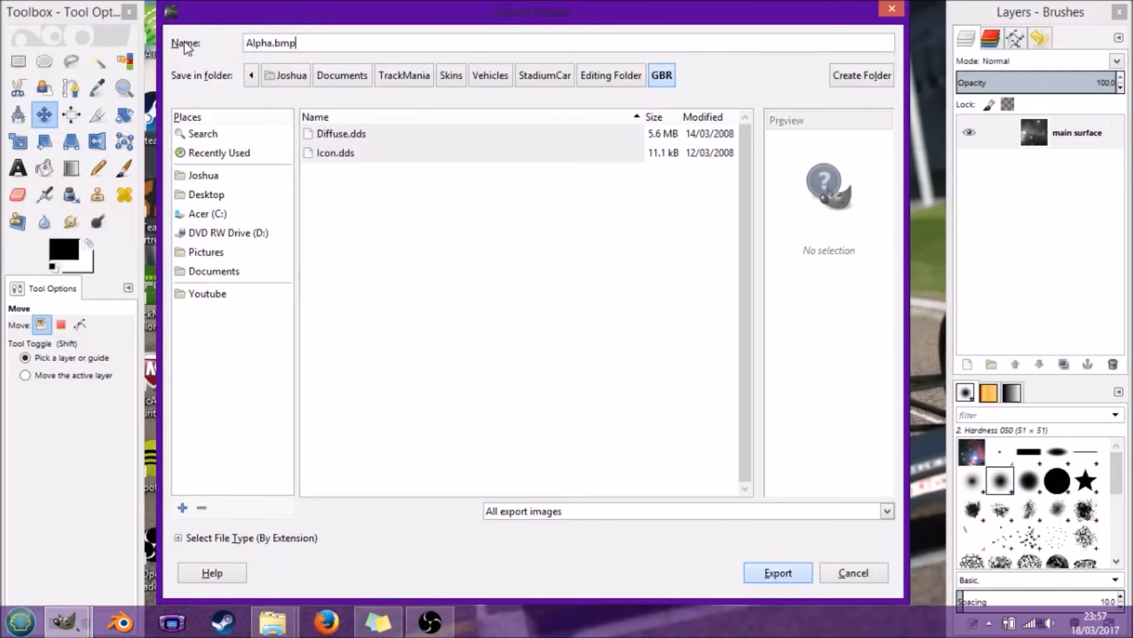
pyautogui.click(777, 572)
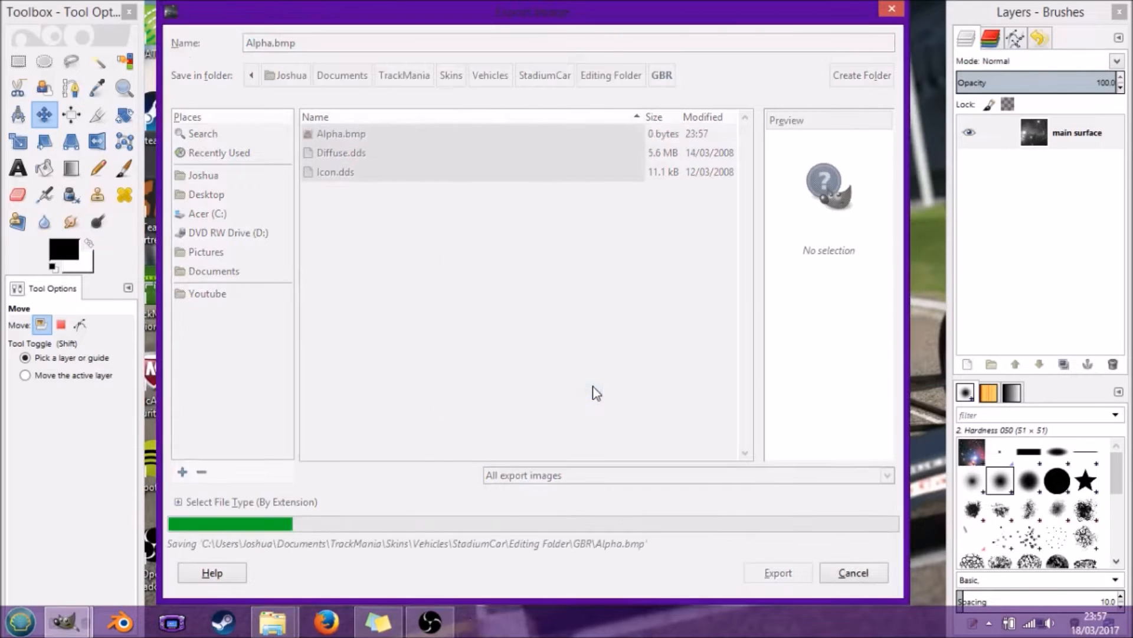
pyautogui.click(778, 572)
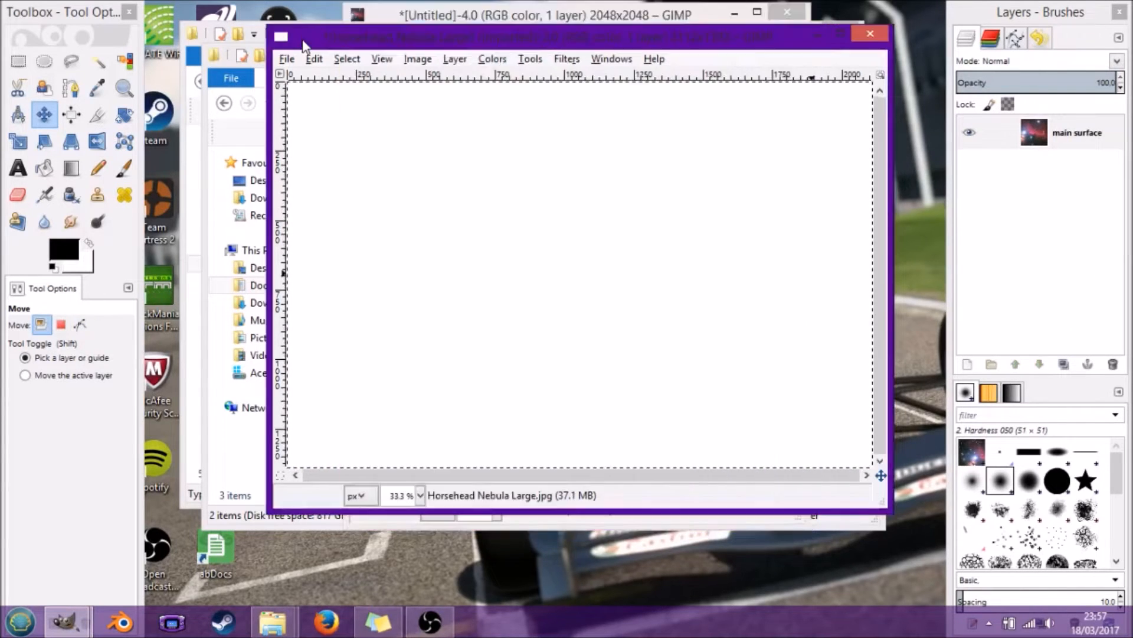
# Step: Reopen Alpha.bmp from the recently opened images list
pyautogui.click(869, 33)
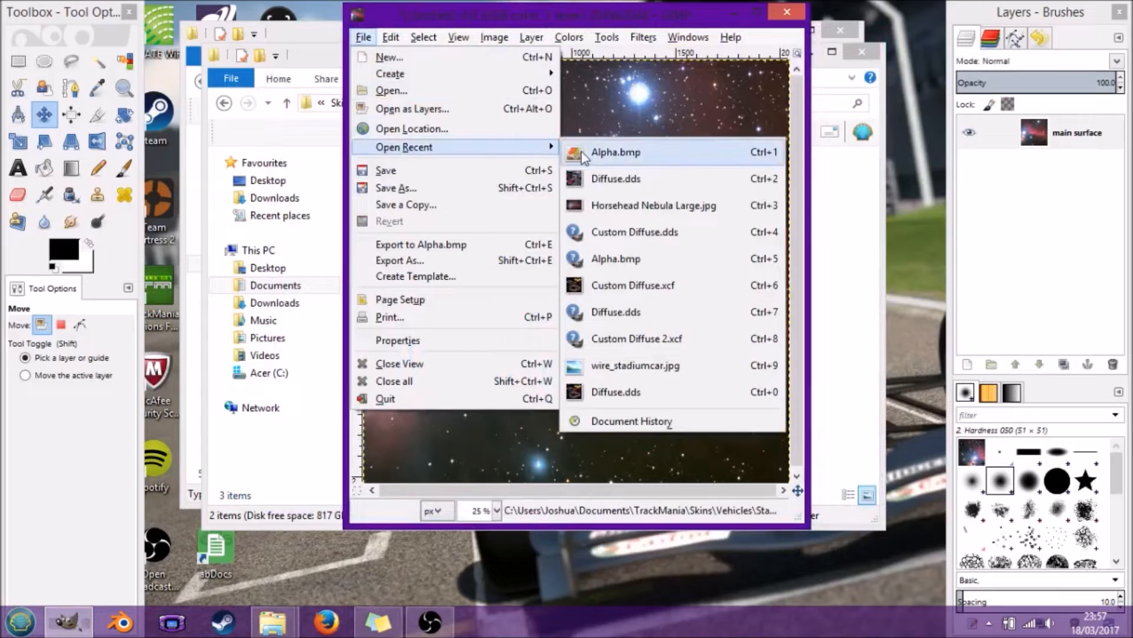
pyautogui.click(615, 151)
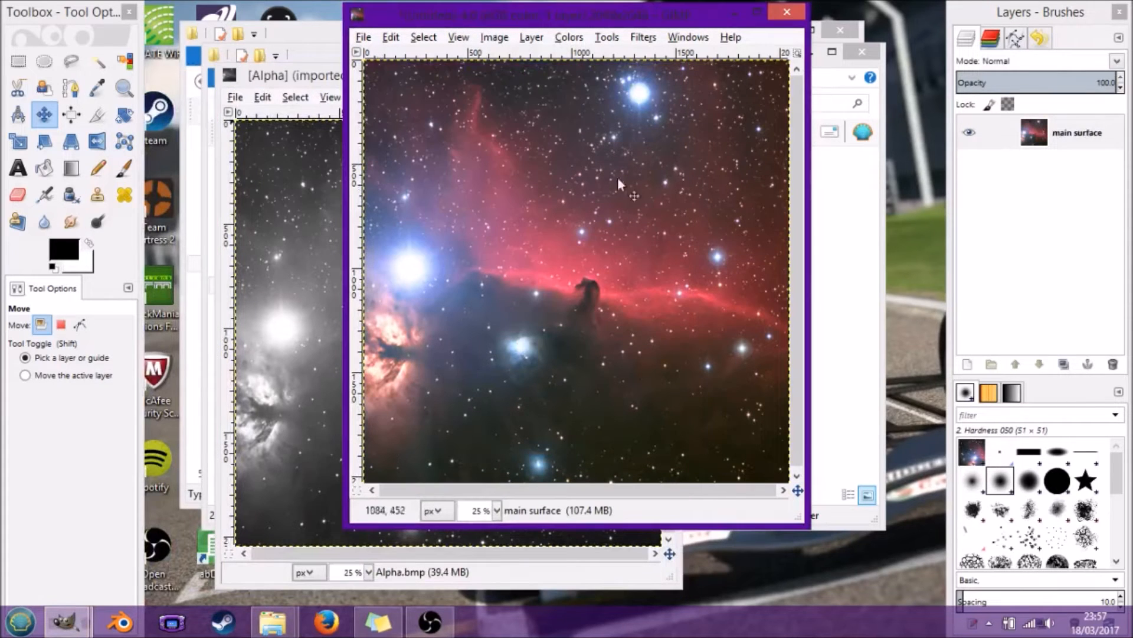
pyautogui.moveTo(707, 411)
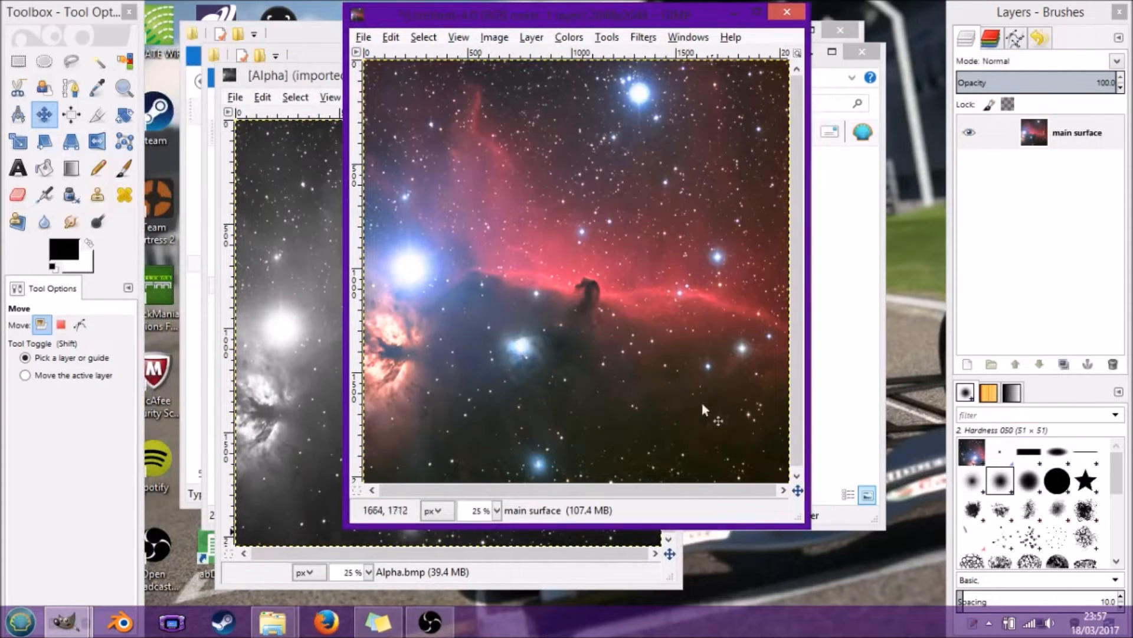
pyautogui.moveTo(653, 106)
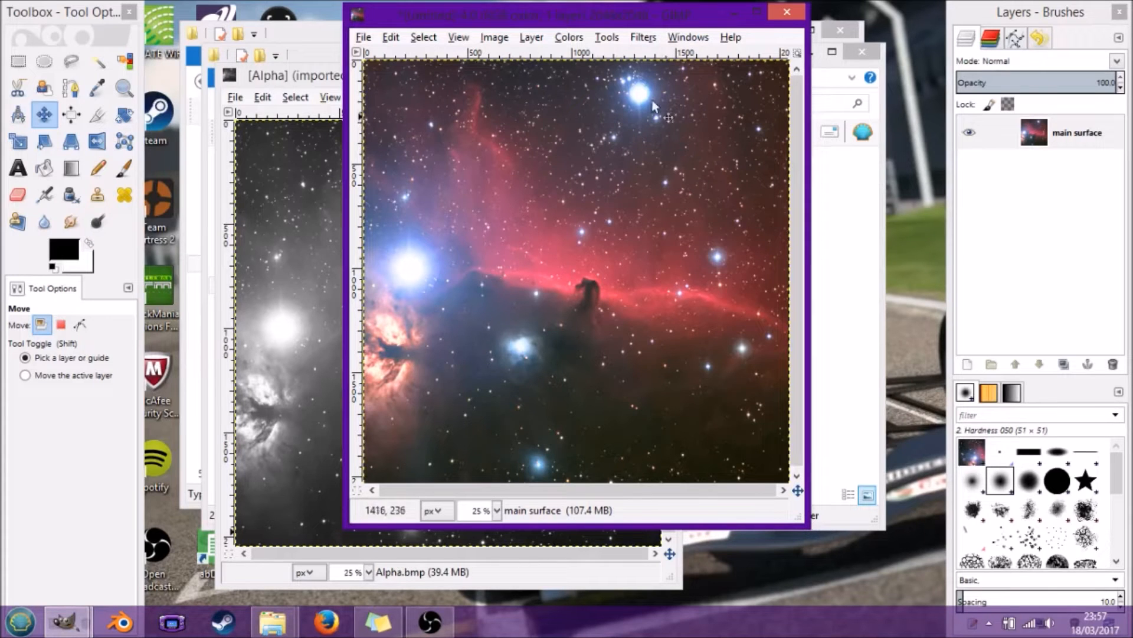
pyautogui.moveTo(578, 40)
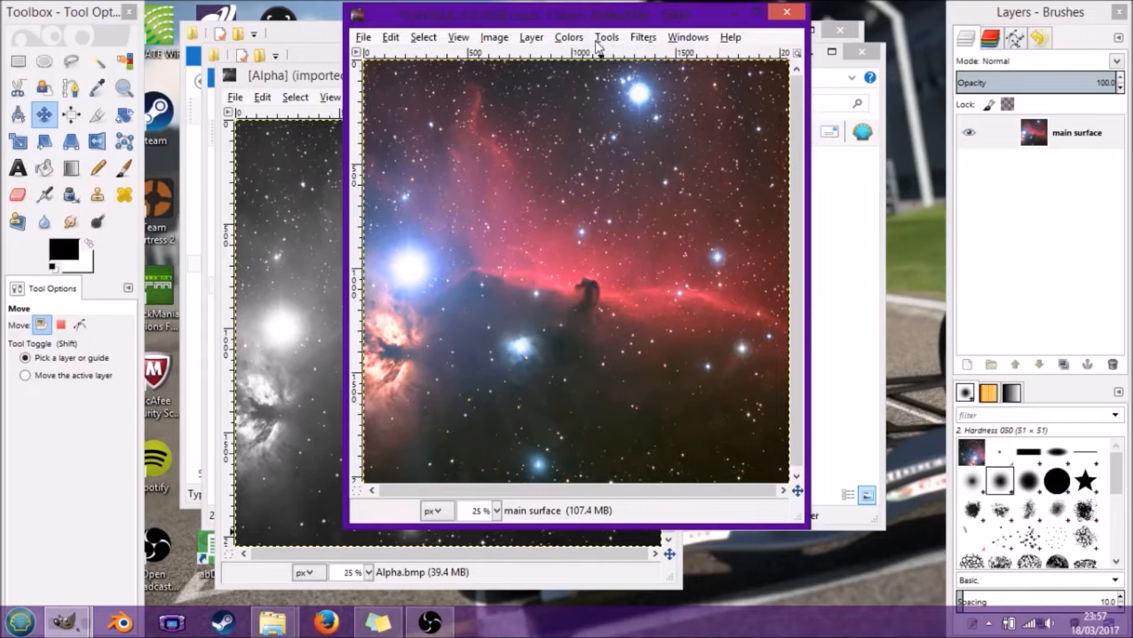
# Step: Add a layer mask to the nebula layer, then select the pasted floating layer's options
pyautogui.click(530, 37)
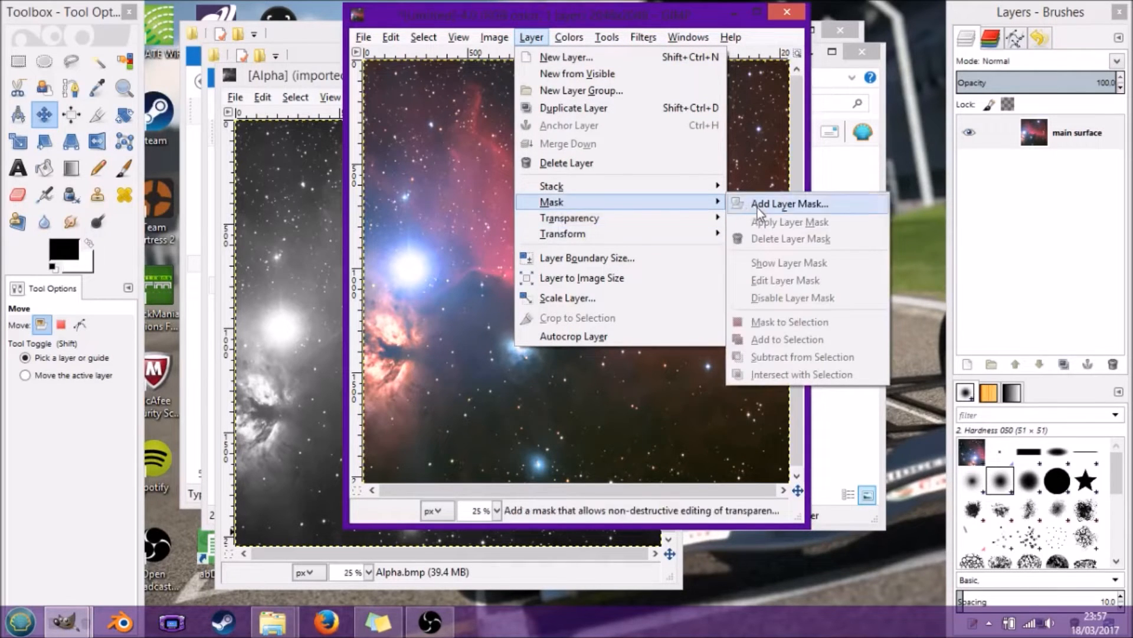
pyautogui.click(789, 203)
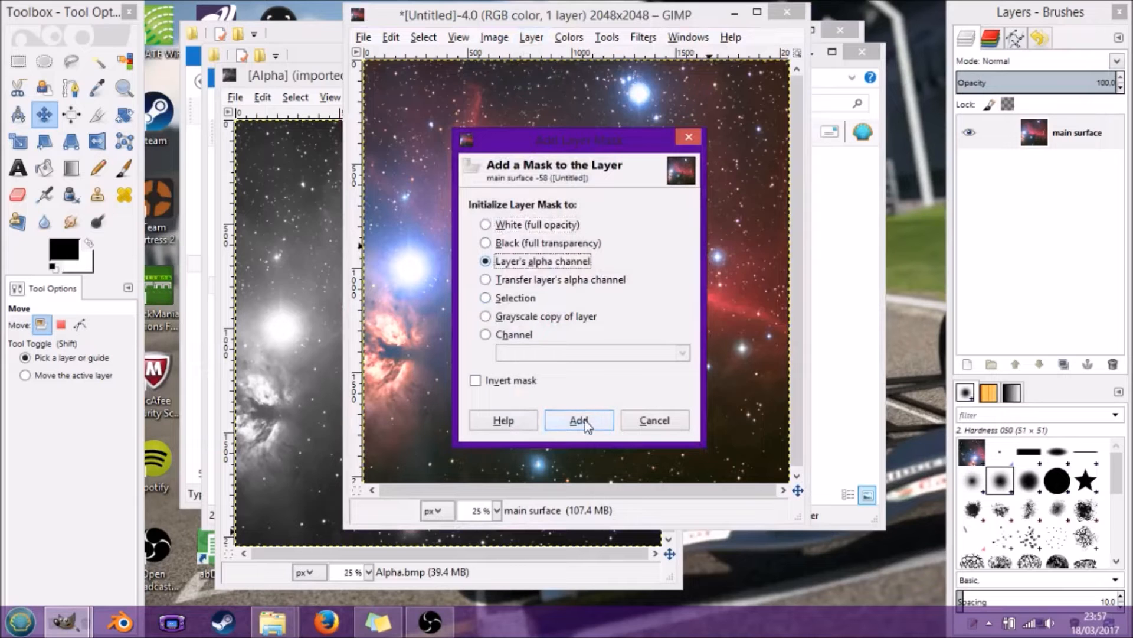
pyautogui.click(578, 420)
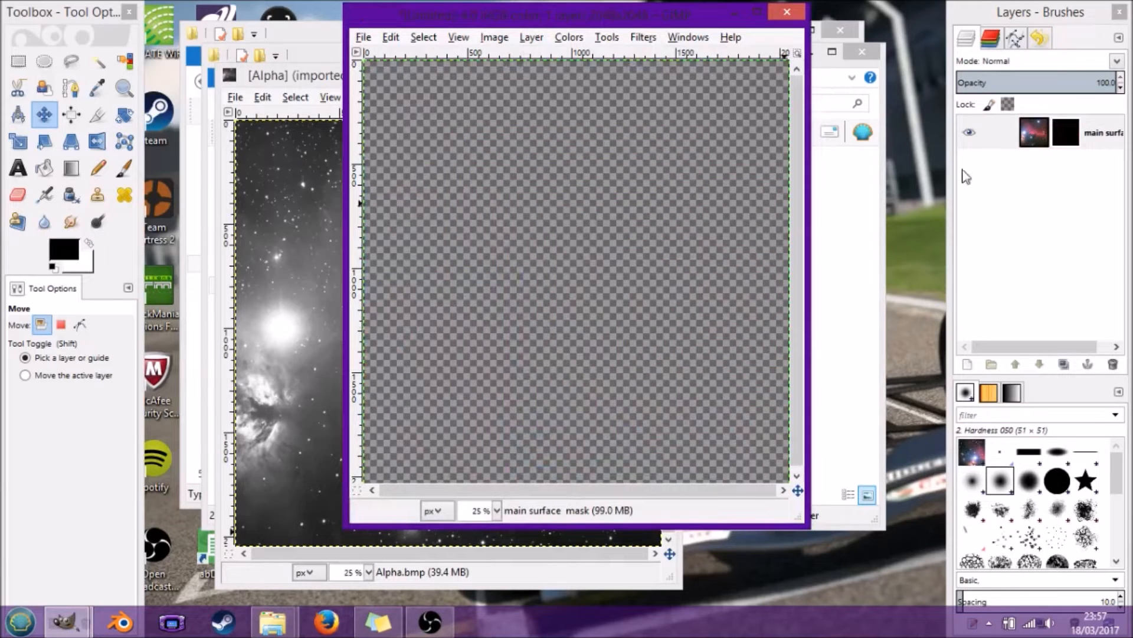
pyautogui.moveTo(672, 105)
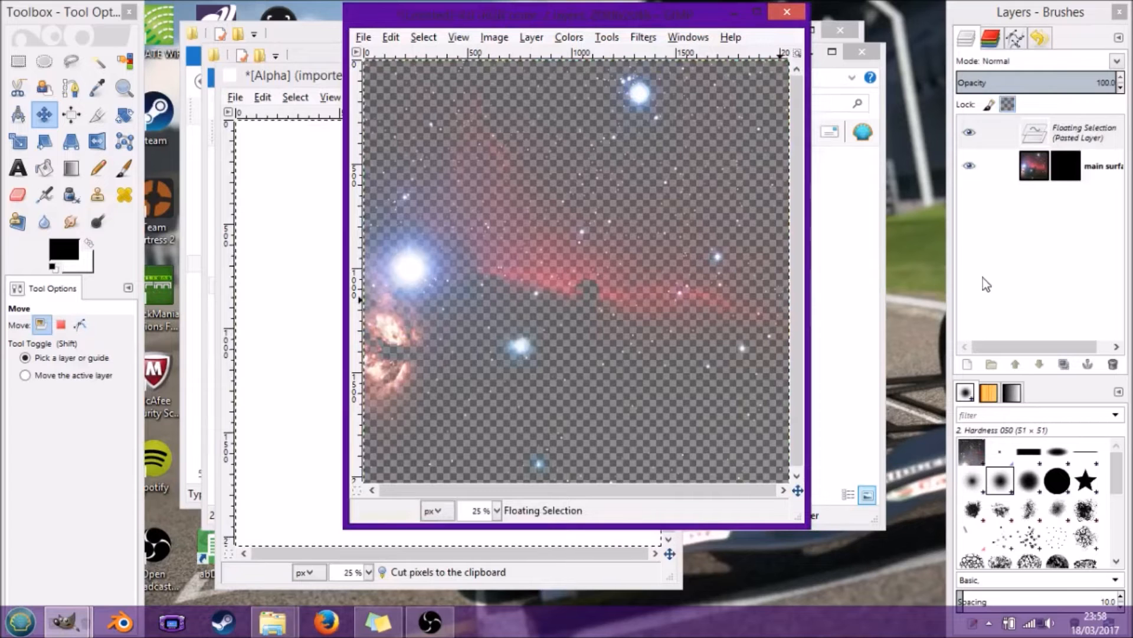
pyautogui.click(968, 132)
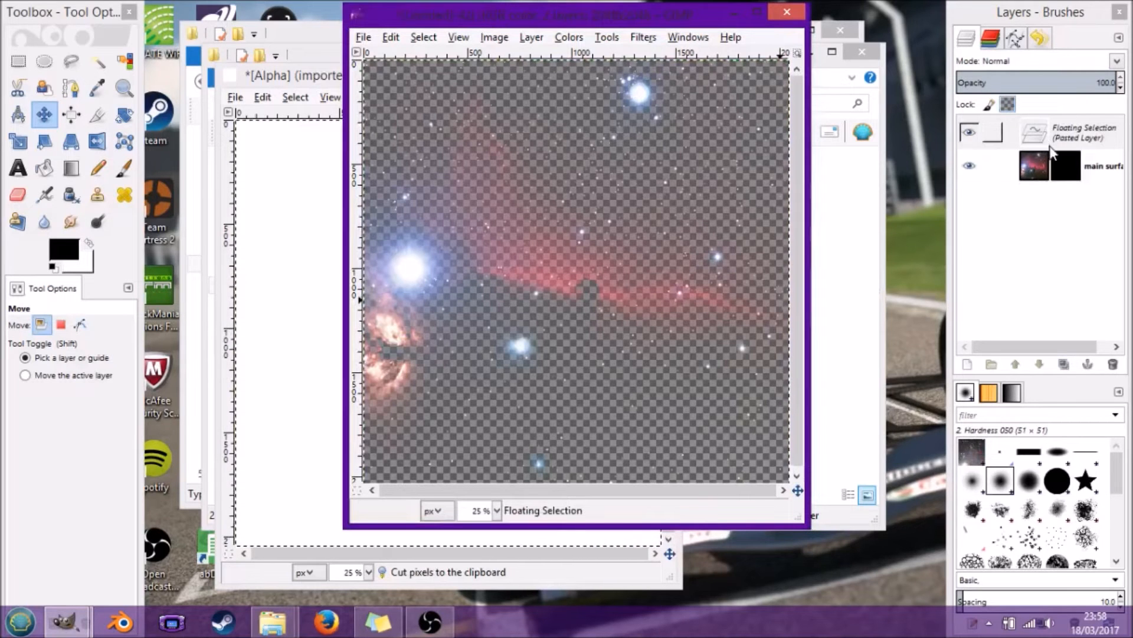
pyautogui.rightClick(1034, 132)
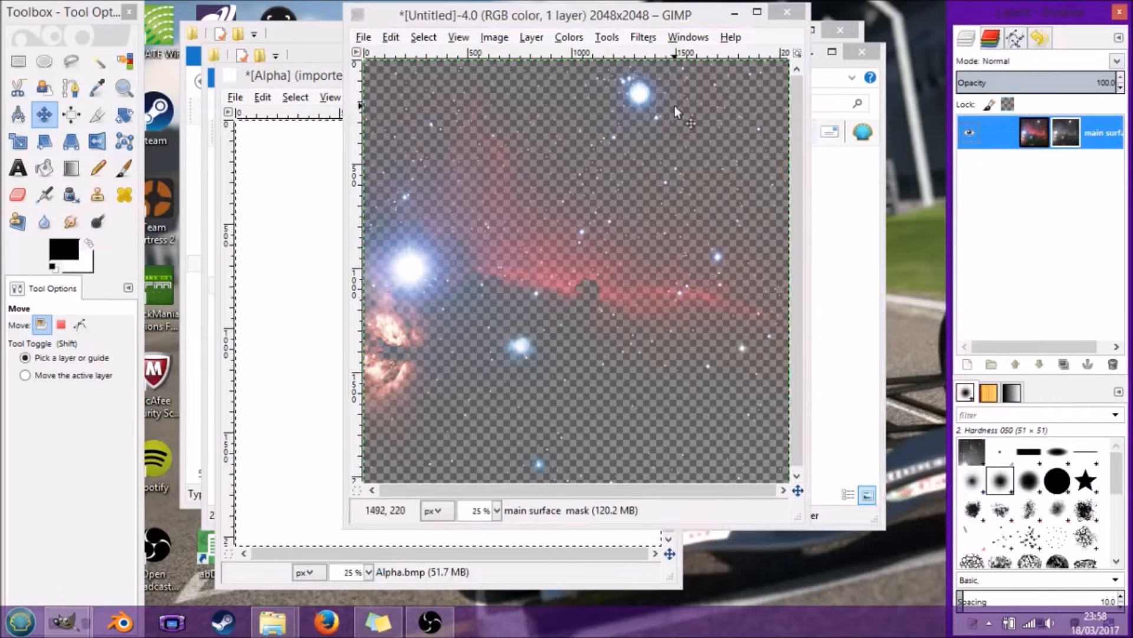
# Step: Export the masked nebula over GBR/Diffuse.dds with BC3/DXT5 compression and no mipmaps
pyautogui.click(363, 37)
pyautogui.write('Diffuse.bmp')
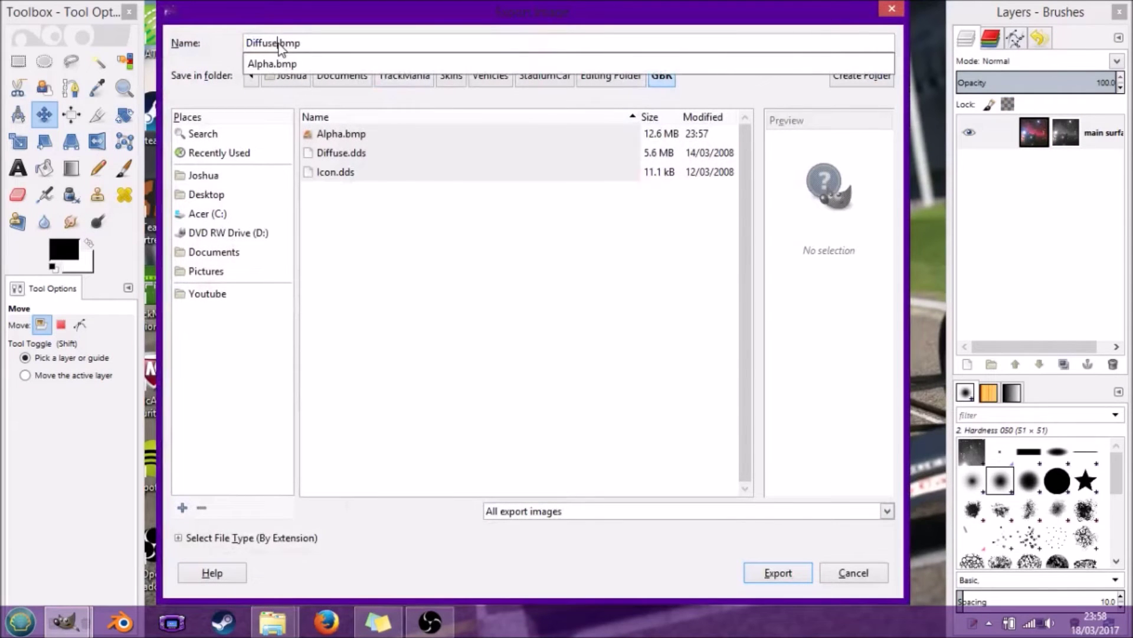
pyautogui.press('Backspace')
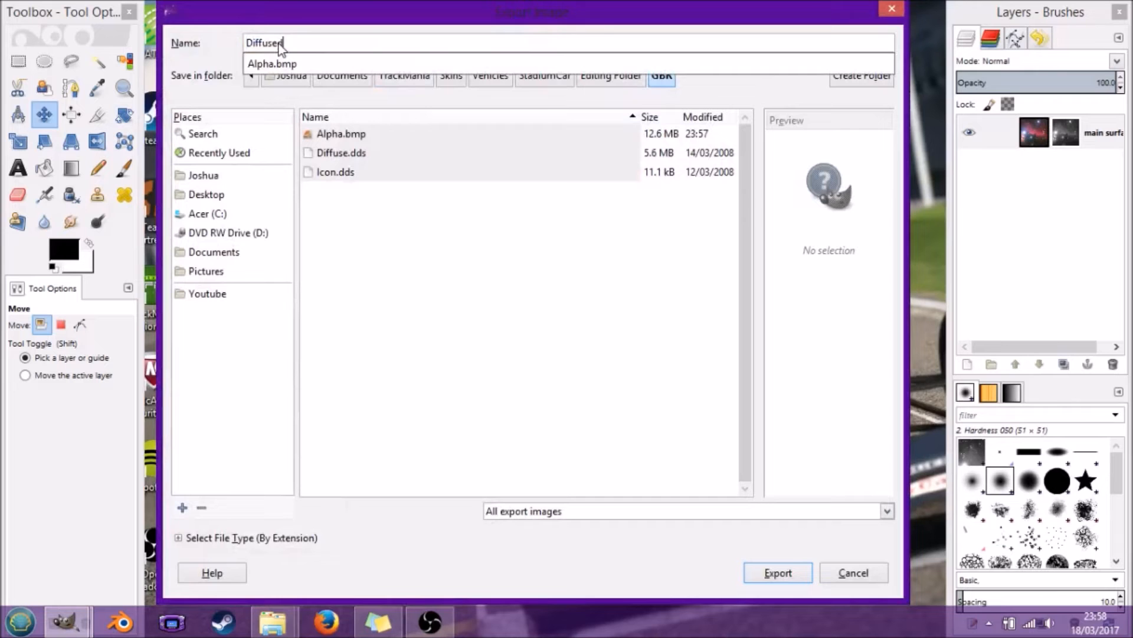
pyautogui.click(779, 572)
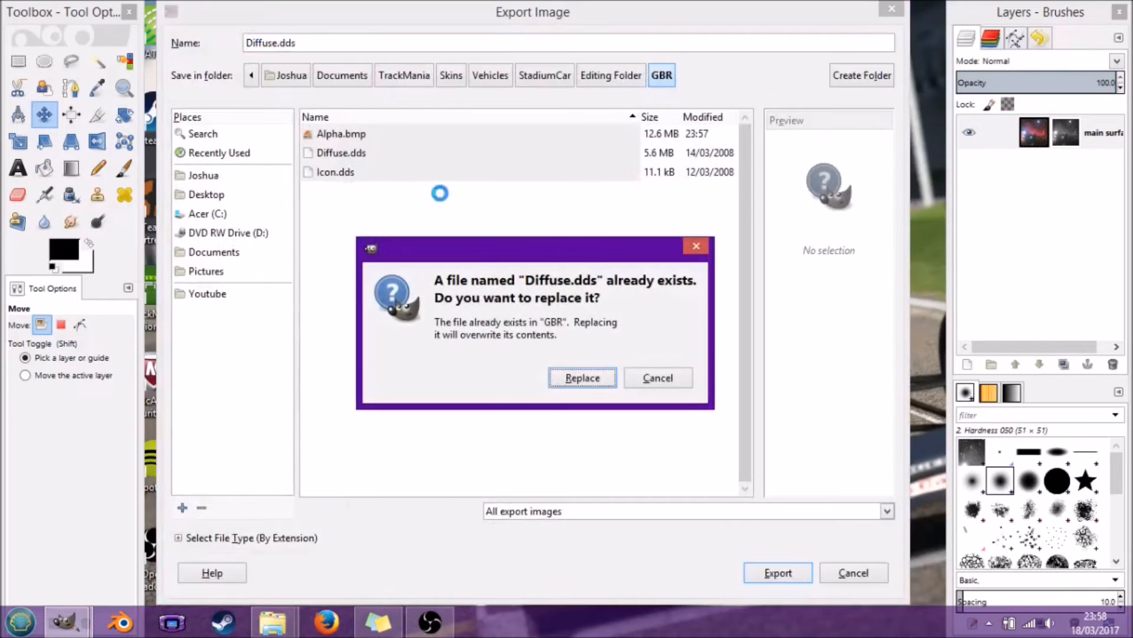
pyautogui.click(582, 377)
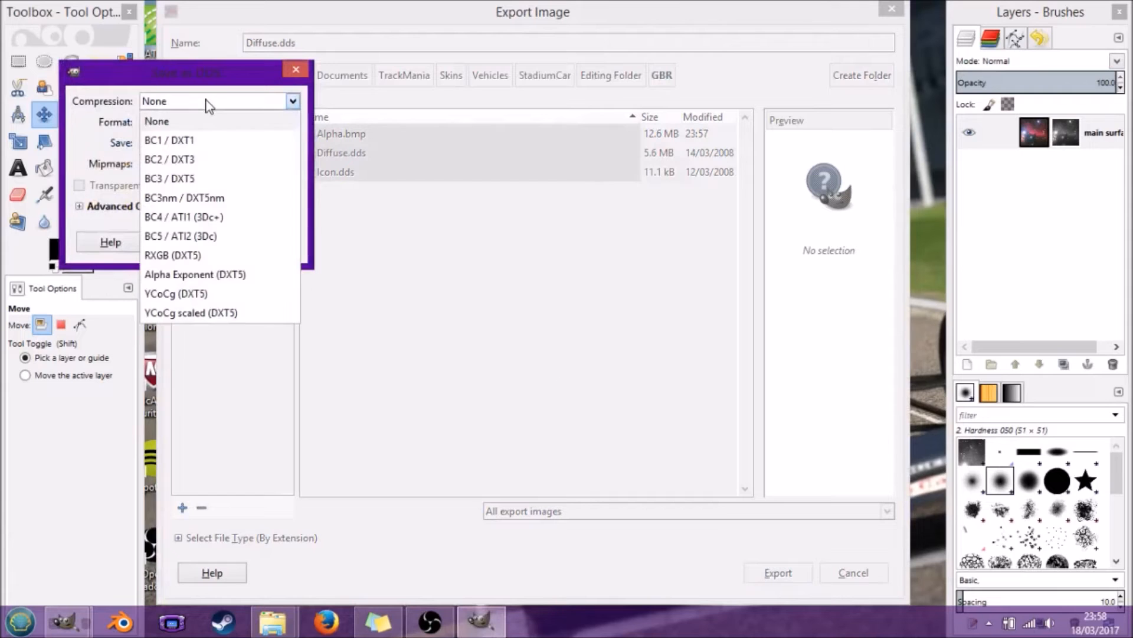
pyautogui.moveTo(210, 178)
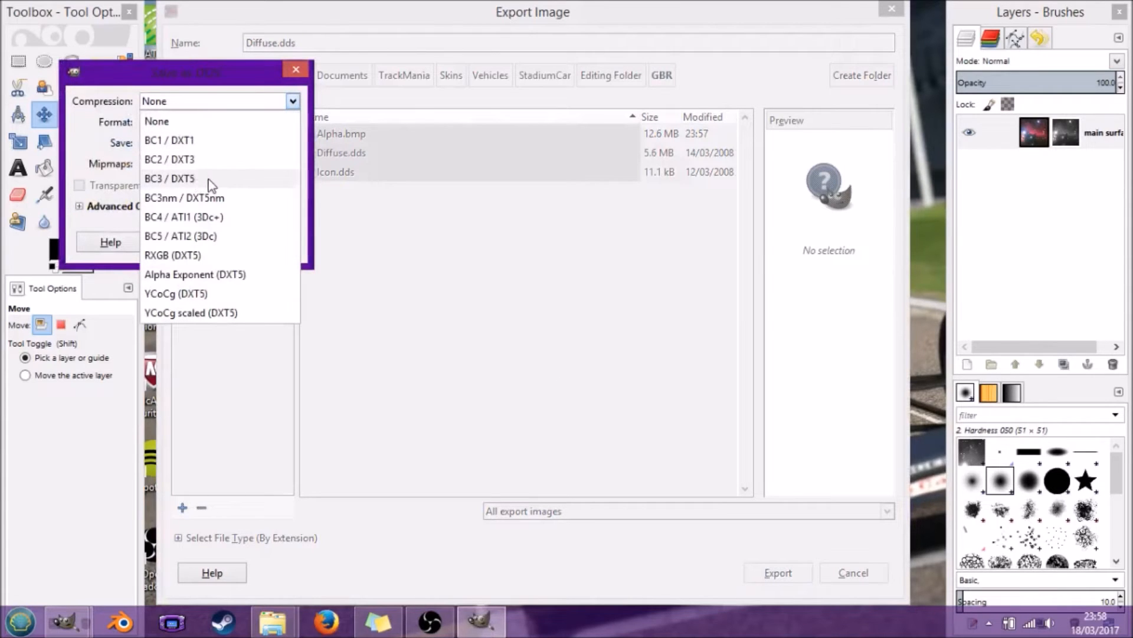
pyautogui.click(169, 179)
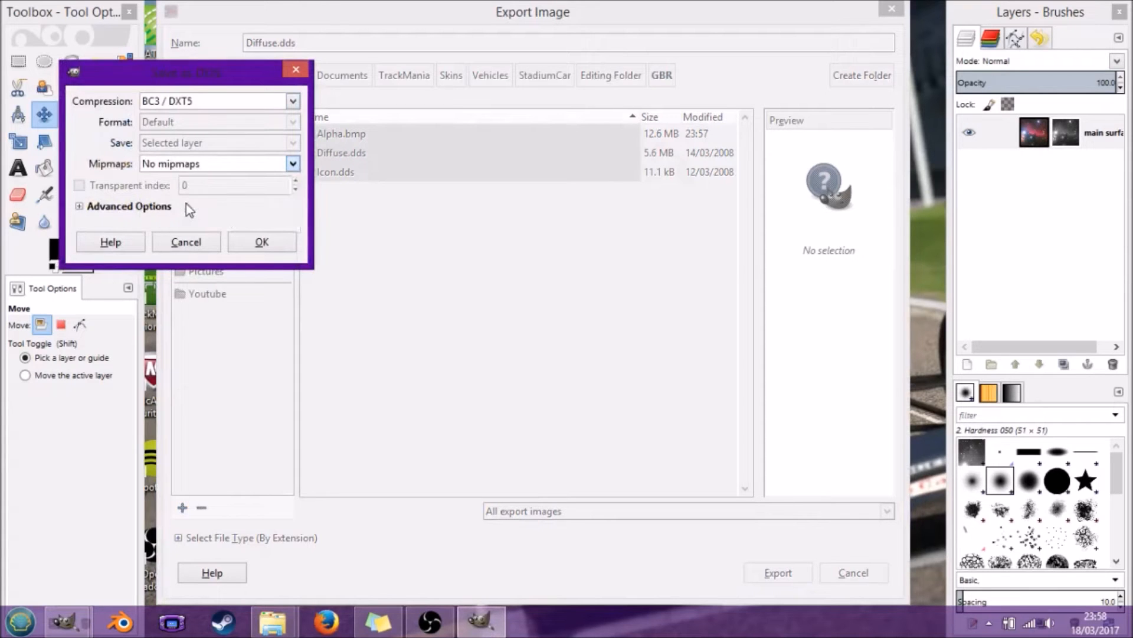
pyautogui.click(261, 242)
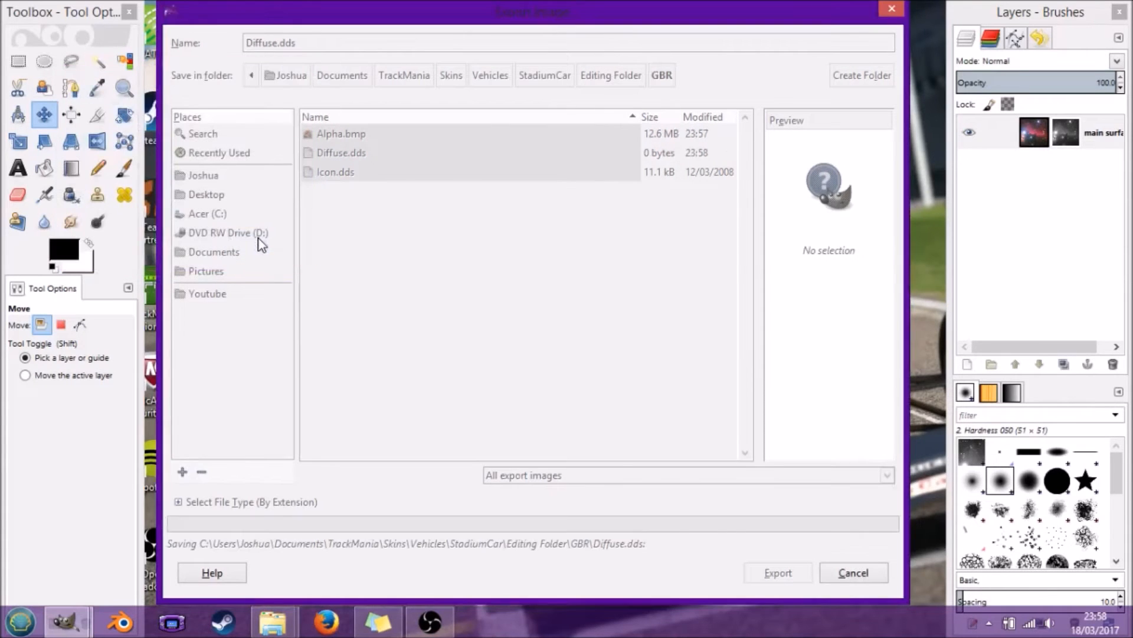
pyautogui.click(777, 573)
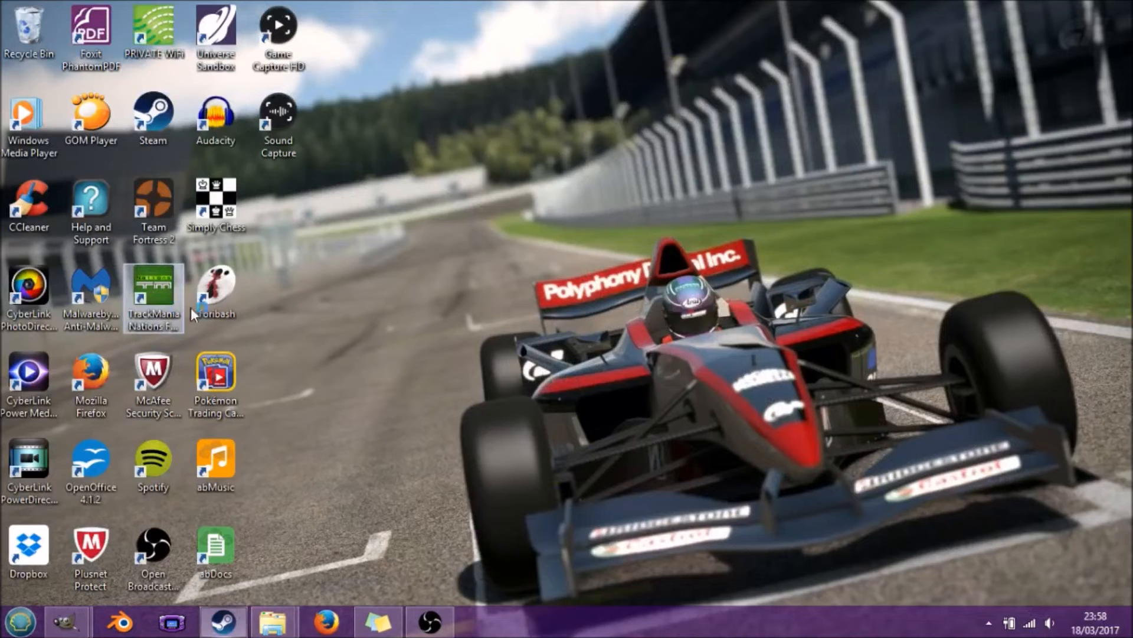
# Step: Start TrackMania Nations Forever from its desktop icon and dismiss the Steam permission prompt
pyautogui.doubleClick(152, 116)
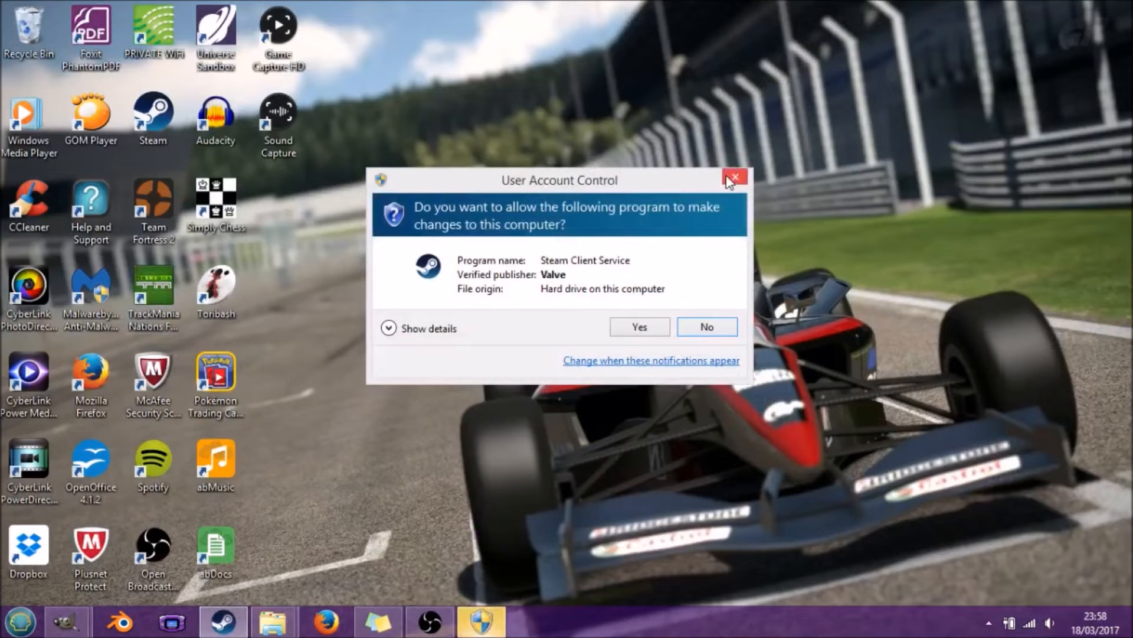
pyautogui.click(735, 177)
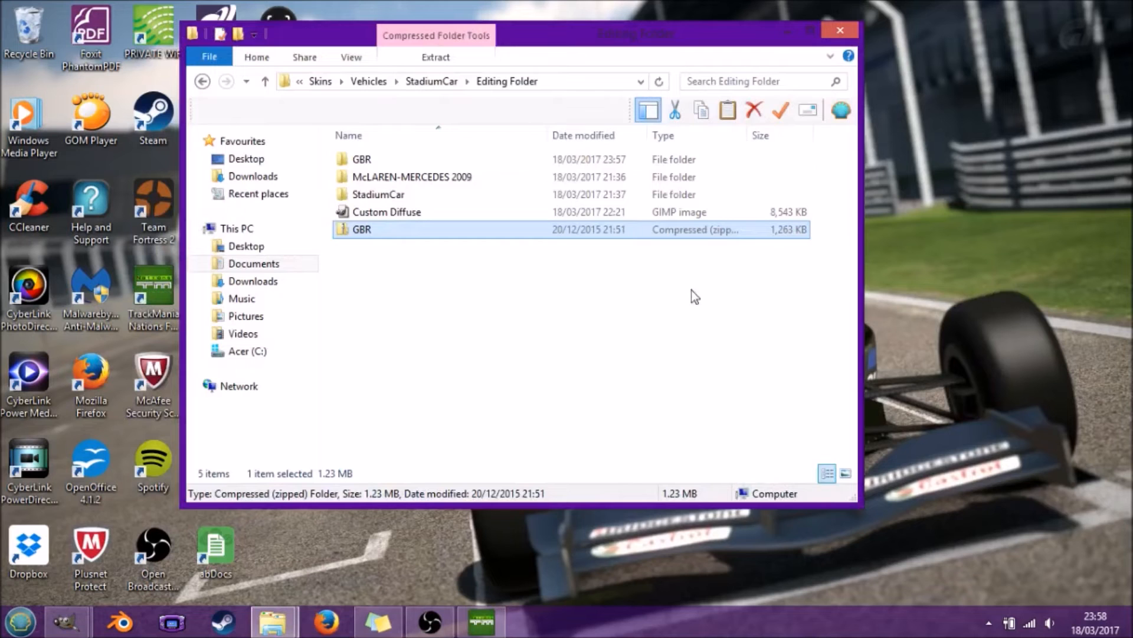
pyautogui.moveTo(396, 302)
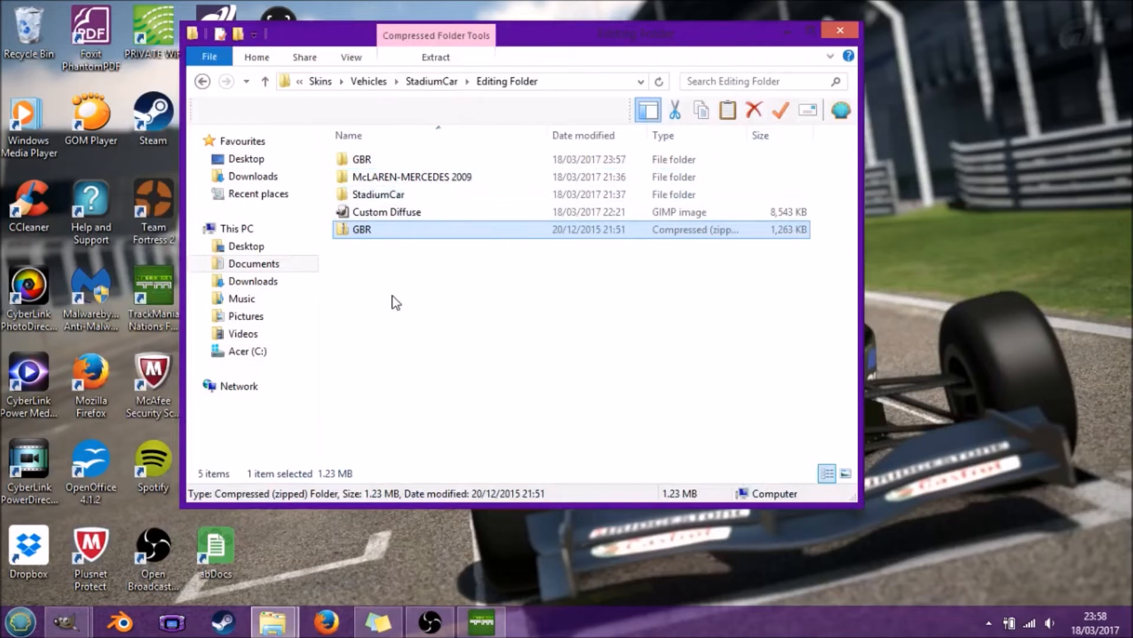
# Step: Create a new zipped folder in Editing Folder, then inspect GBR's 2048×2048 Diffuse DDS file
pyautogui.rightClick(394, 300)
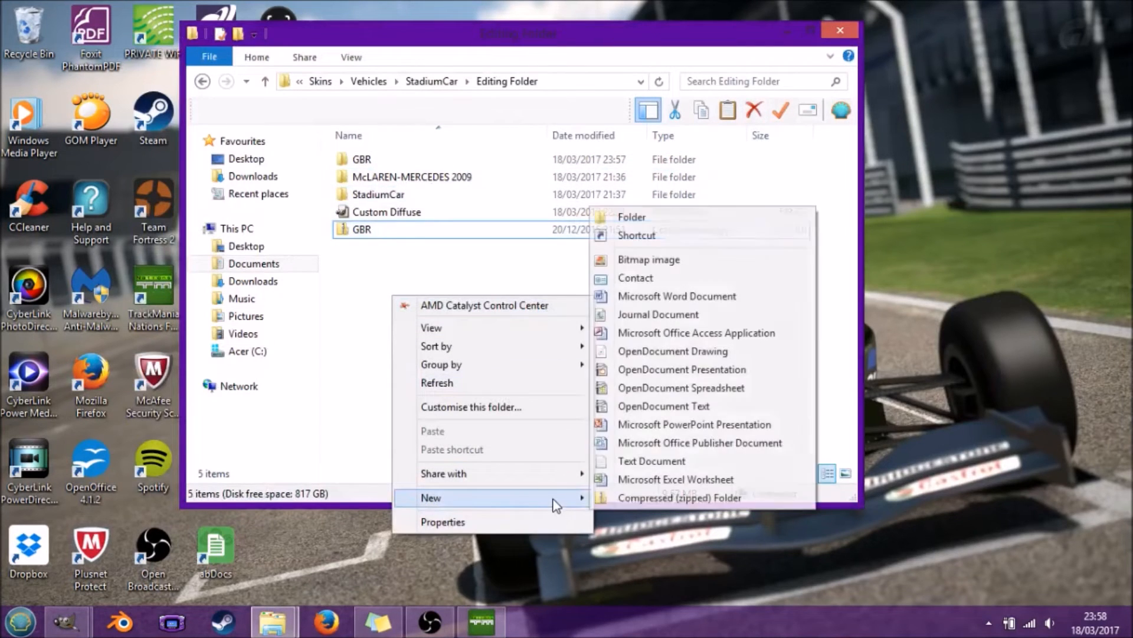
pyautogui.click(678, 497)
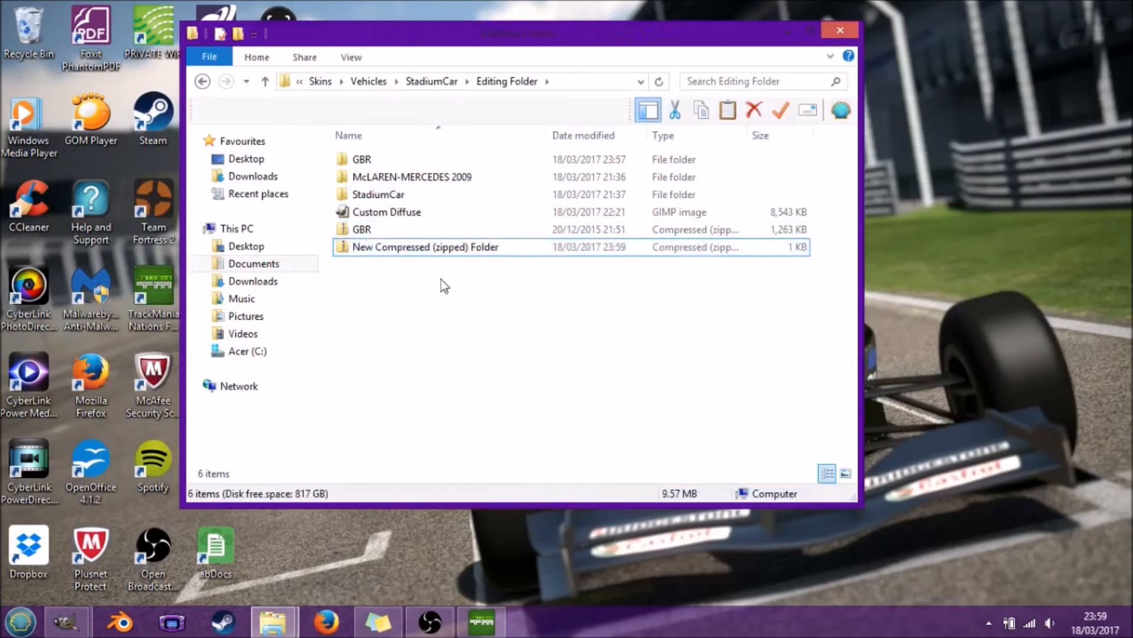
pyautogui.doubleClick(362, 159)
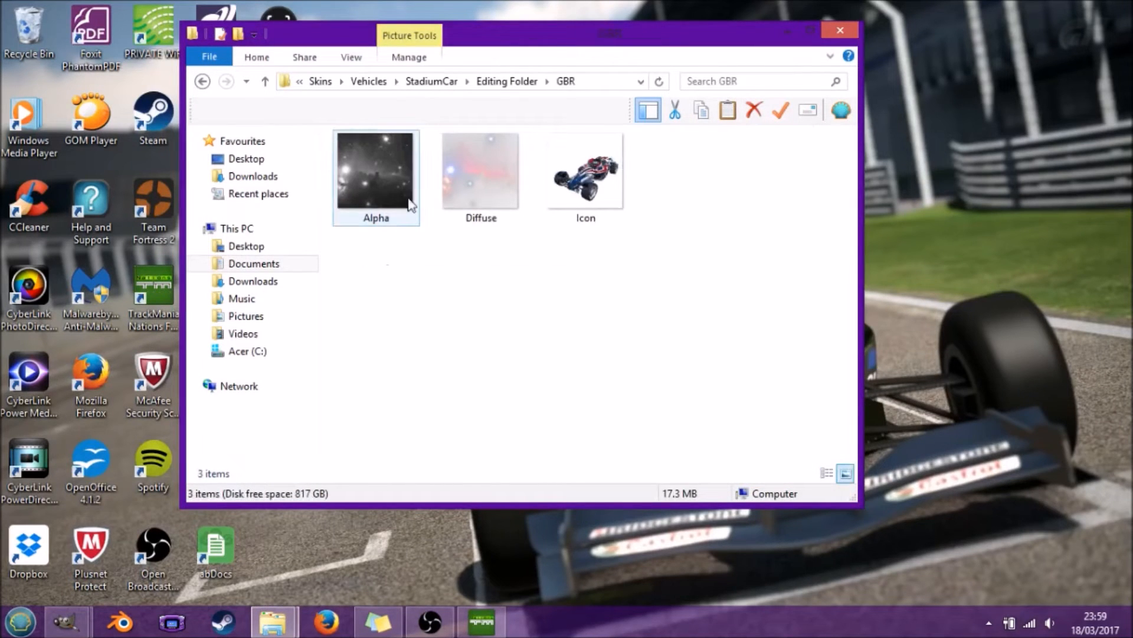
pyautogui.click(585, 170)
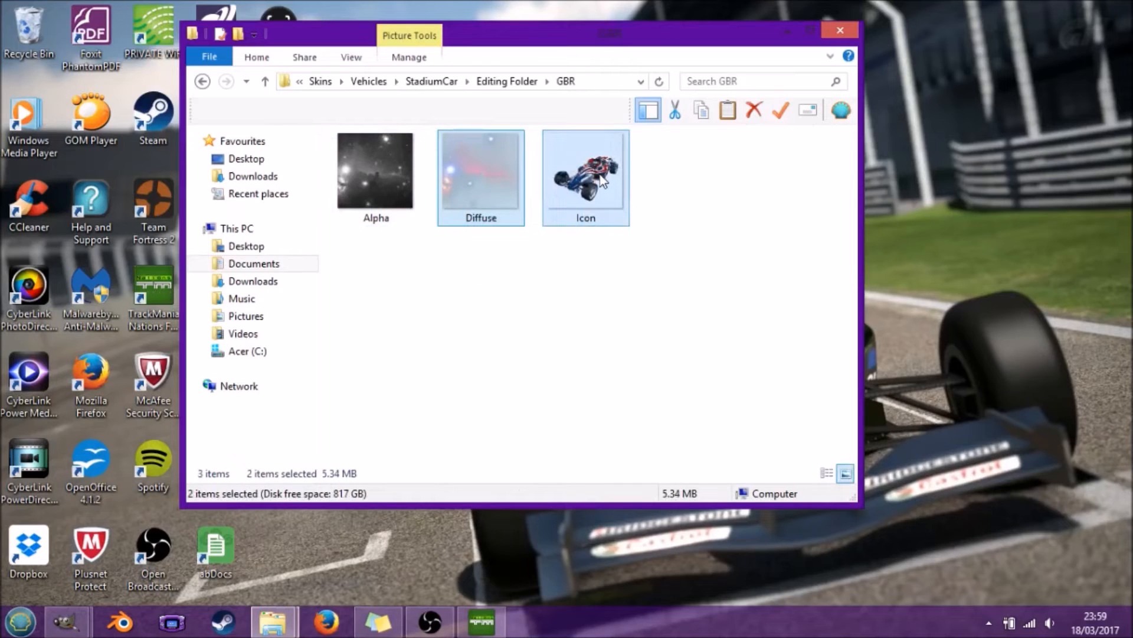
pyautogui.click(510, 239)
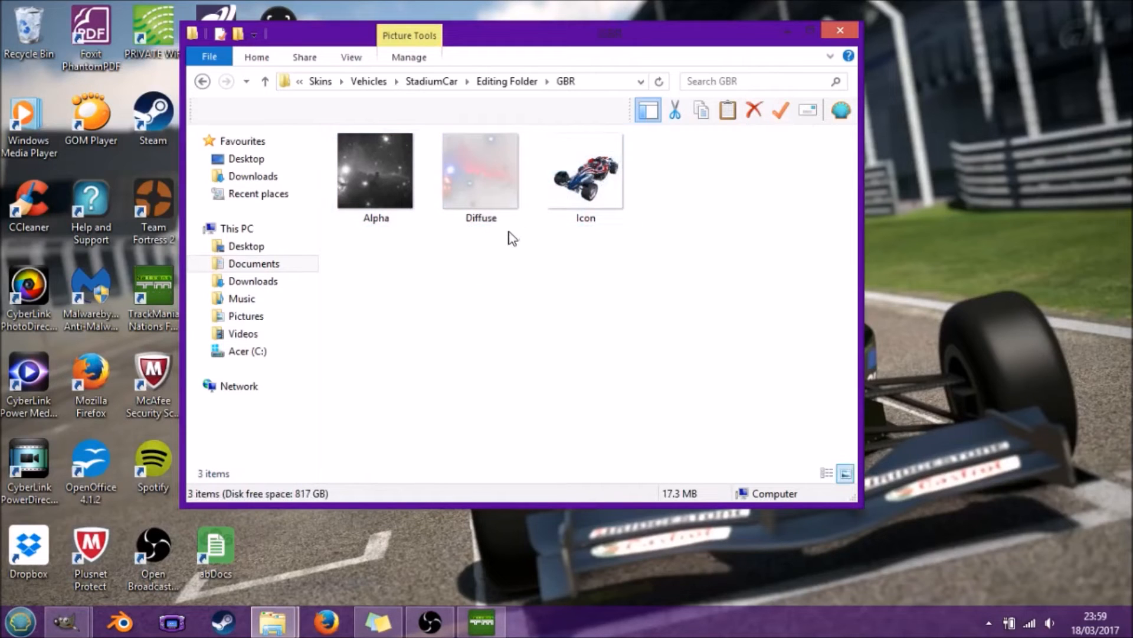
pyautogui.click(479, 169)
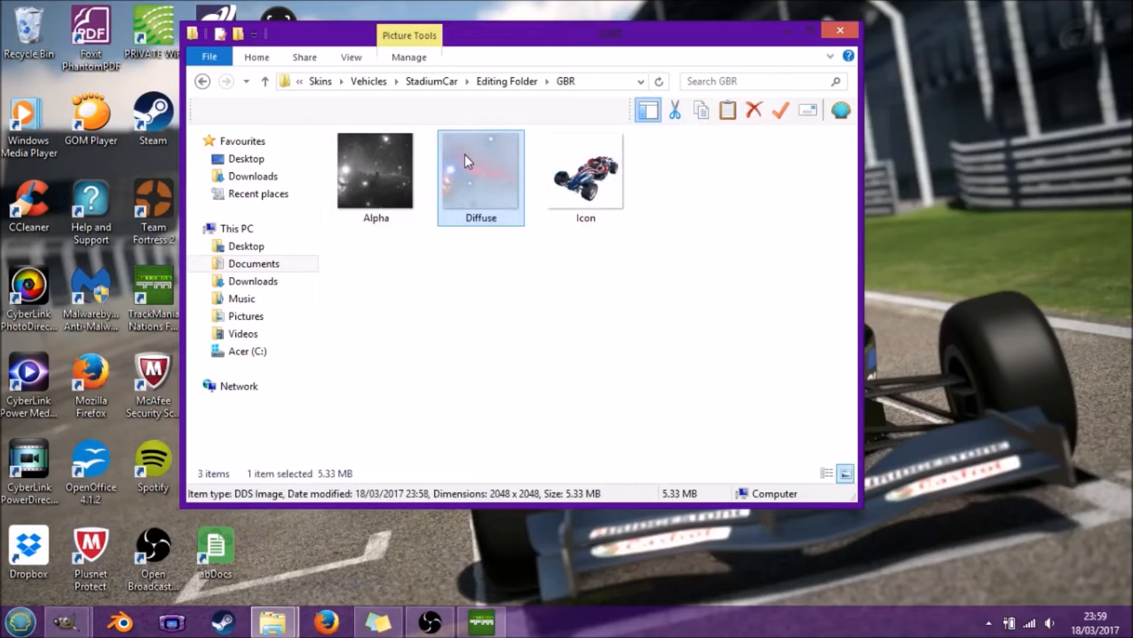
pyautogui.moveTo(471, 256)
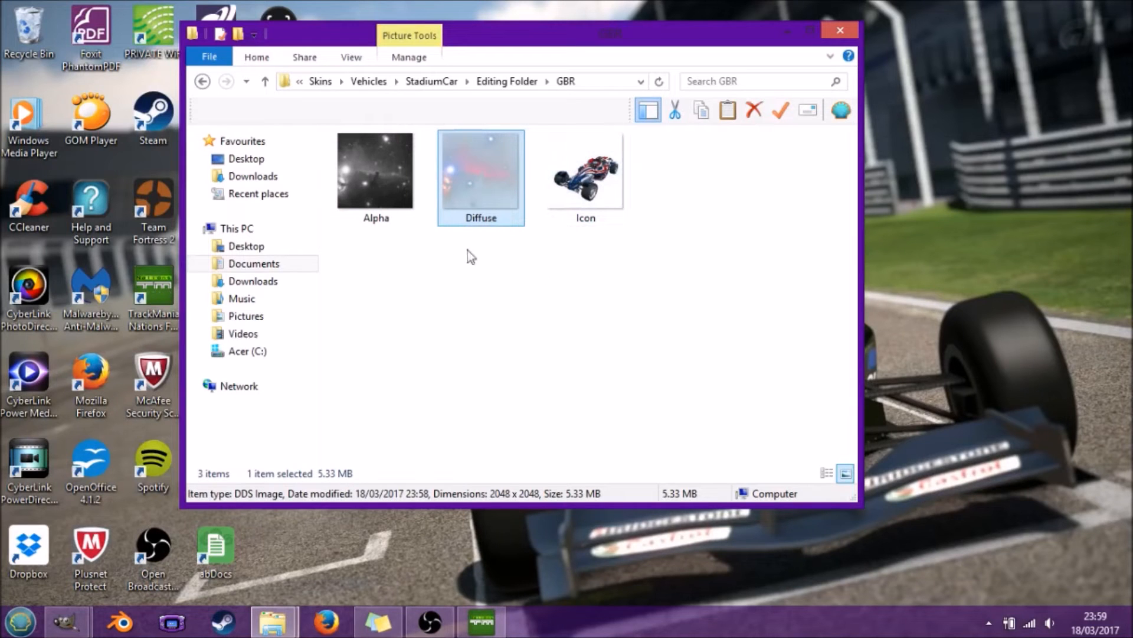
pyautogui.click(585, 170)
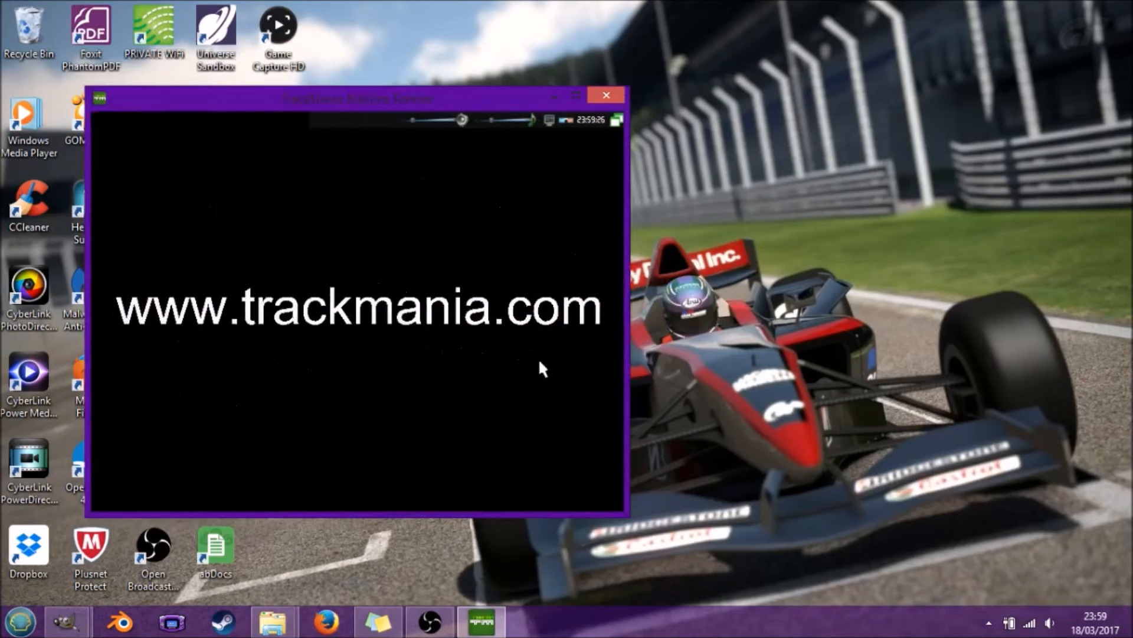
# Step: Let TrackMania Nations Forever load through its intro to the Welcome menu
pyautogui.click(606, 94)
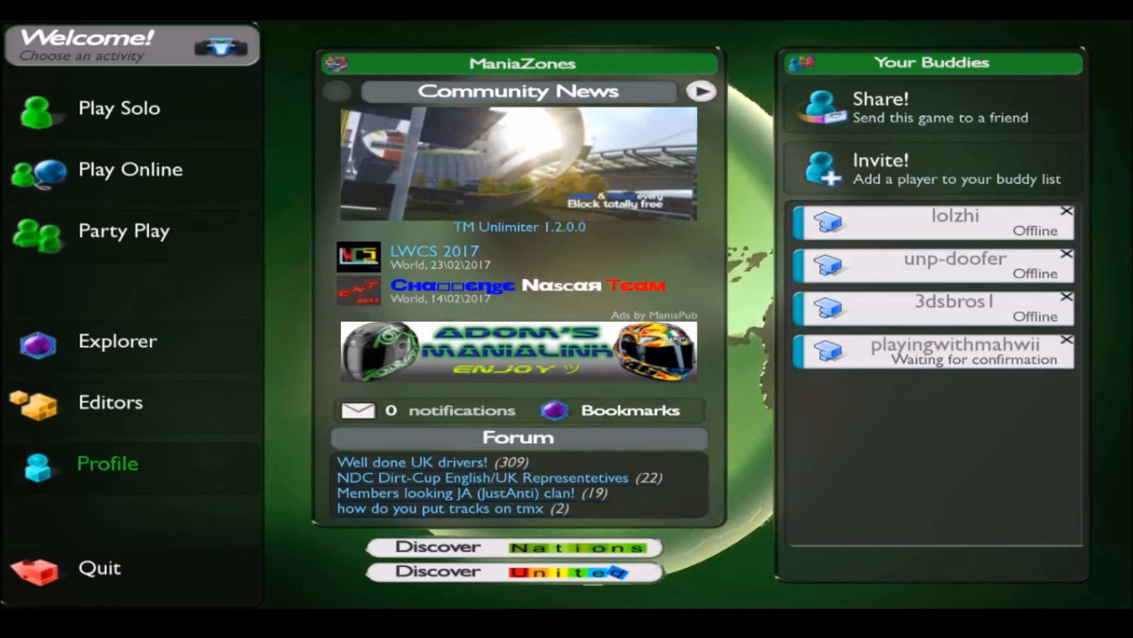
pyautogui.moveTo(110, 402)
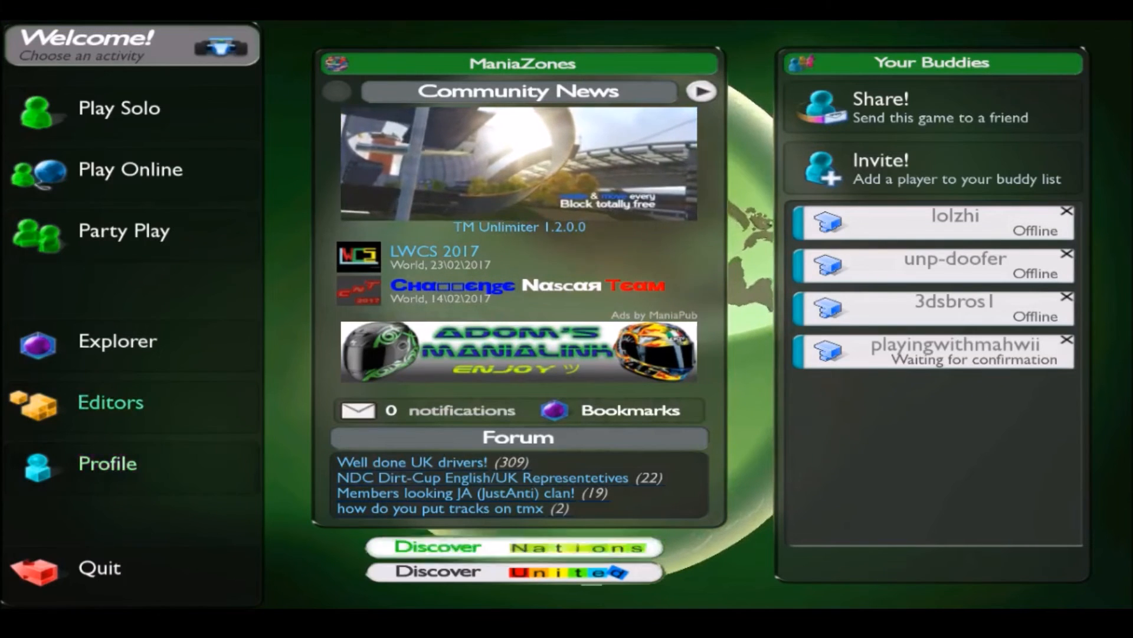
# Step: Open Profile > Vehicles and page through the skin thumbnails to the Nebula skin's page
pyautogui.click(107, 463)
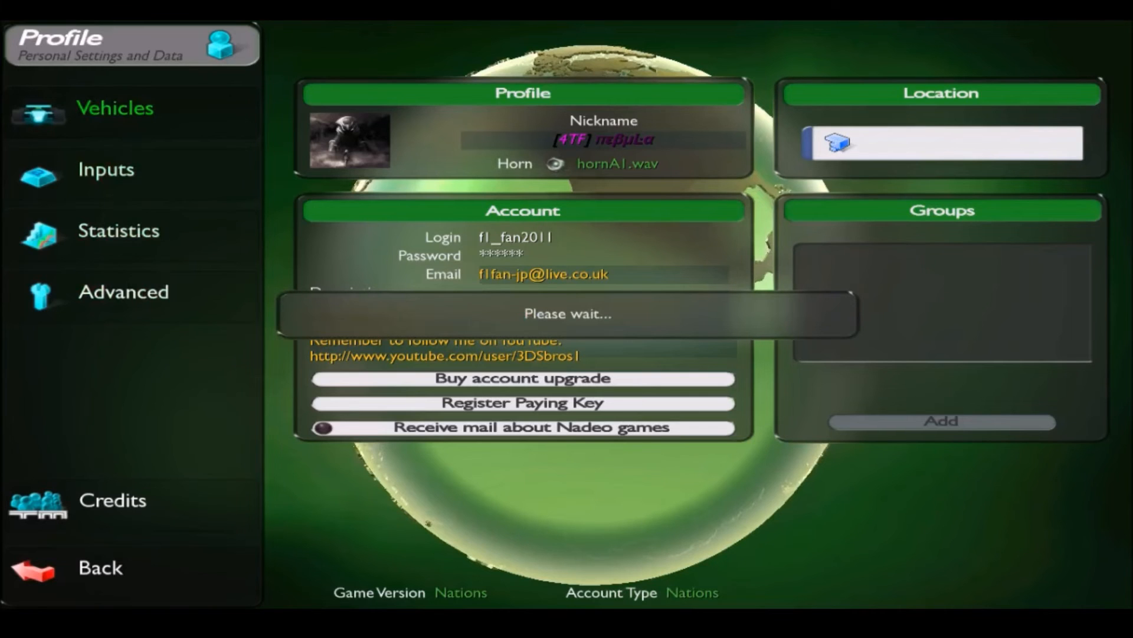
pyautogui.click(114, 108)
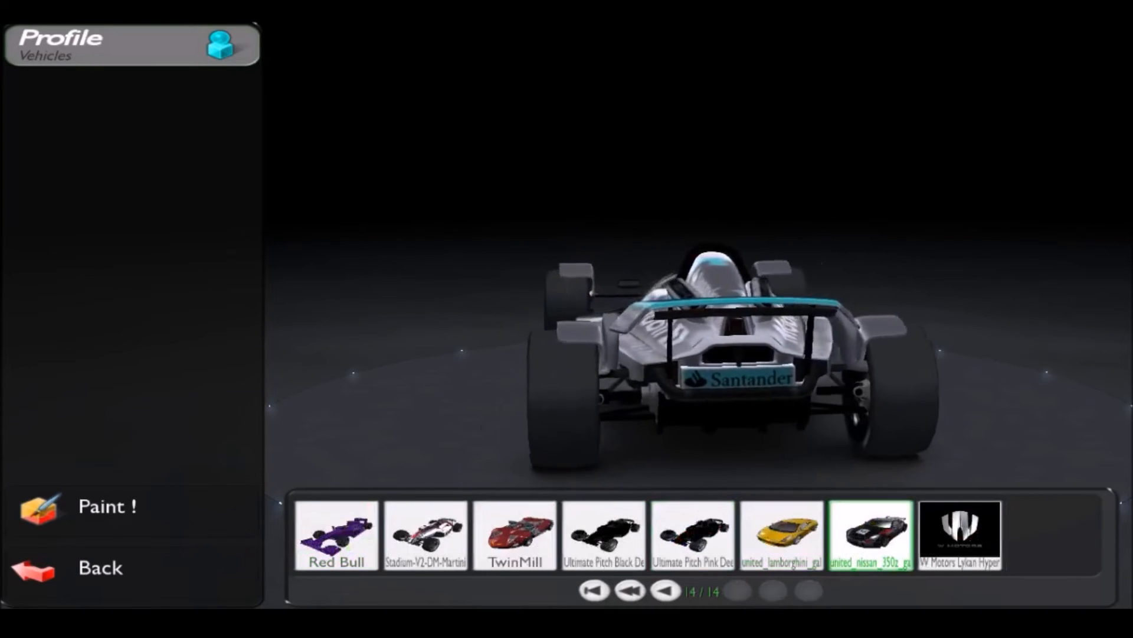
pyautogui.click(664, 591)
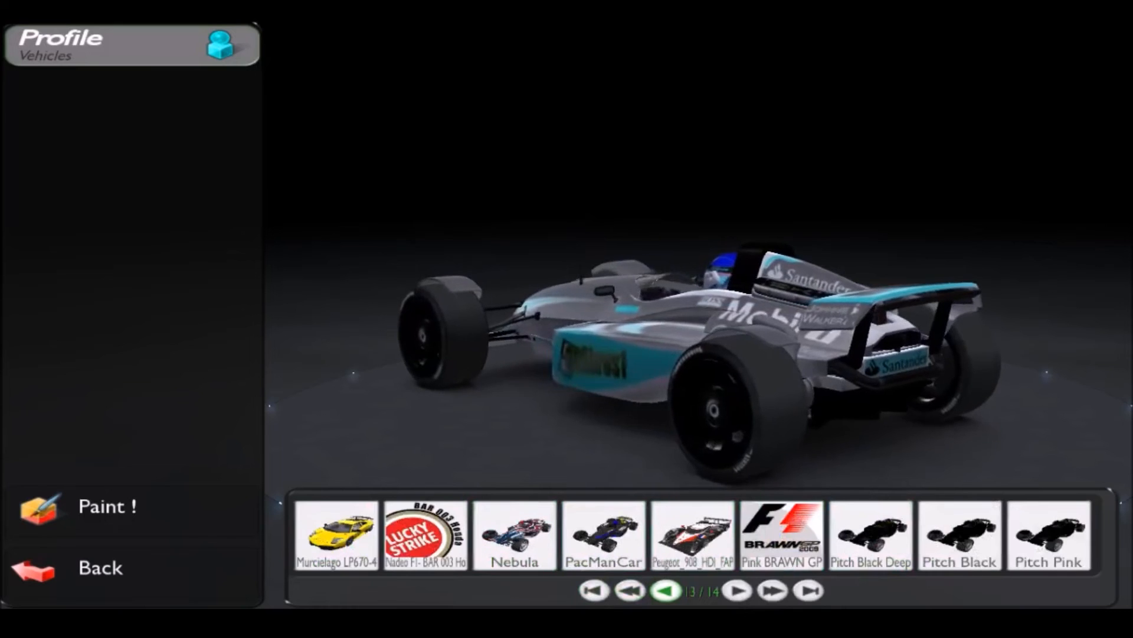
pyautogui.click(630, 590)
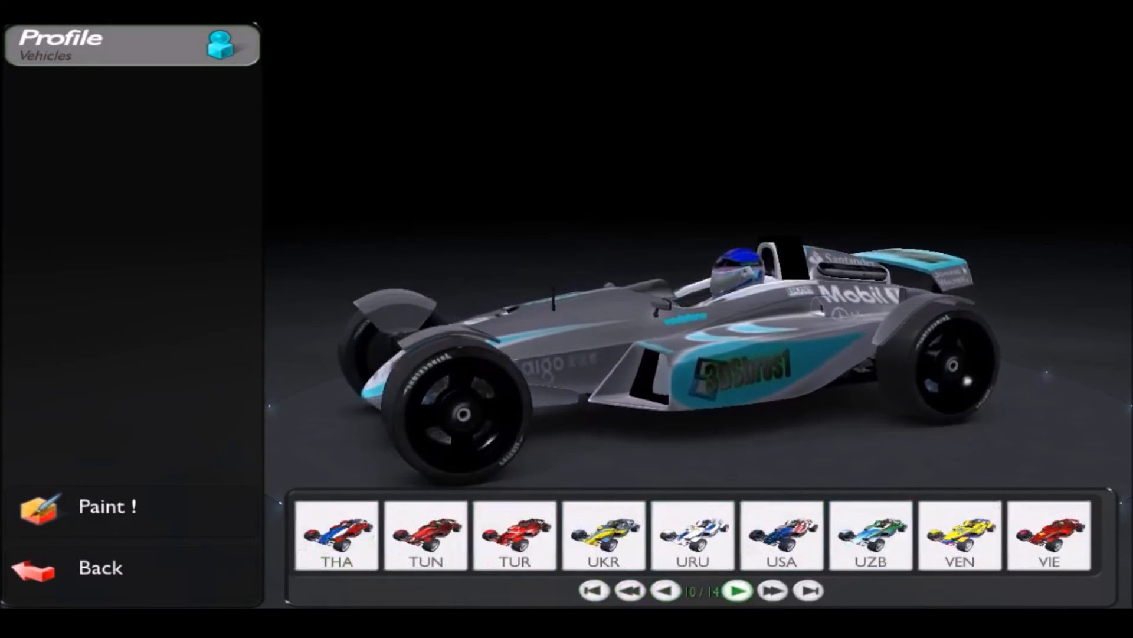
pyautogui.click(738, 591)
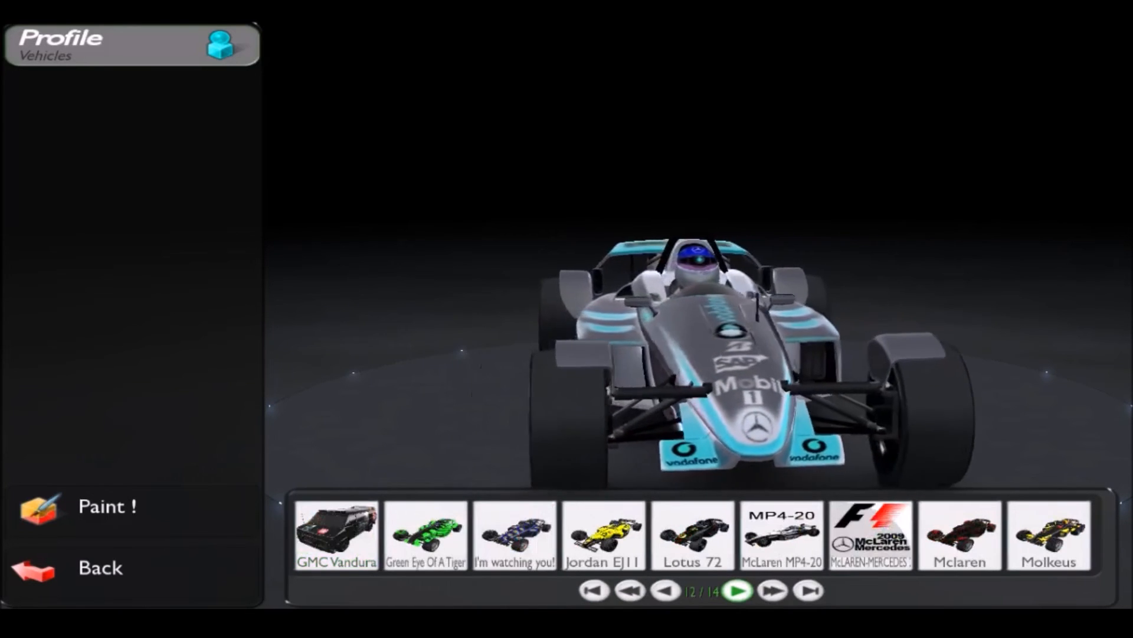
pyautogui.click(738, 590)
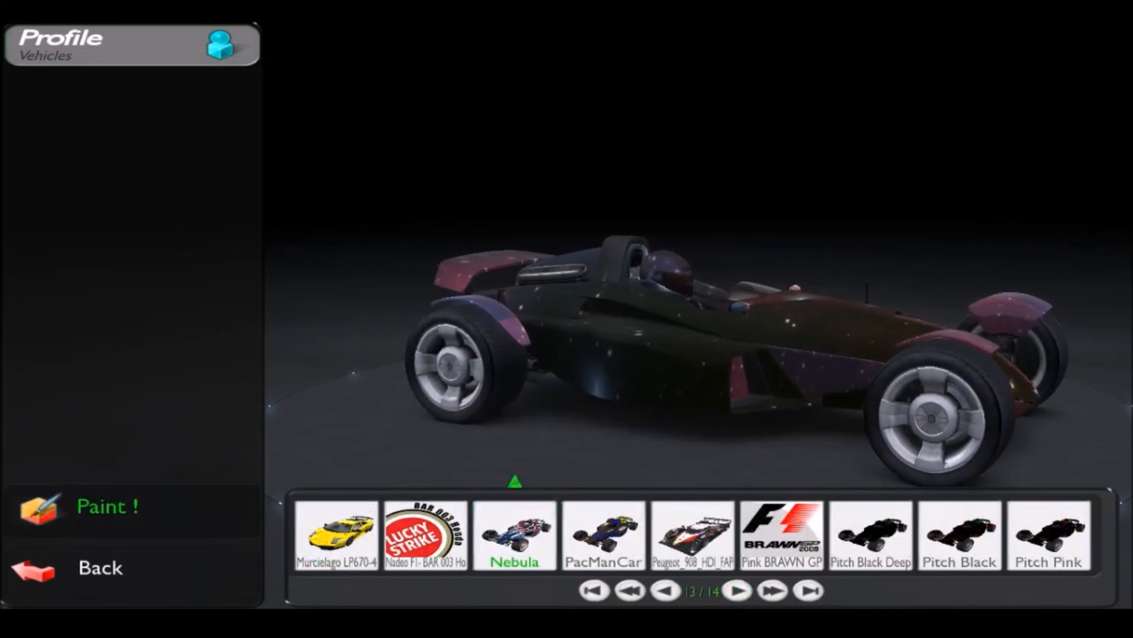
# Step: Preview the Nebula skin on the car, then switch to Ultimate Pitch Pink
pyautogui.click(106, 506)
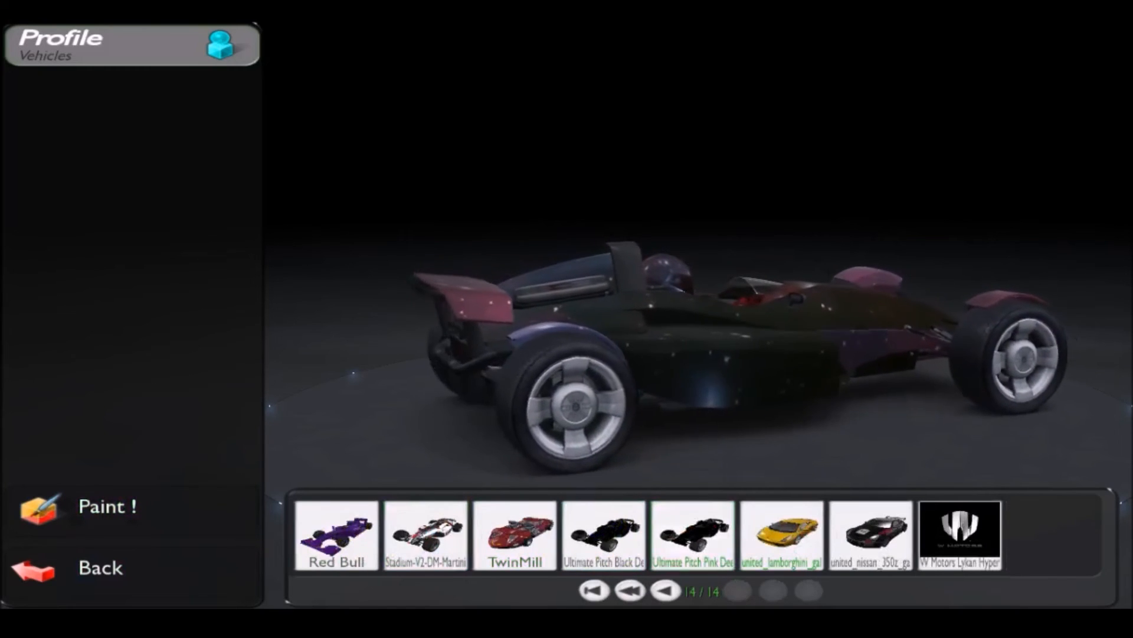
pyautogui.click(691, 537)
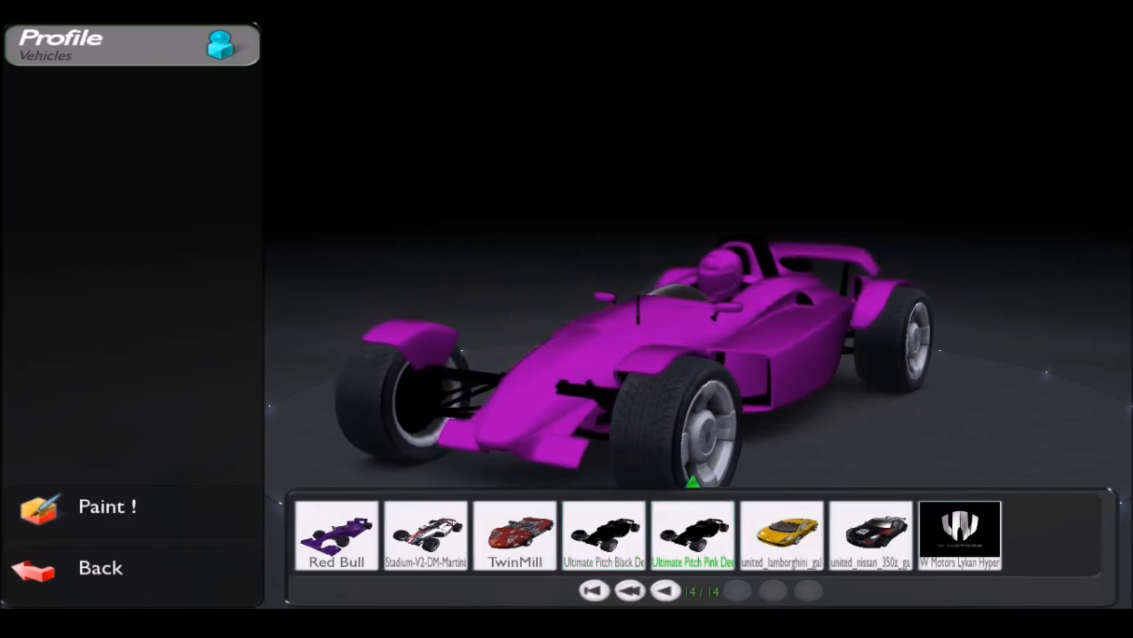
# Step: Try the Pitch Pink and Ultimate Pitch Black skins on the Stadium car
pyautogui.click(664, 590)
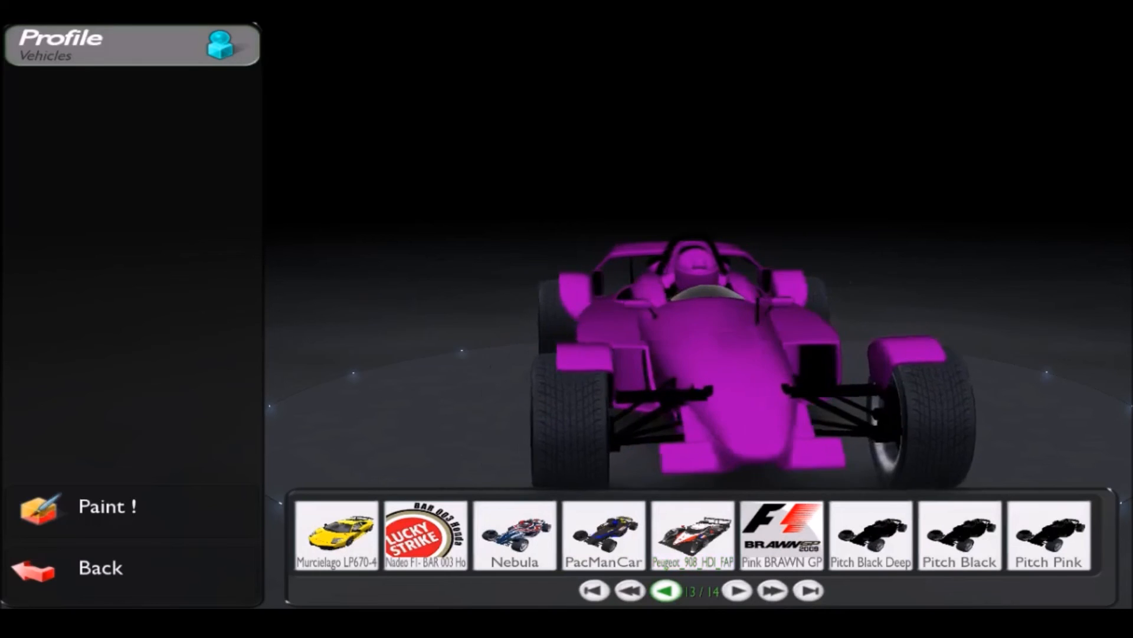
pyautogui.click(1049, 535)
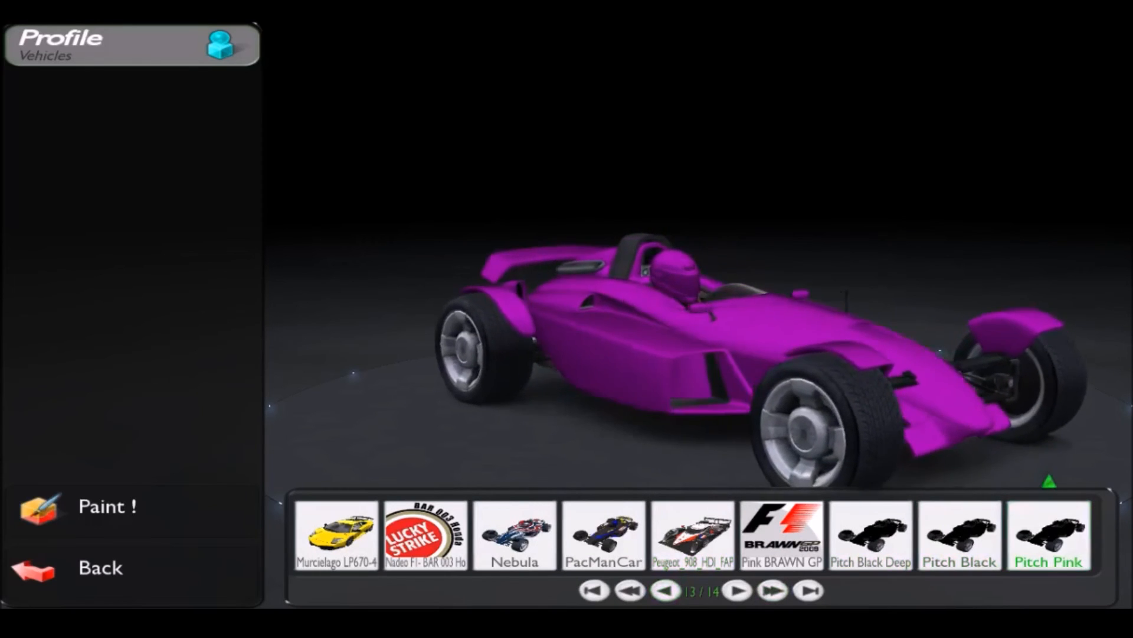
pyautogui.click(959, 535)
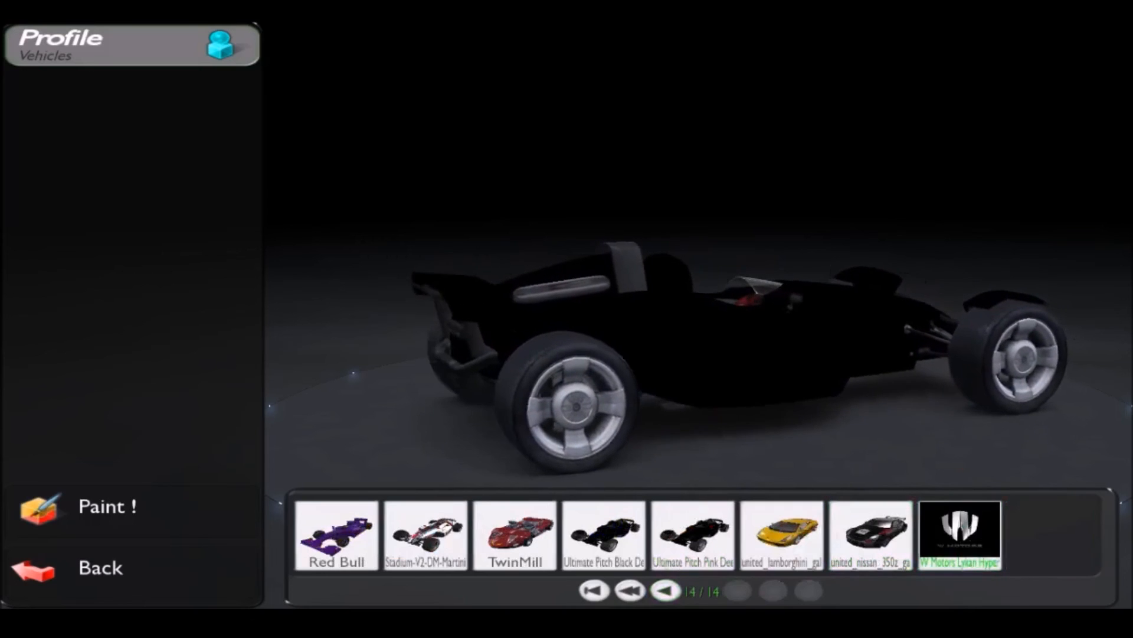
pyautogui.click(603, 535)
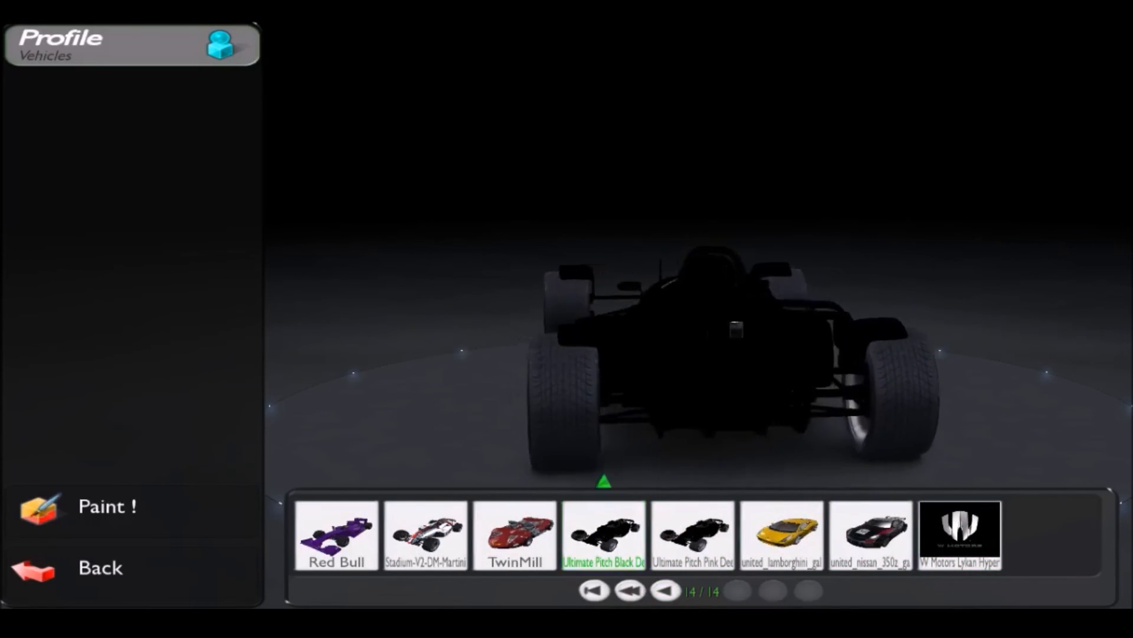
pyautogui.click(782, 535)
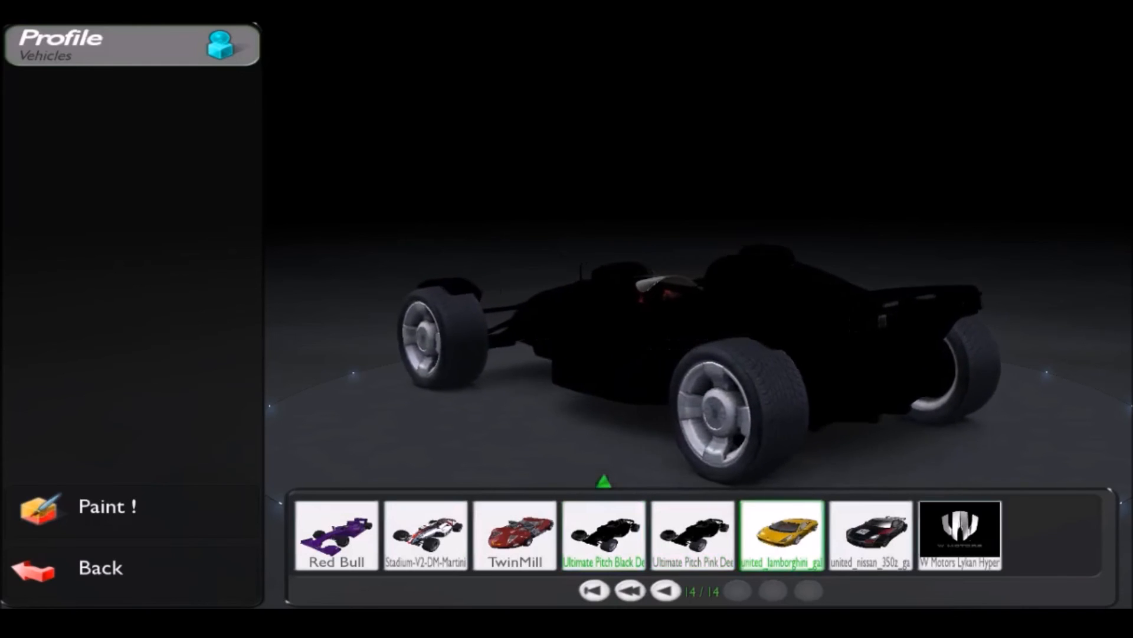
# Step: Page back to preview the 3DSbros1 Mclaren 09 and McLaren-Mercedes 2009 skins
pyautogui.click(665, 590)
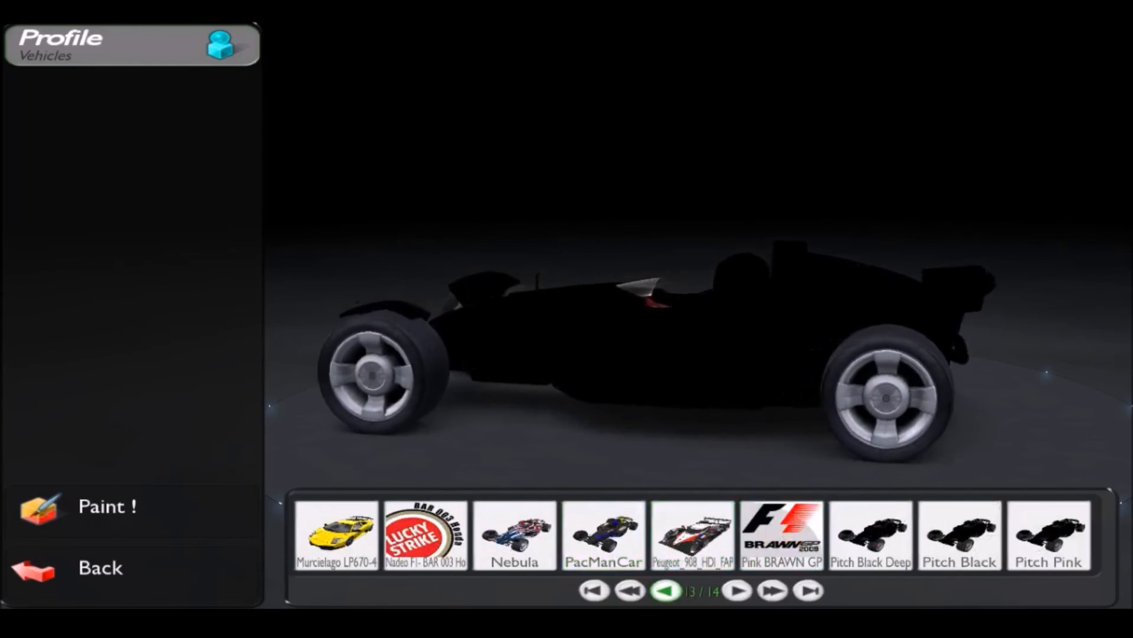
pyautogui.click(664, 591)
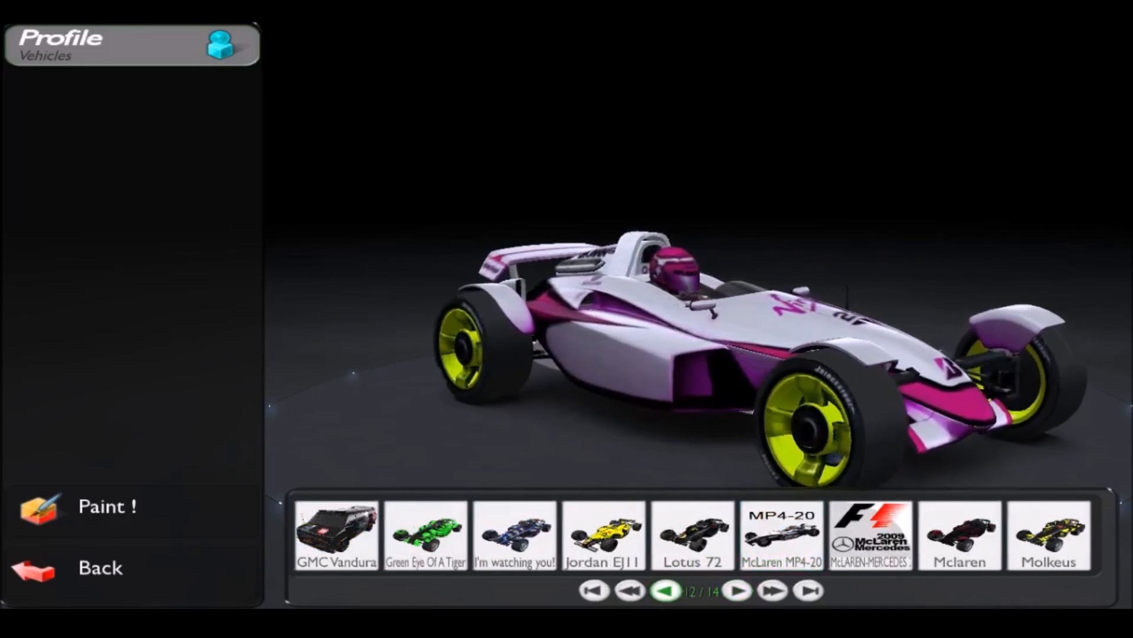
pyautogui.click(664, 590)
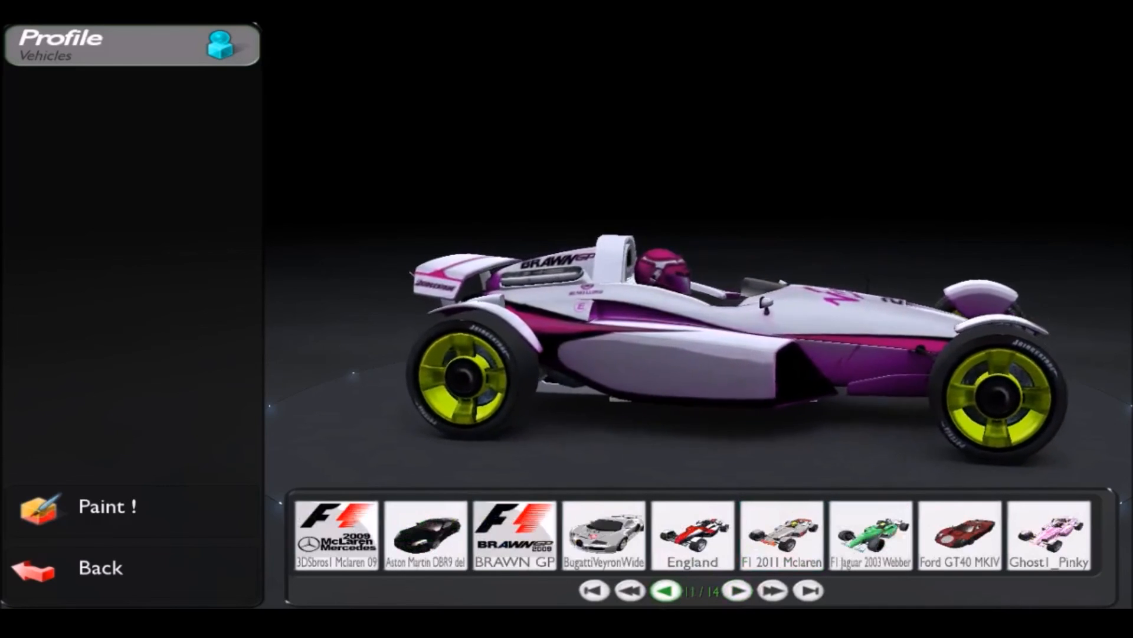
pyautogui.click(336, 535)
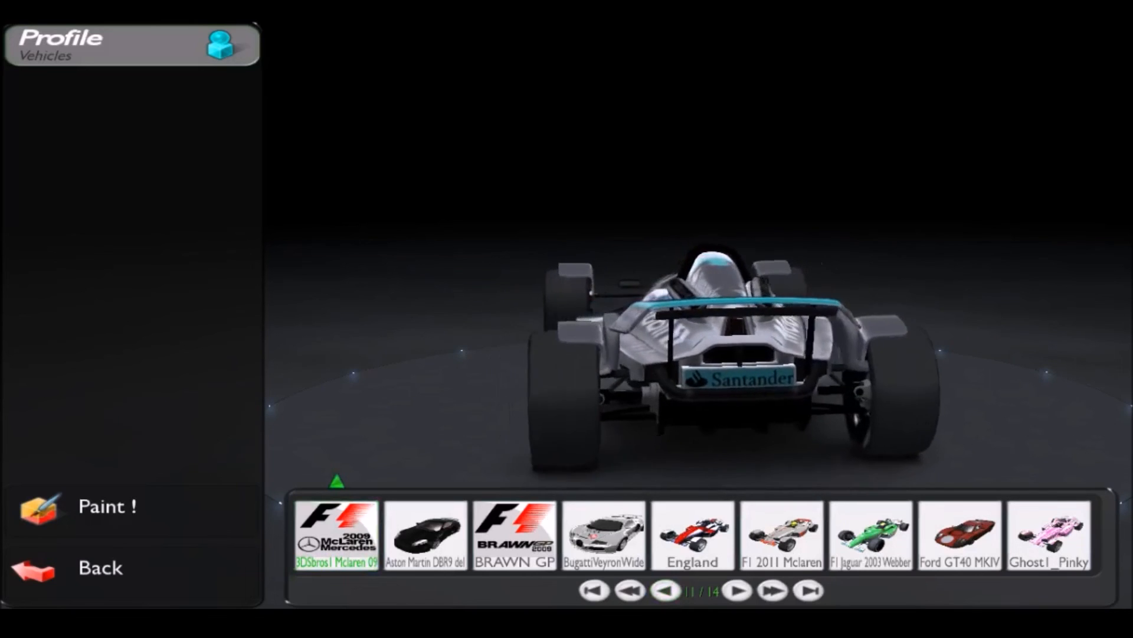
pyautogui.click(782, 535)
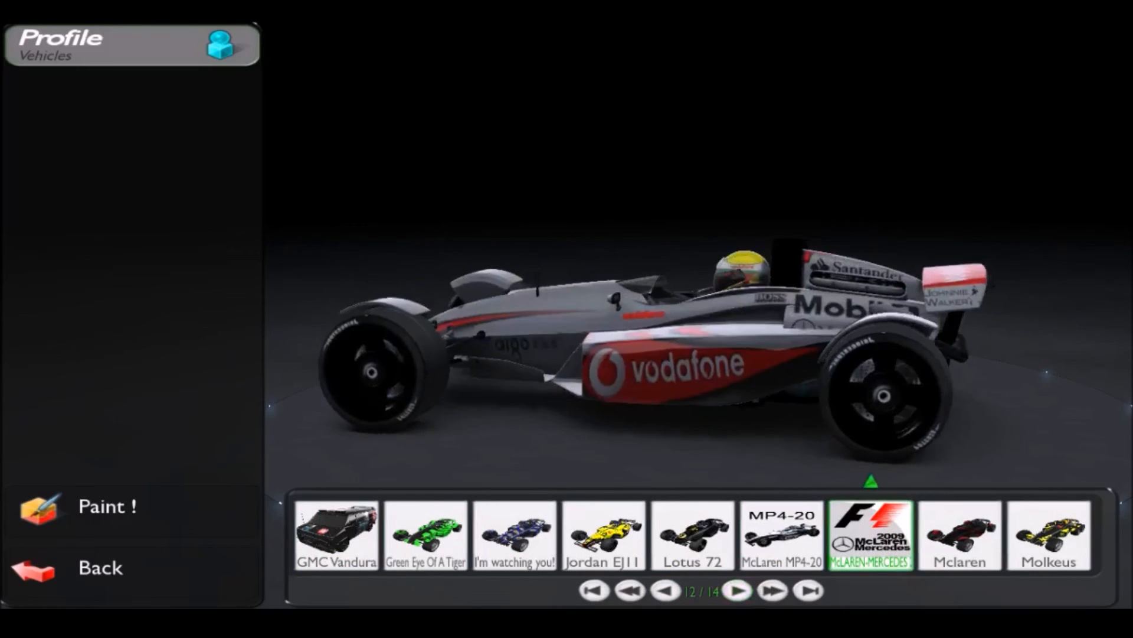
pyautogui.click(665, 591)
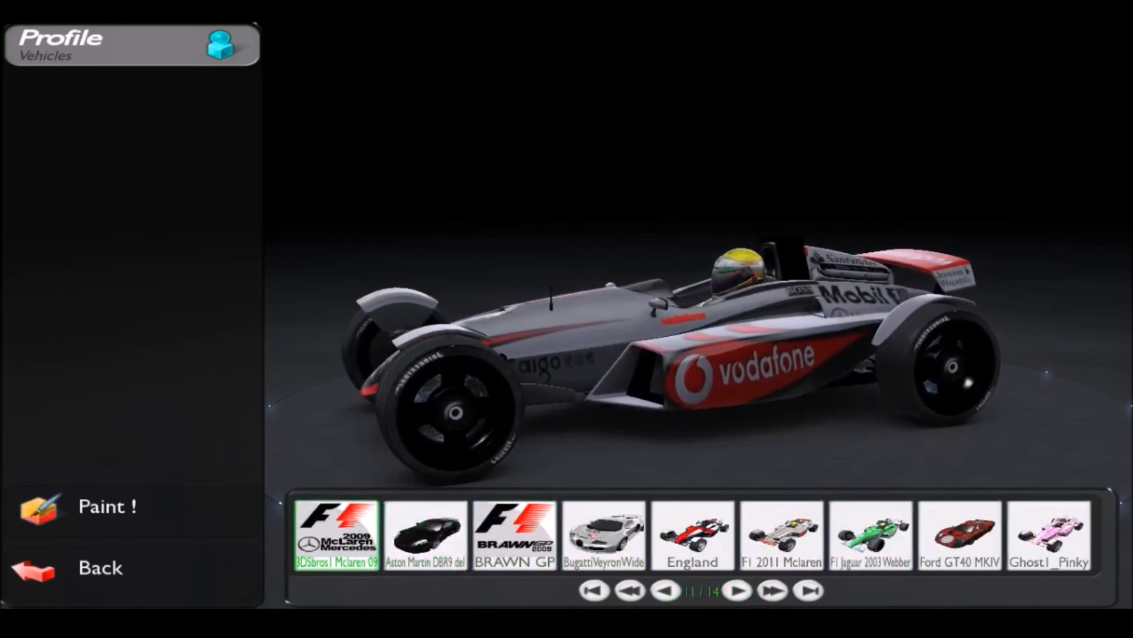